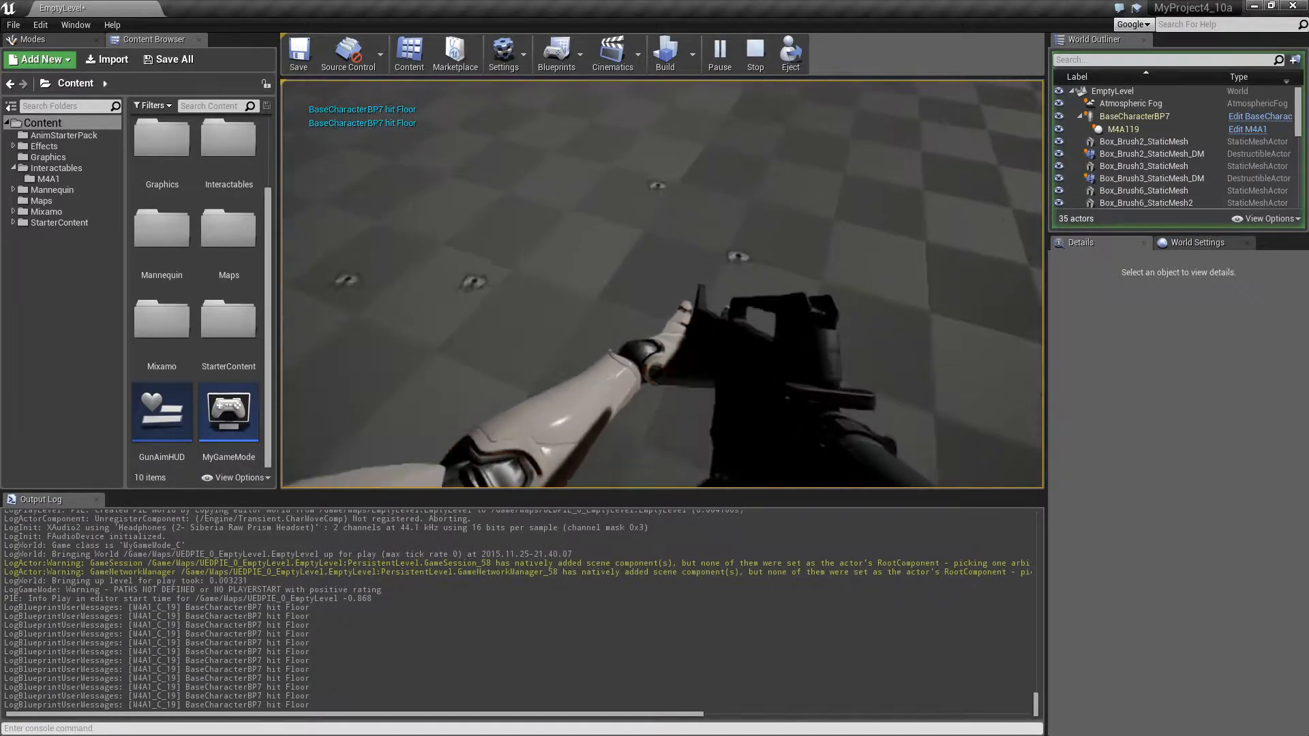
- Stop the play session and open the M4A1 weapon blueprint from Interactables
left_click(754, 52)
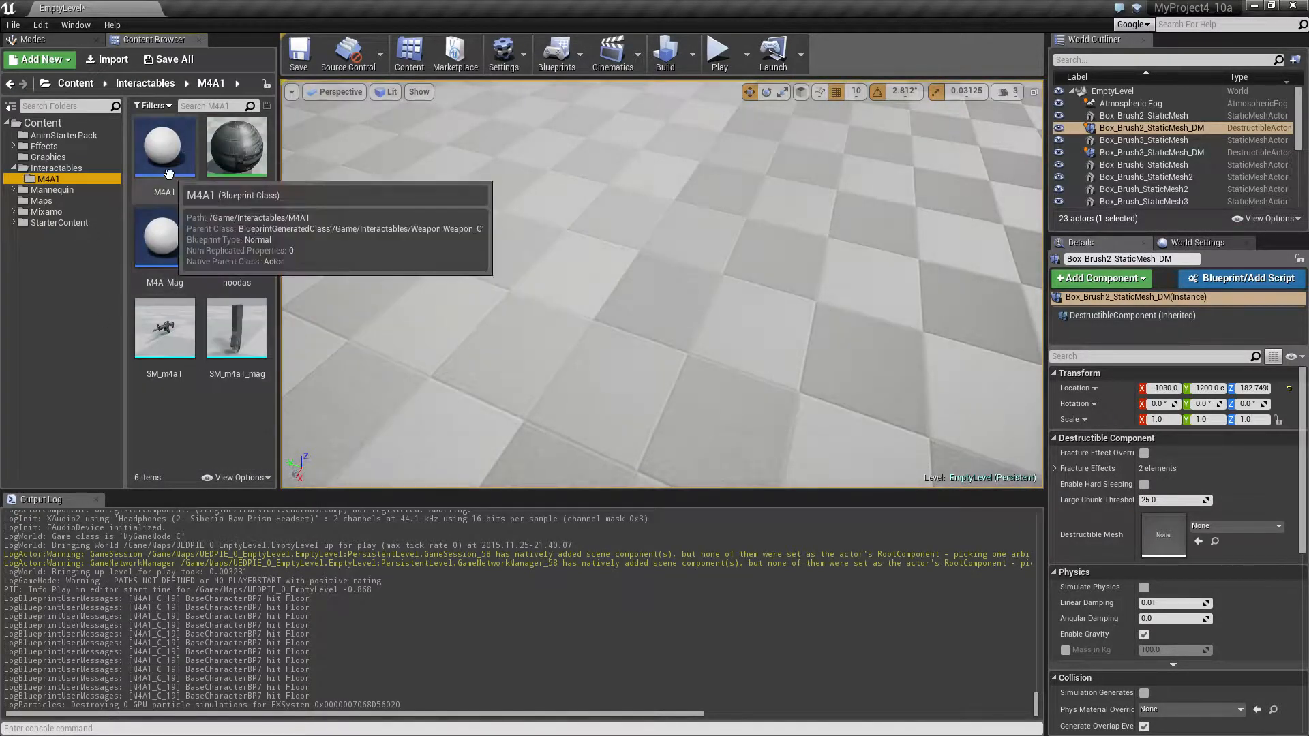
double_click(163, 148)
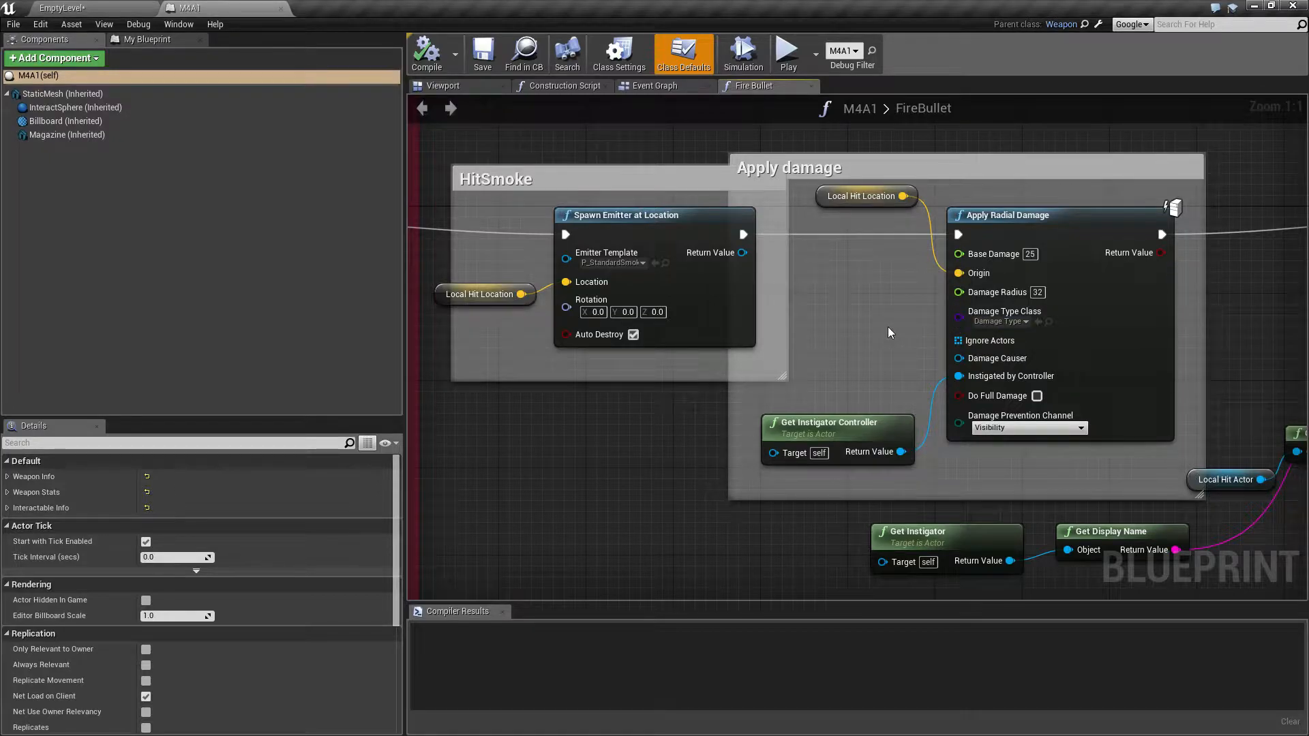
mouse_move(1056, 241)
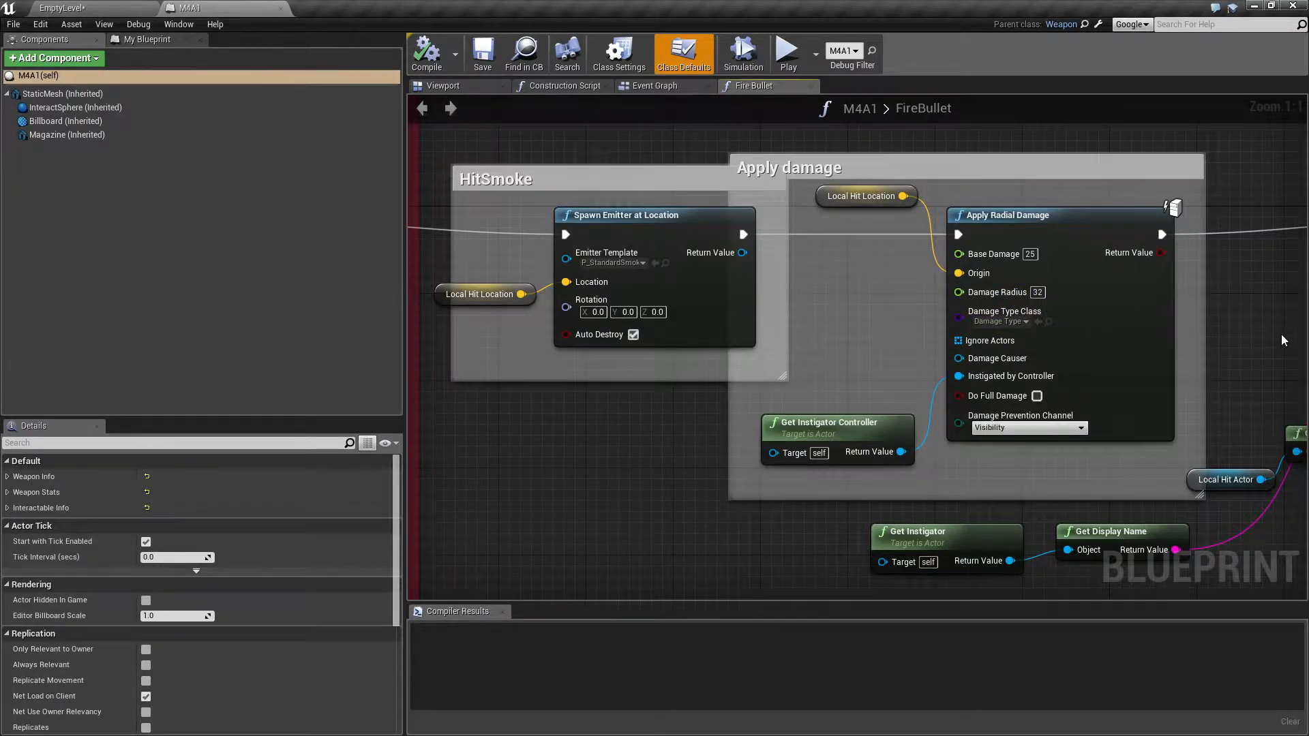
mouse_move(280, 11)
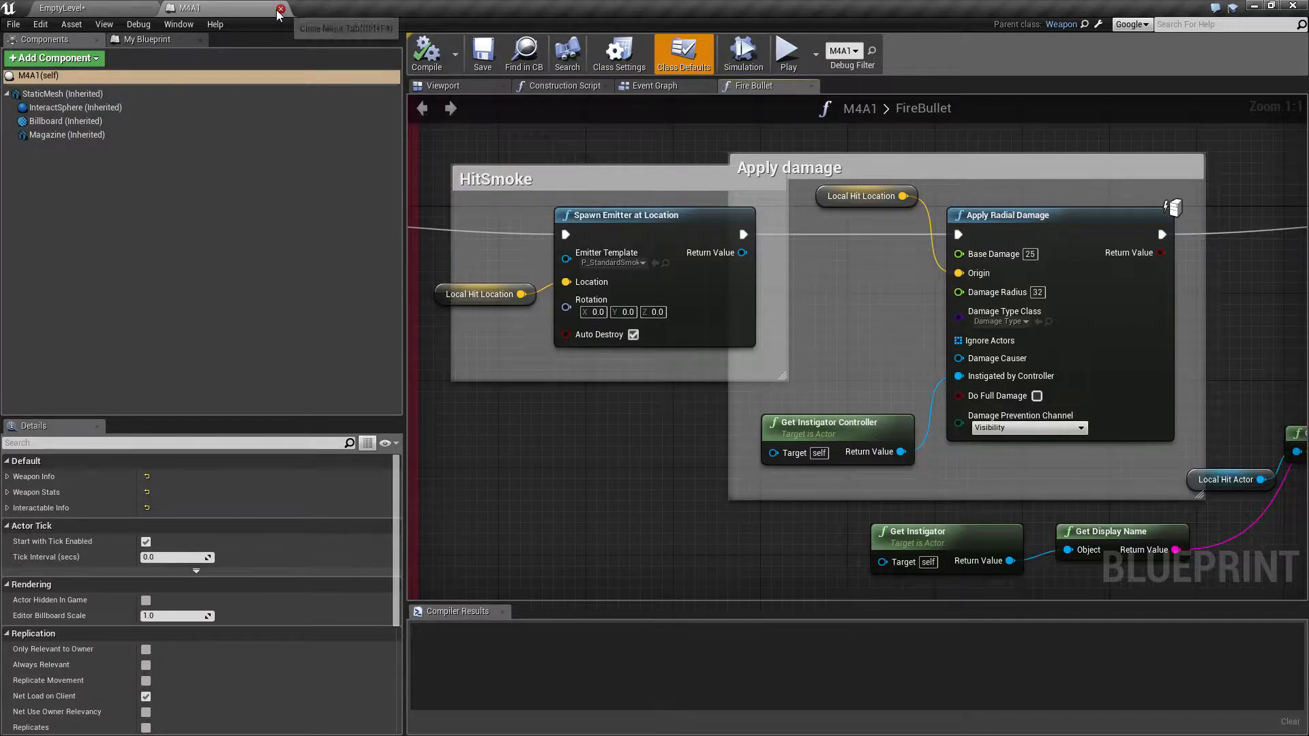
- Close the M4A1 tab and add Box brushes for a landing and a tall wall
left_click(280, 9)
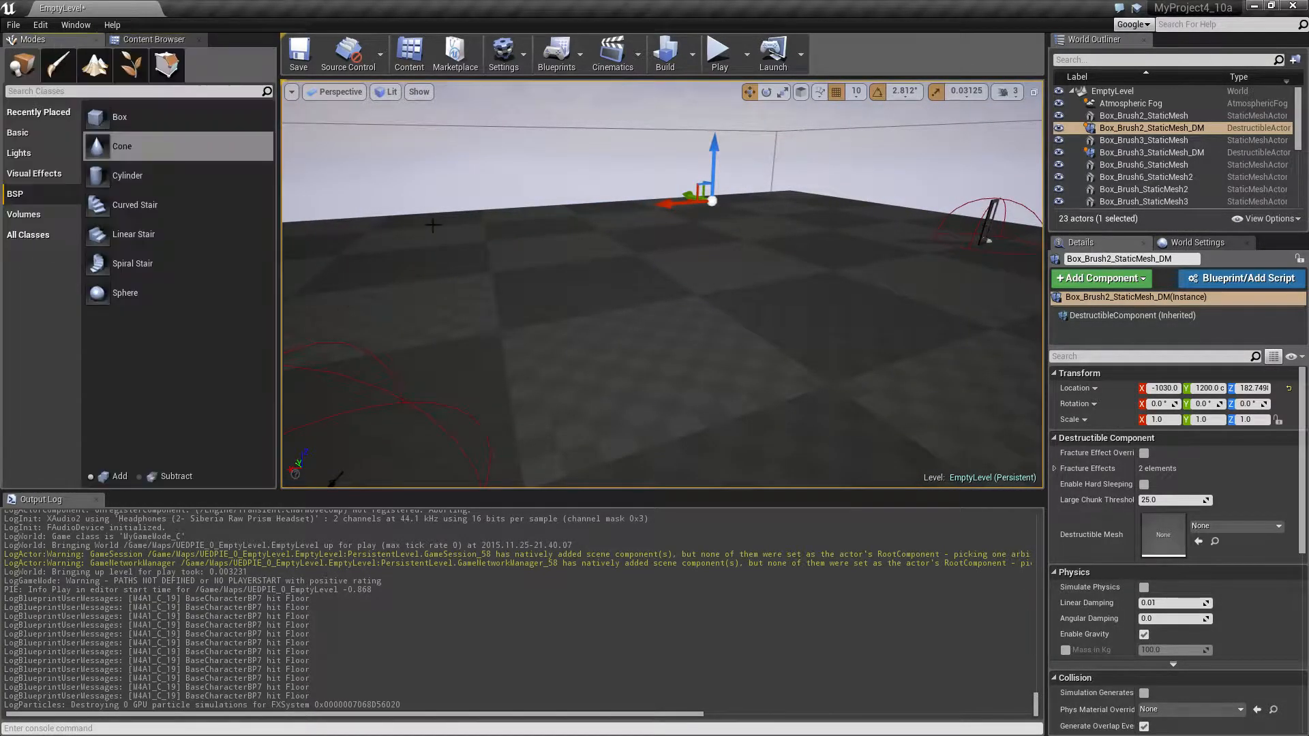
mouse_move(134, 205)
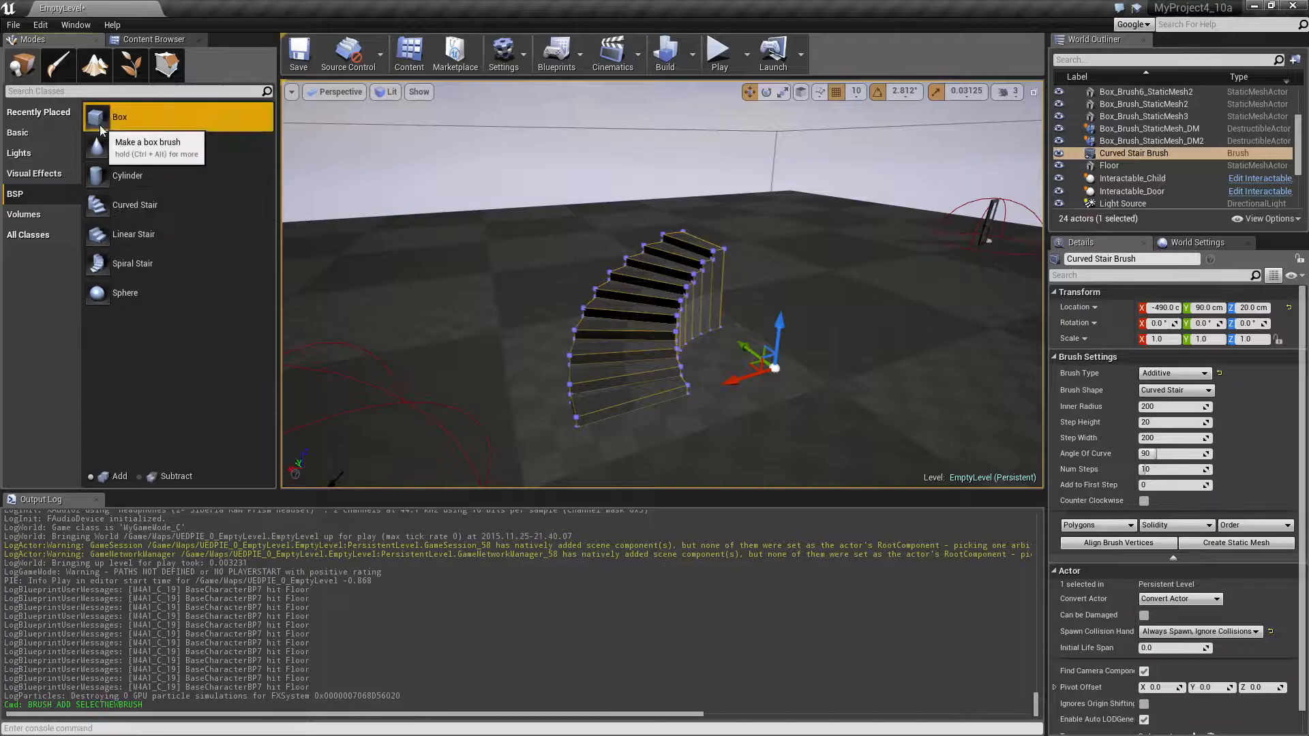
left_click(119, 117)
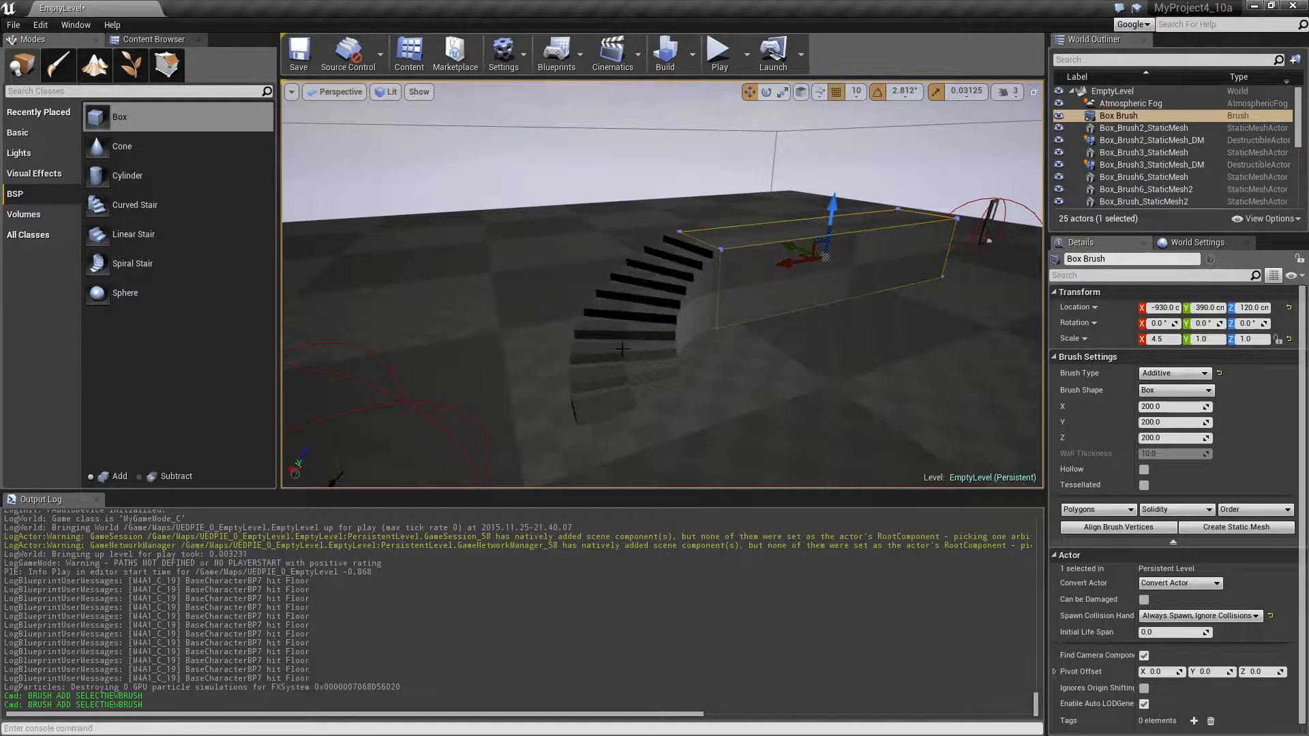
left_click(517, 450)
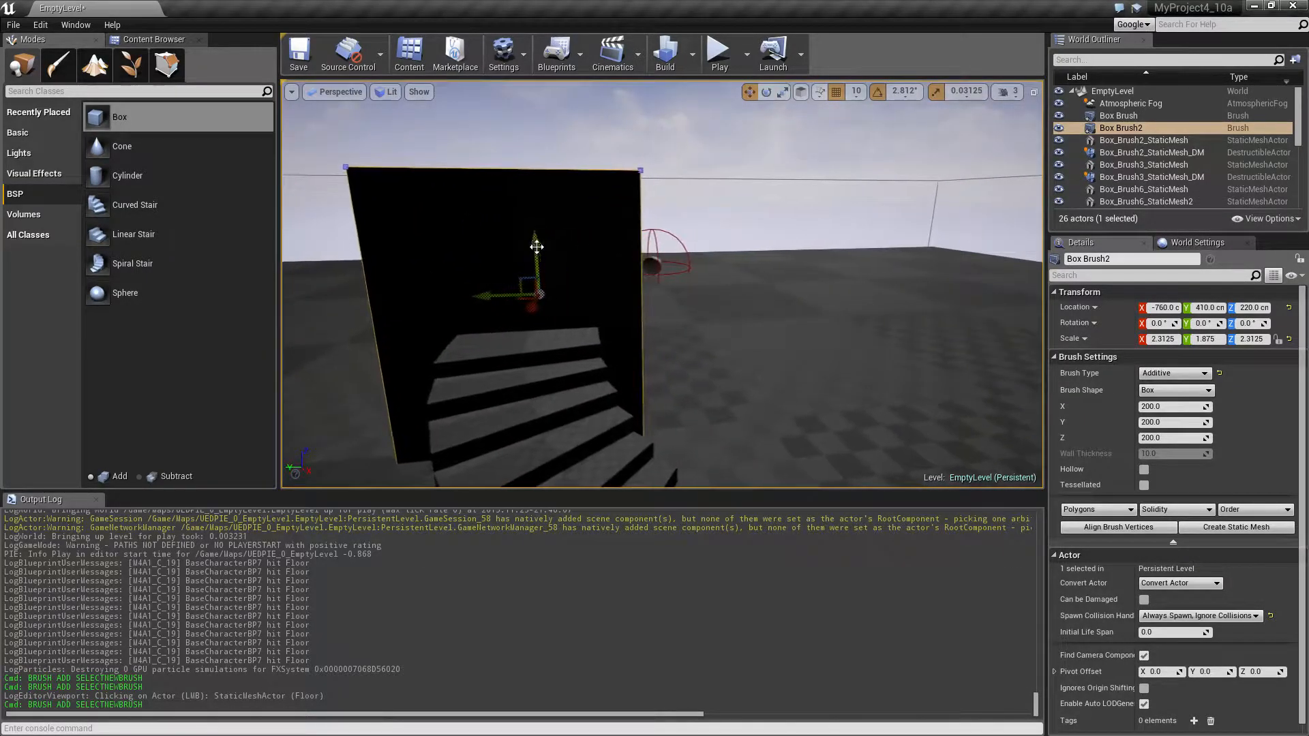
- Resize and reposition the wall brush with the gizmo into a wide tower block
left_click_drag(536, 242, 521, 230)
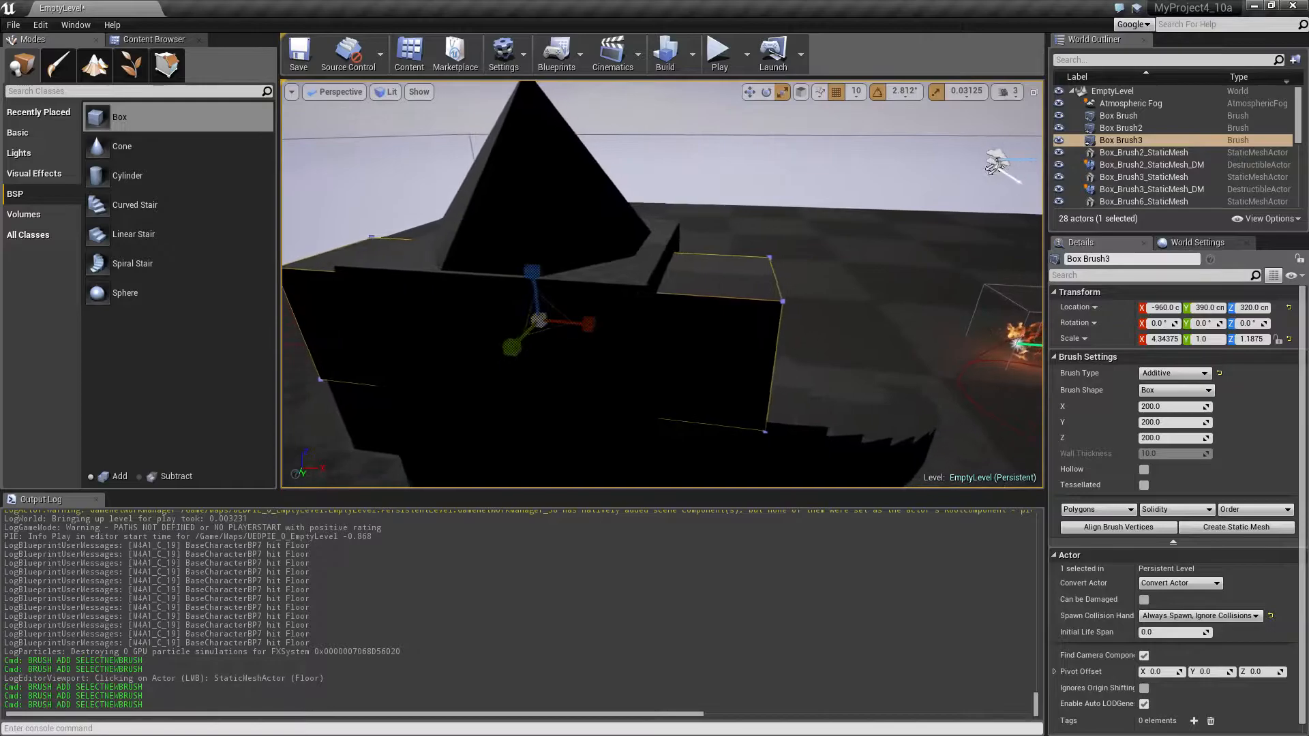
- Move Box Brush3 into the tower wall and set its Brush Type to Subtractive
left_click_drag(532, 283, 532, 263)
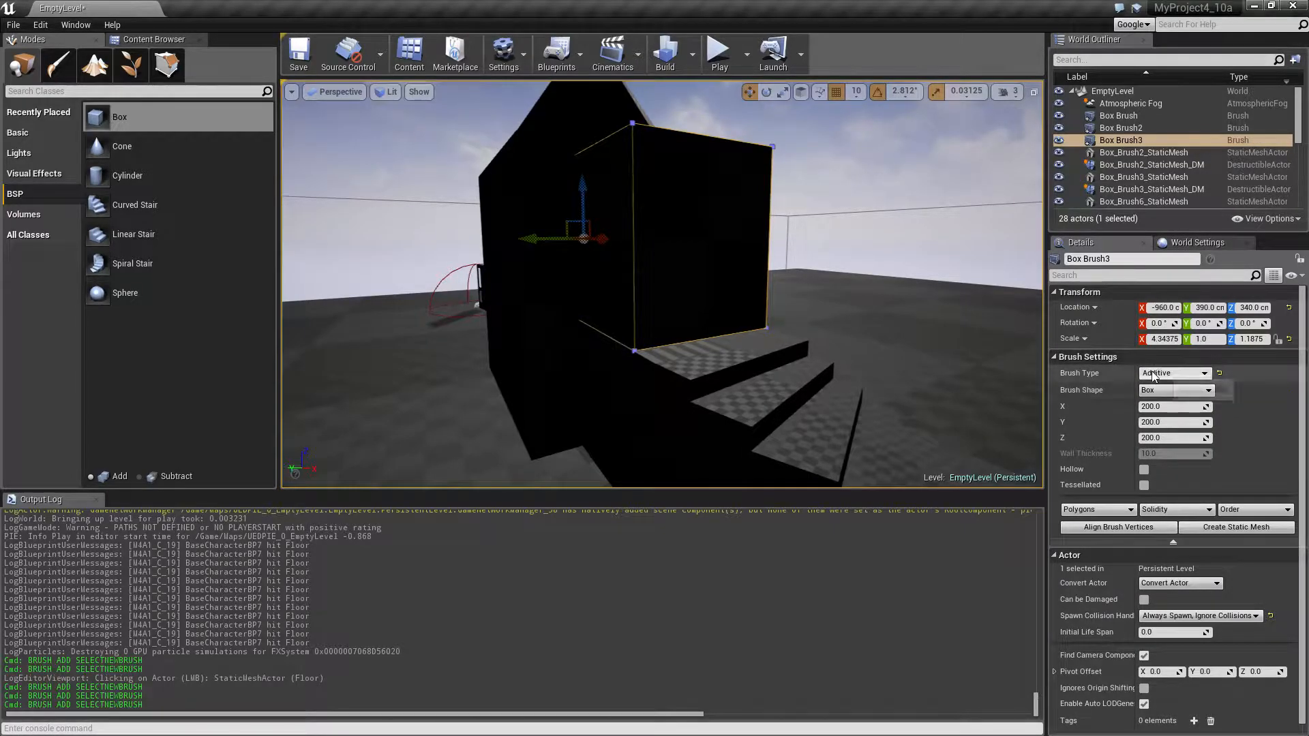
mouse_move(1169, 373)
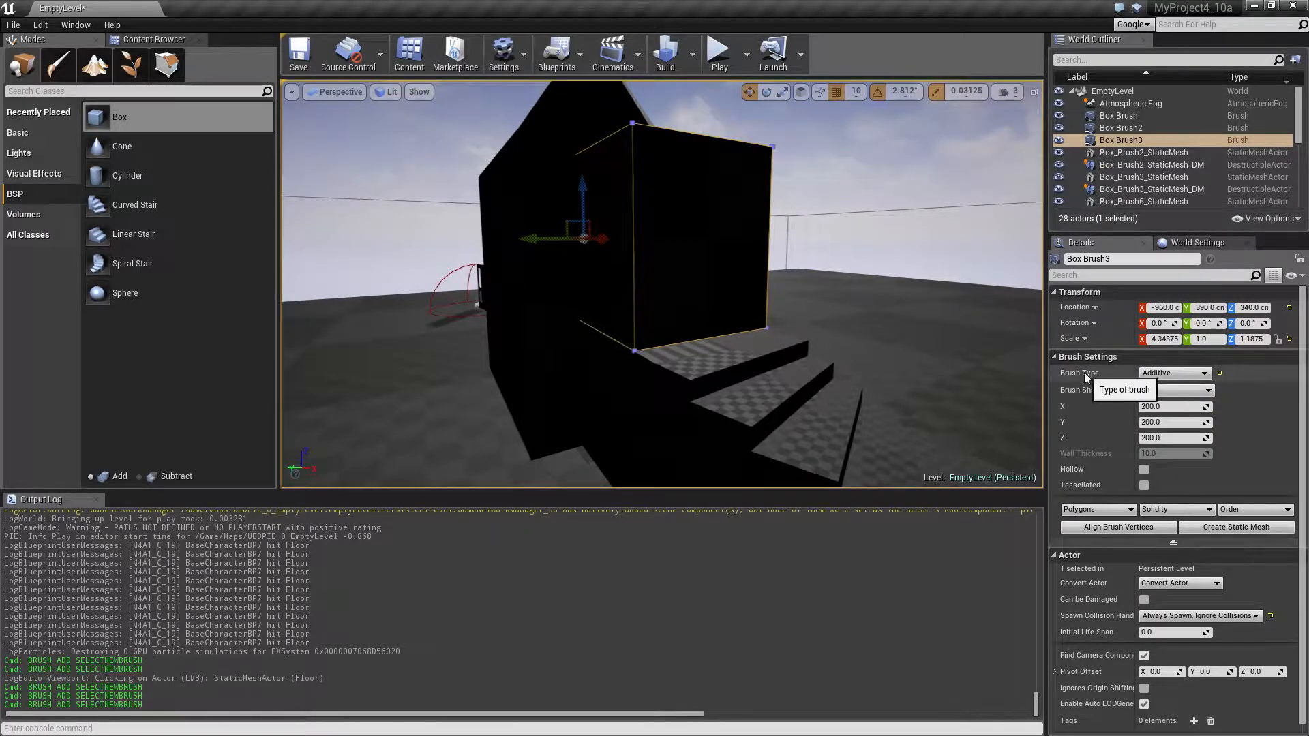
left_click(1202, 373)
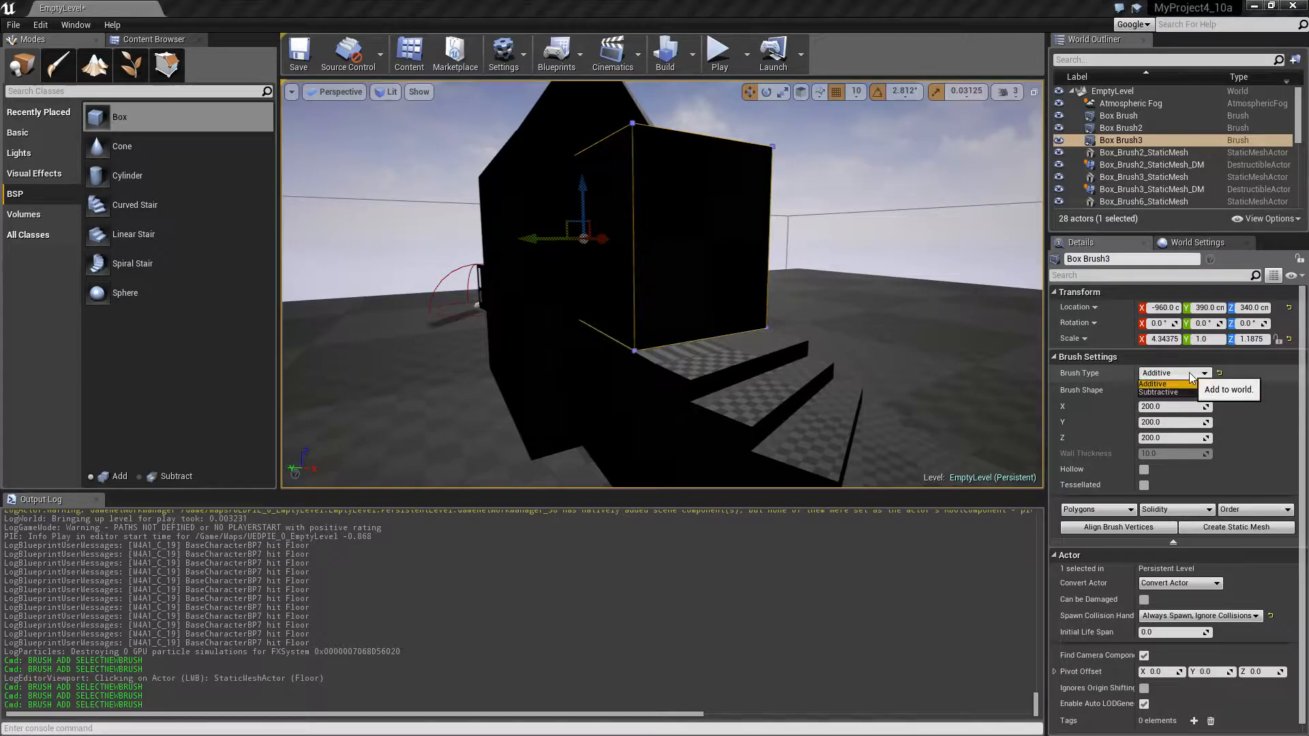
mouse_move(1160, 393)
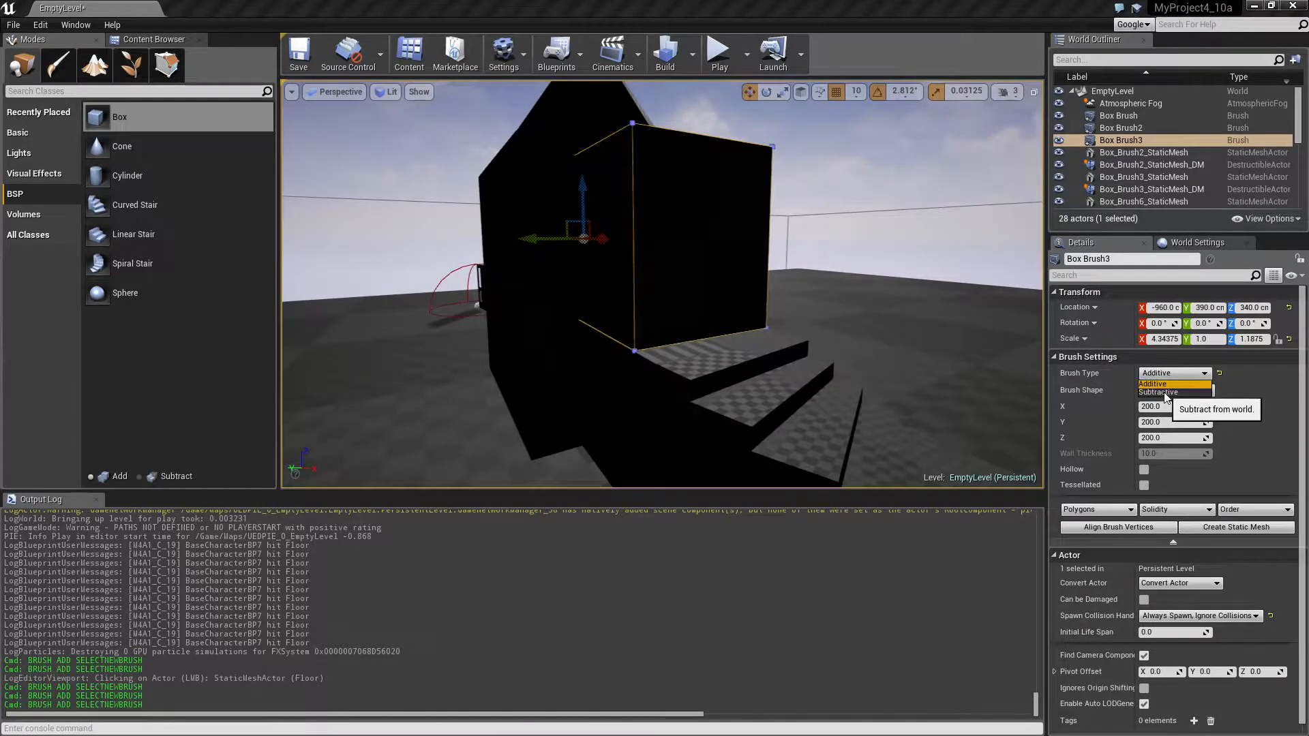
left_click(1157, 391)
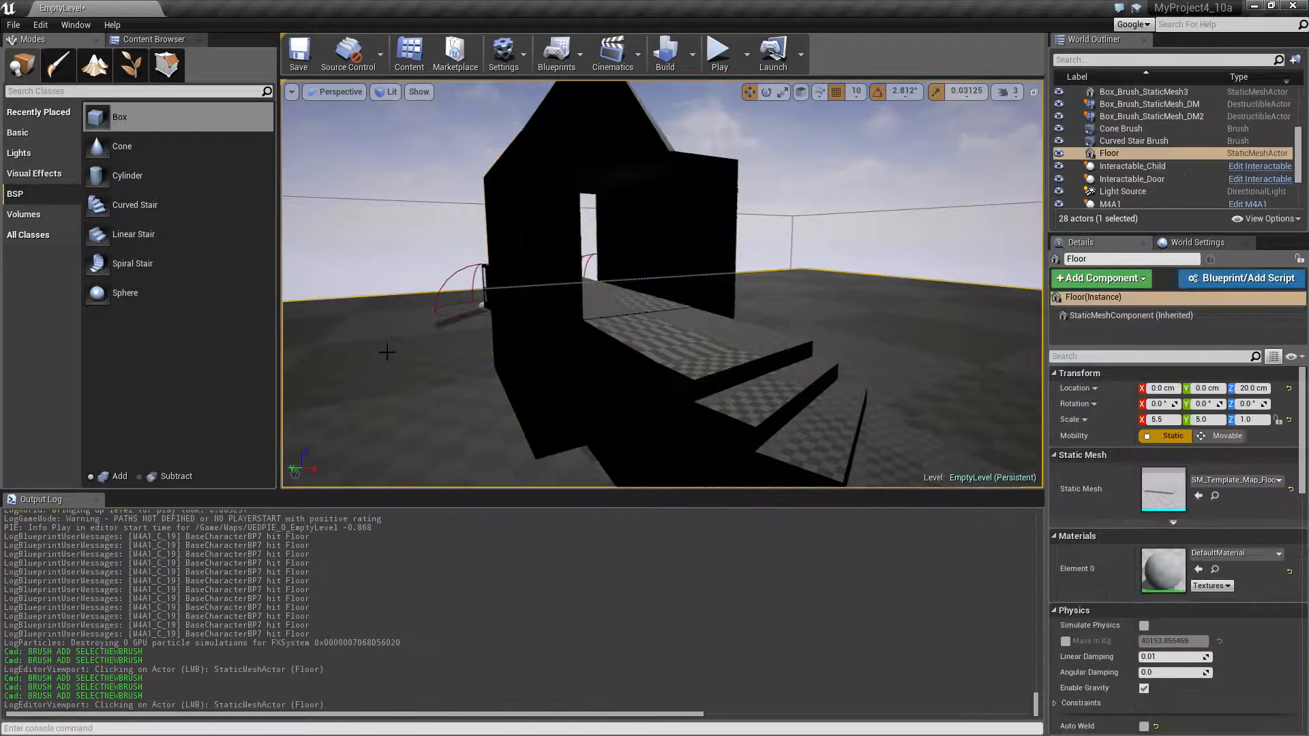
left_click(716, 52)
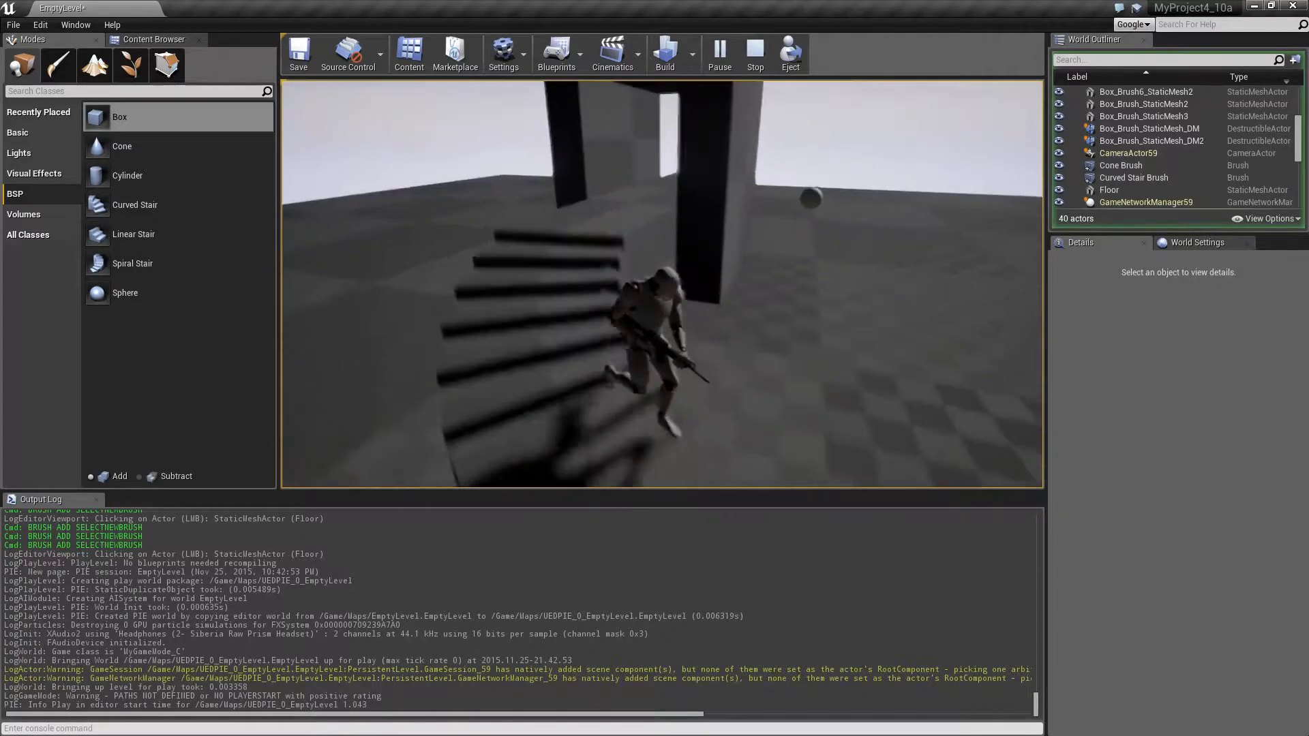
left_click(753, 52)
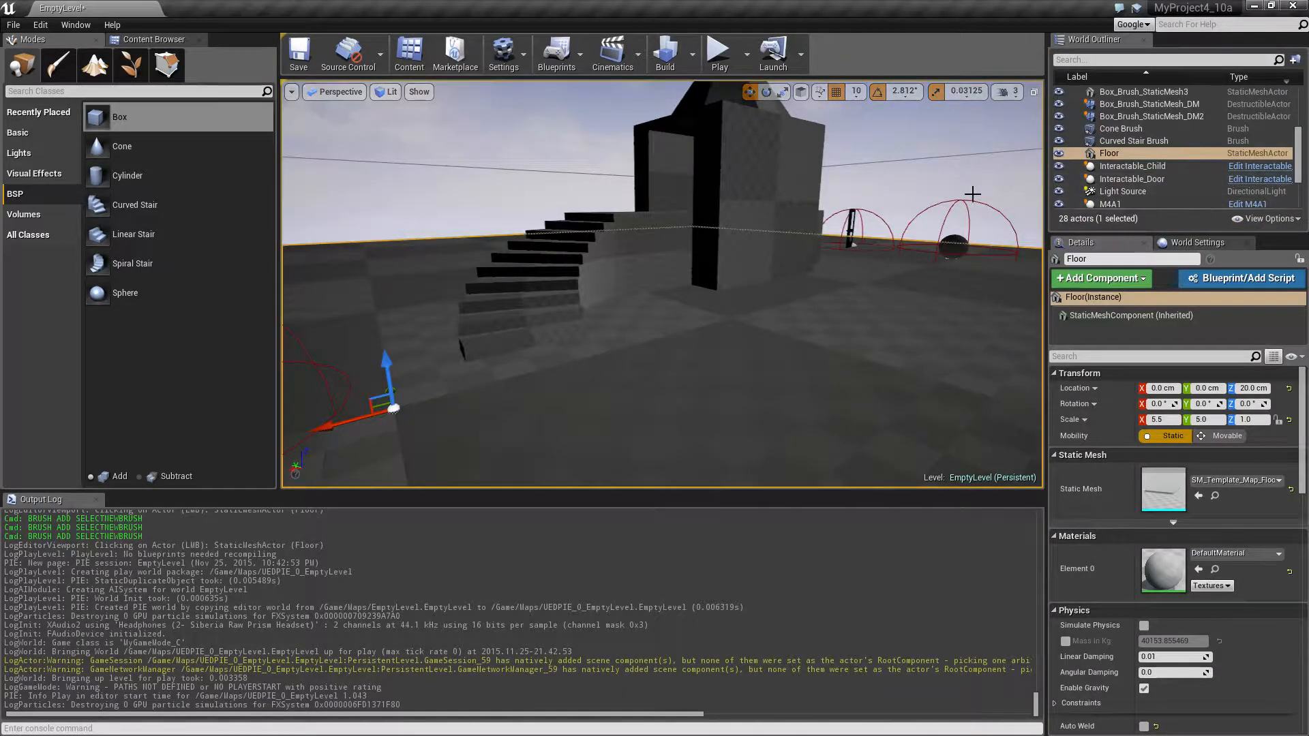
- Select the Curved Stair Brush, then add the Cone and Box brushes to the selection
left_click(1134, 140)
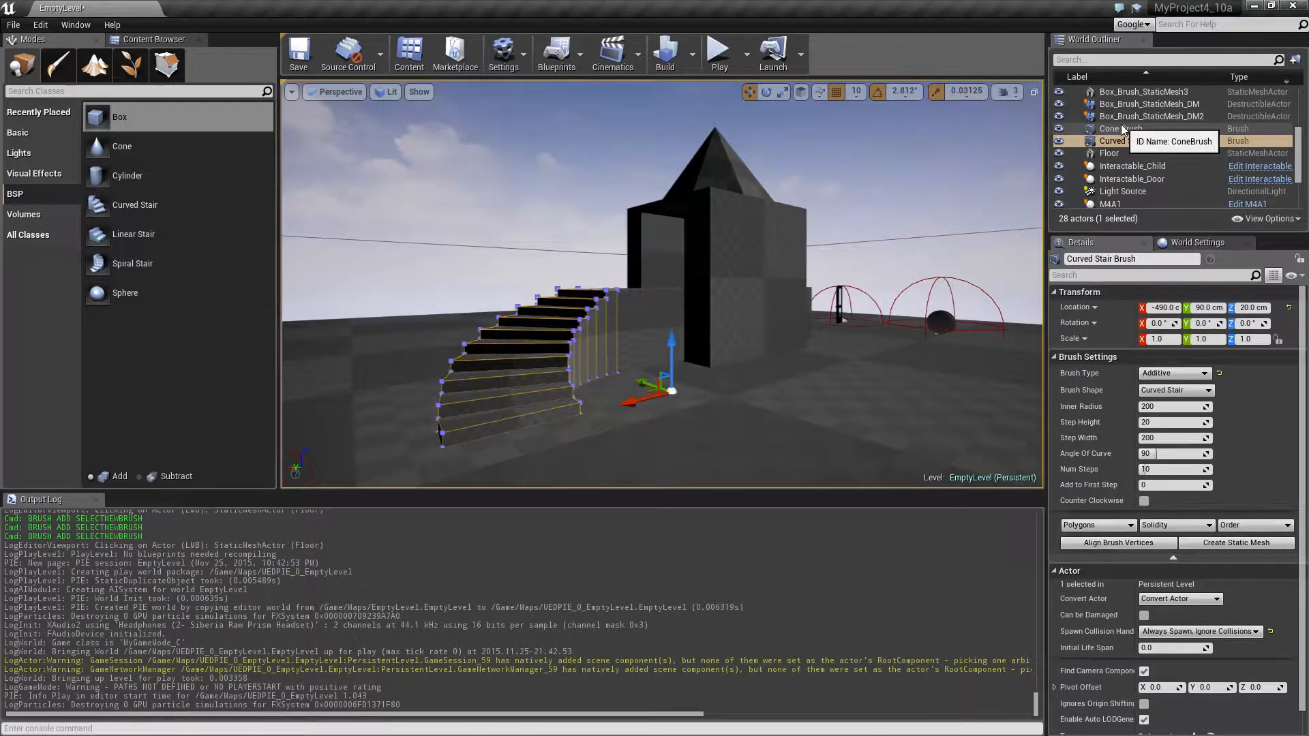
left_click(1122, 172)
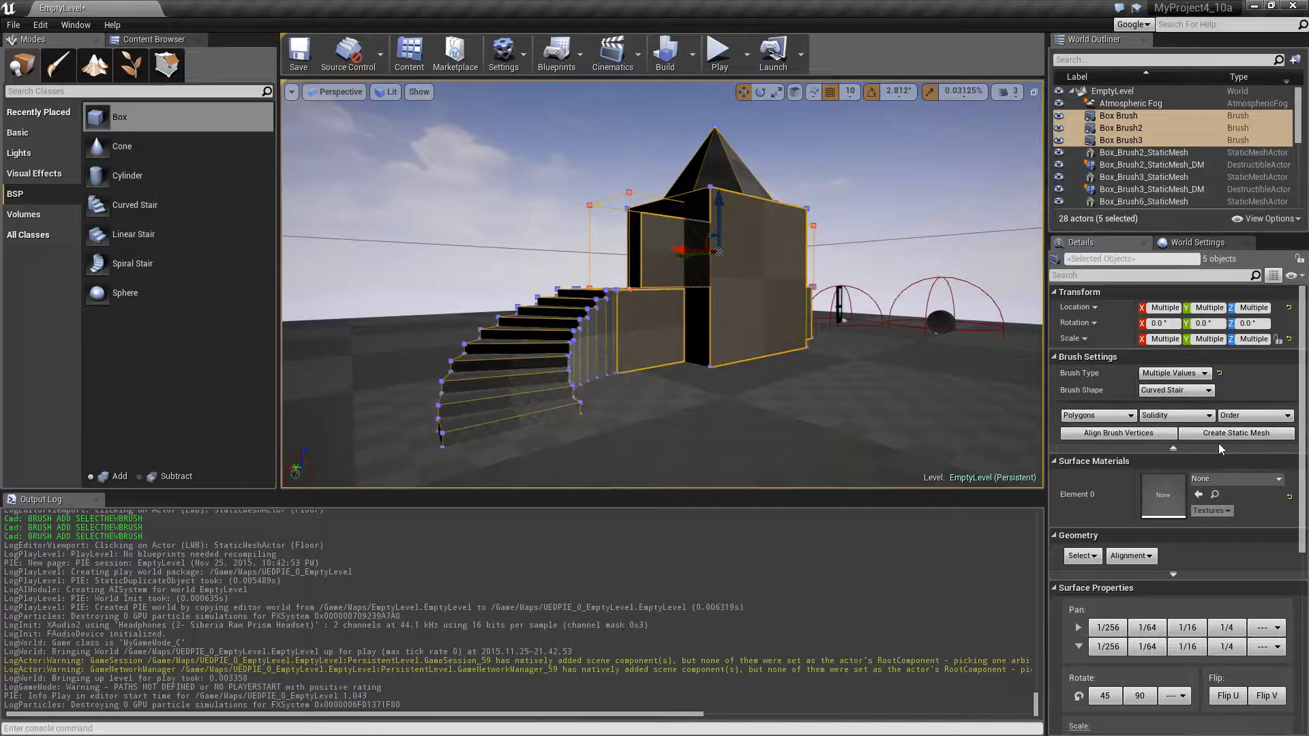
mouse_move(1236, 432)
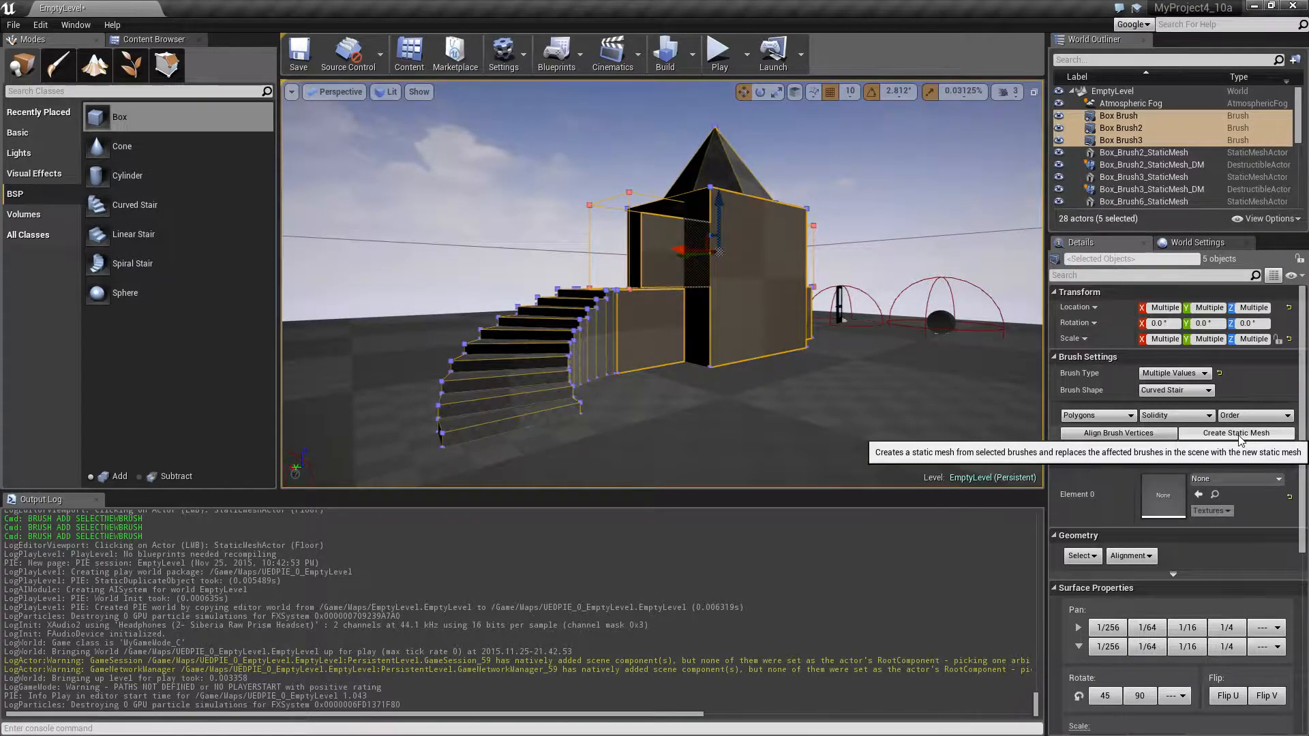
- Run Create Static Mesh on the selected brushes and confirm the save path
left_click(1235, 432)
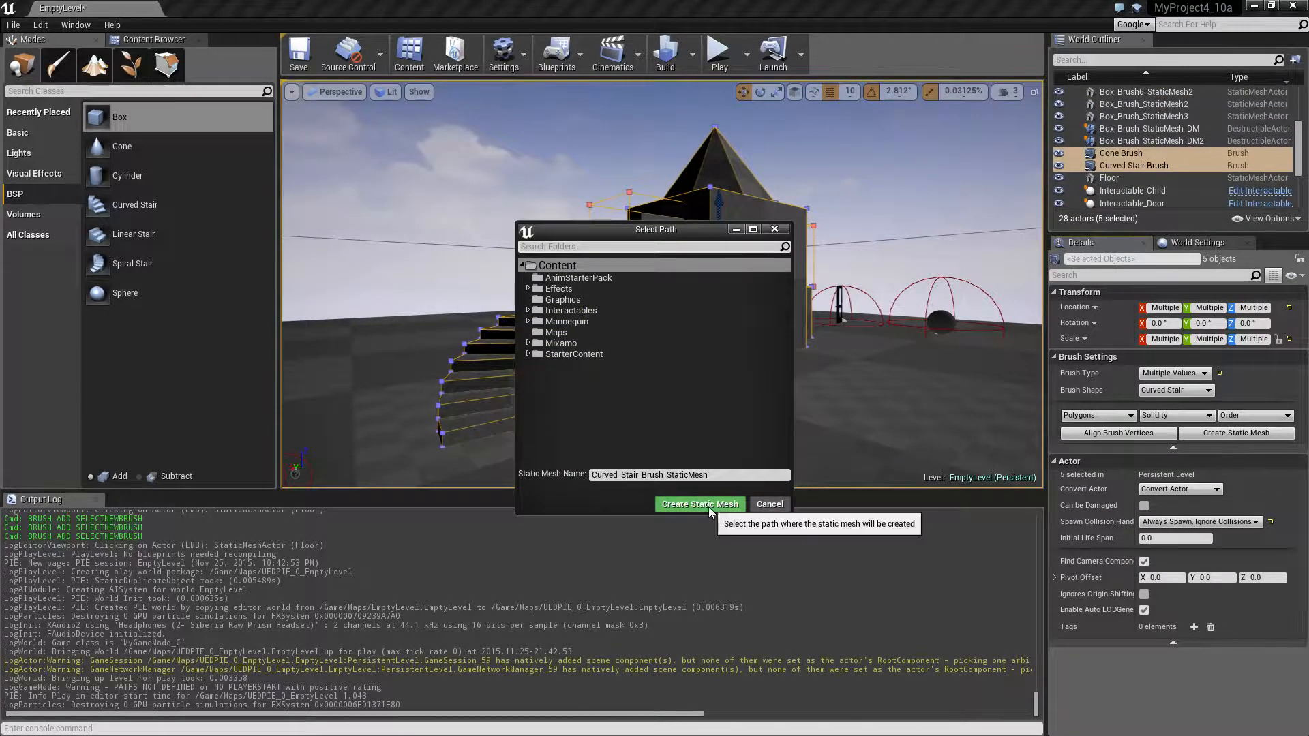
left_click(699, 503)
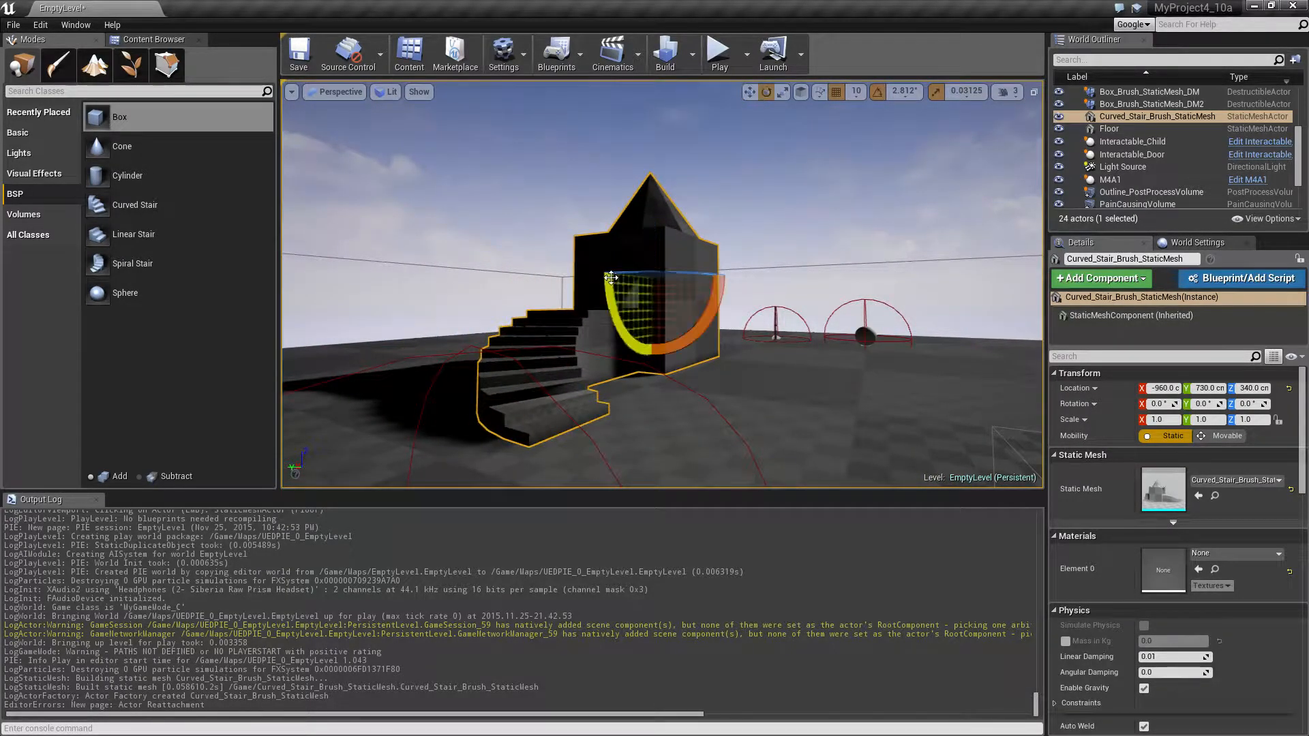
- Rotate the tower mesh a few degrees around Z, then play-test and stop
left_click_drag(610, 283, 726, 275)
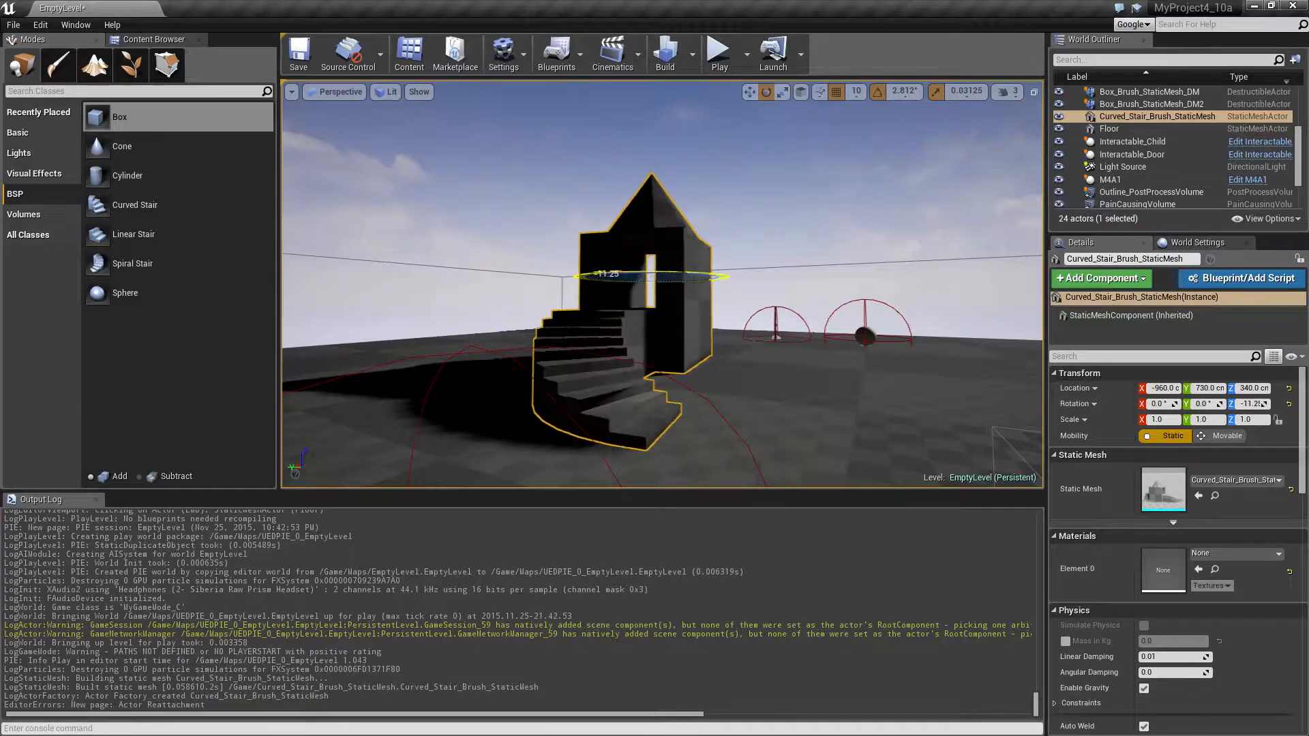
left_click(716, 53)
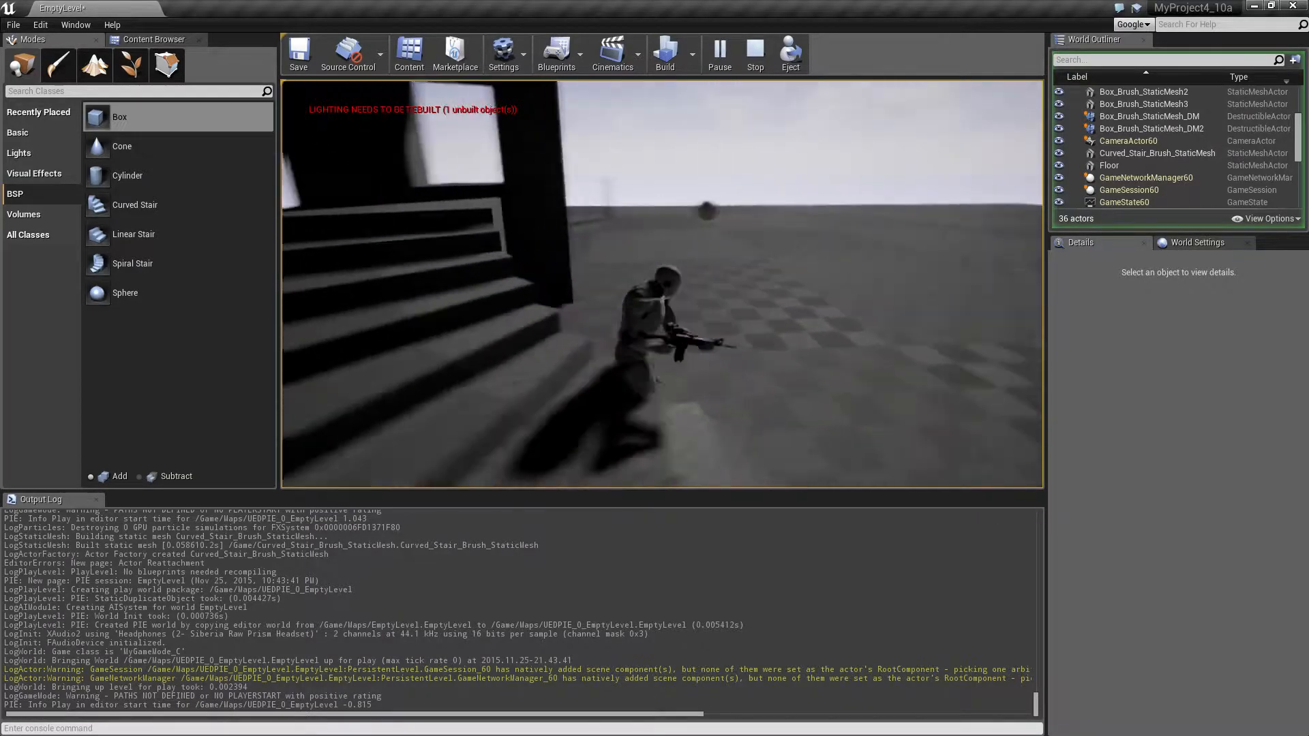
left_click(754, 53)
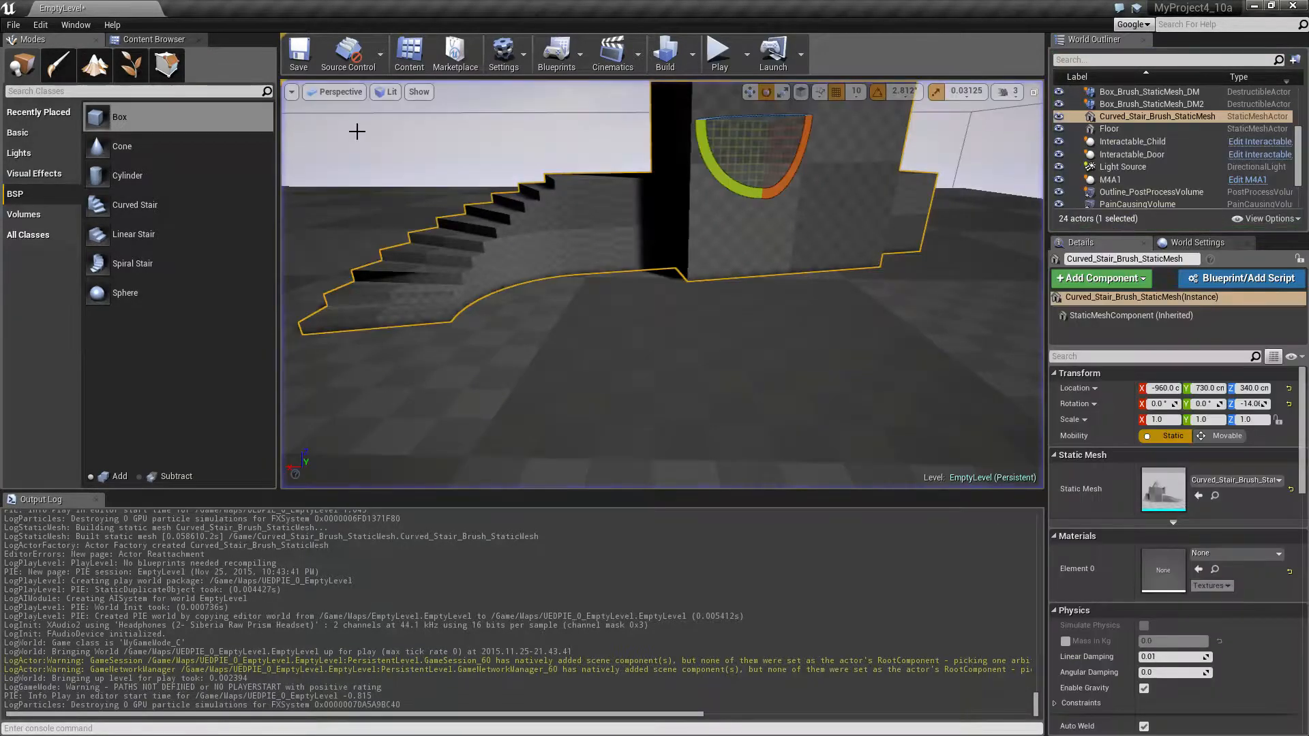
- Open Curved_Stair_Brush_StaticMesh from the content folders and change its Collision Complexity setting
left_click(155, 40)
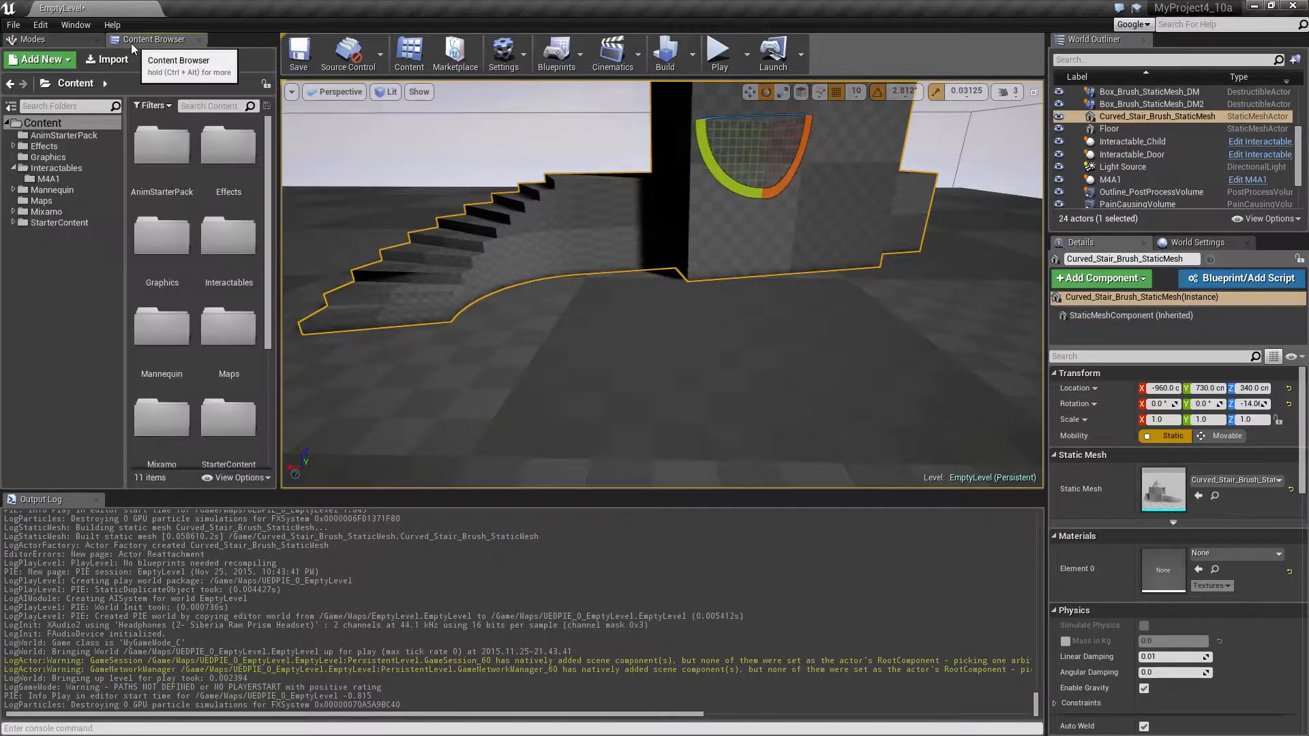
scroll("down", 3)
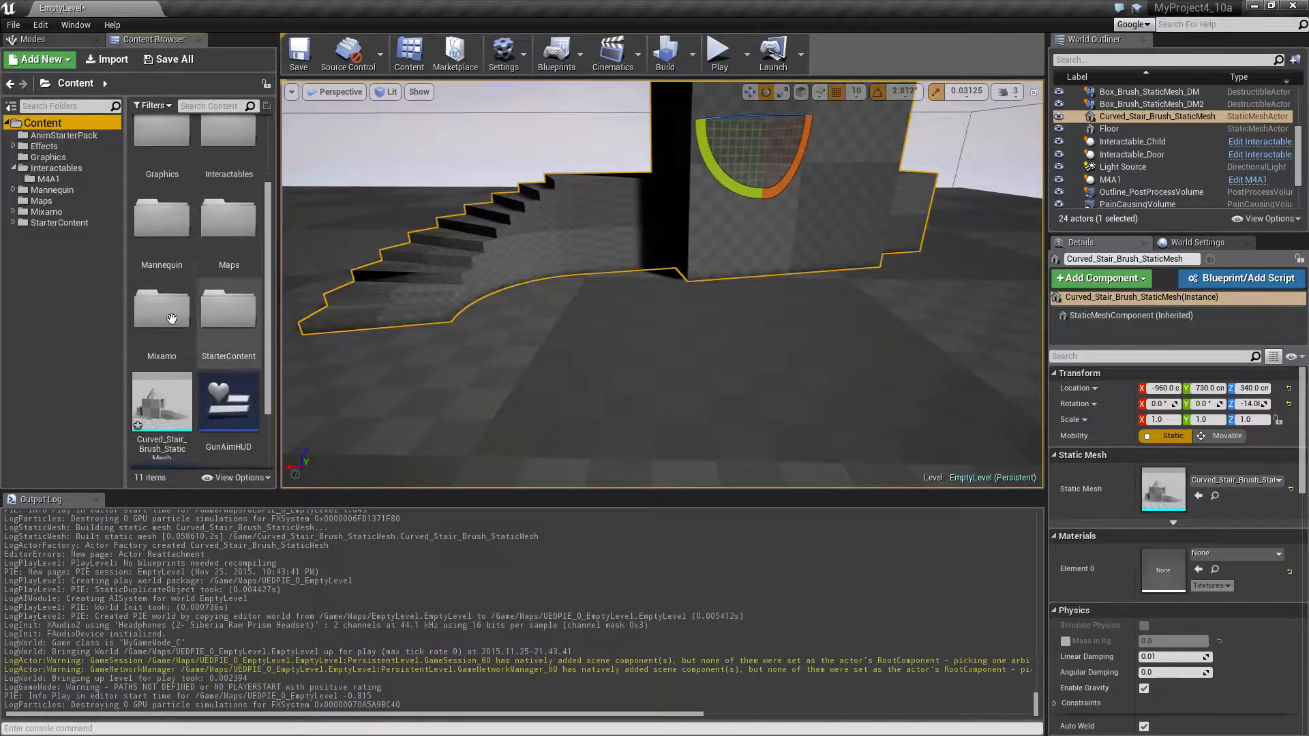
scroll("down", 3)
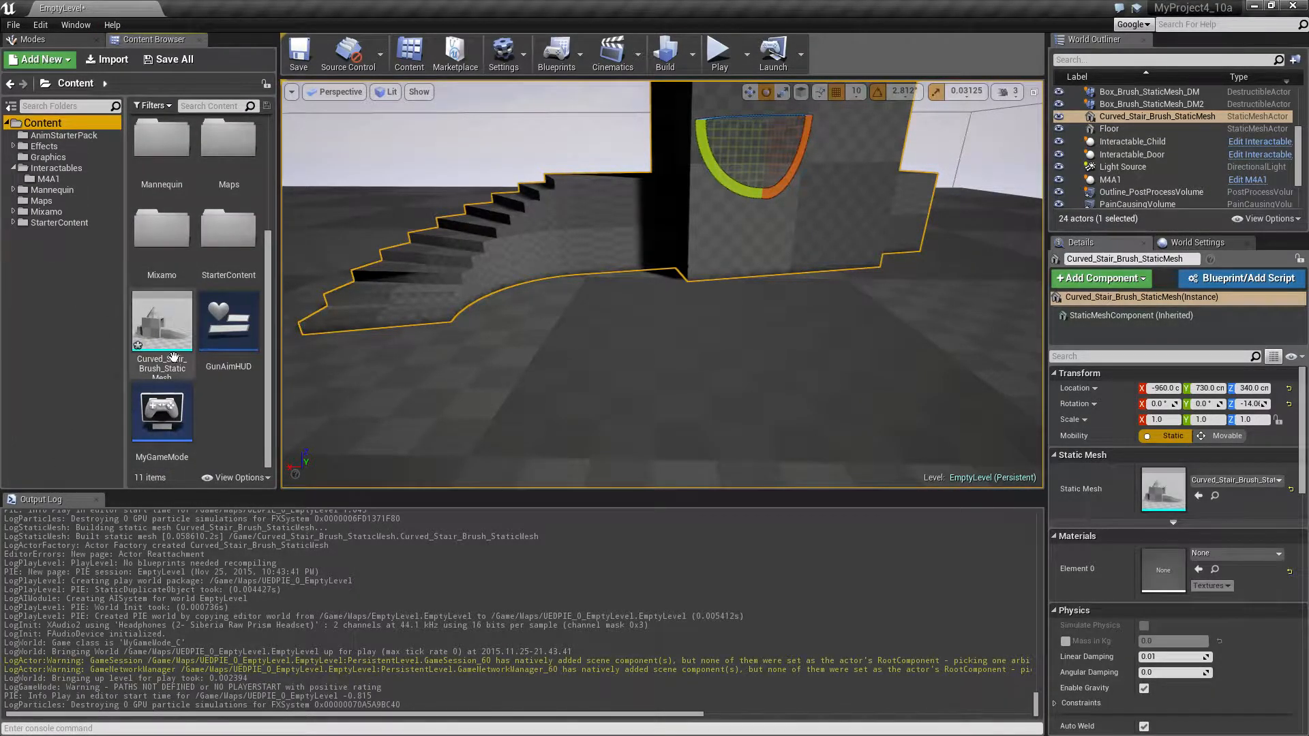
double_click(162, 321)
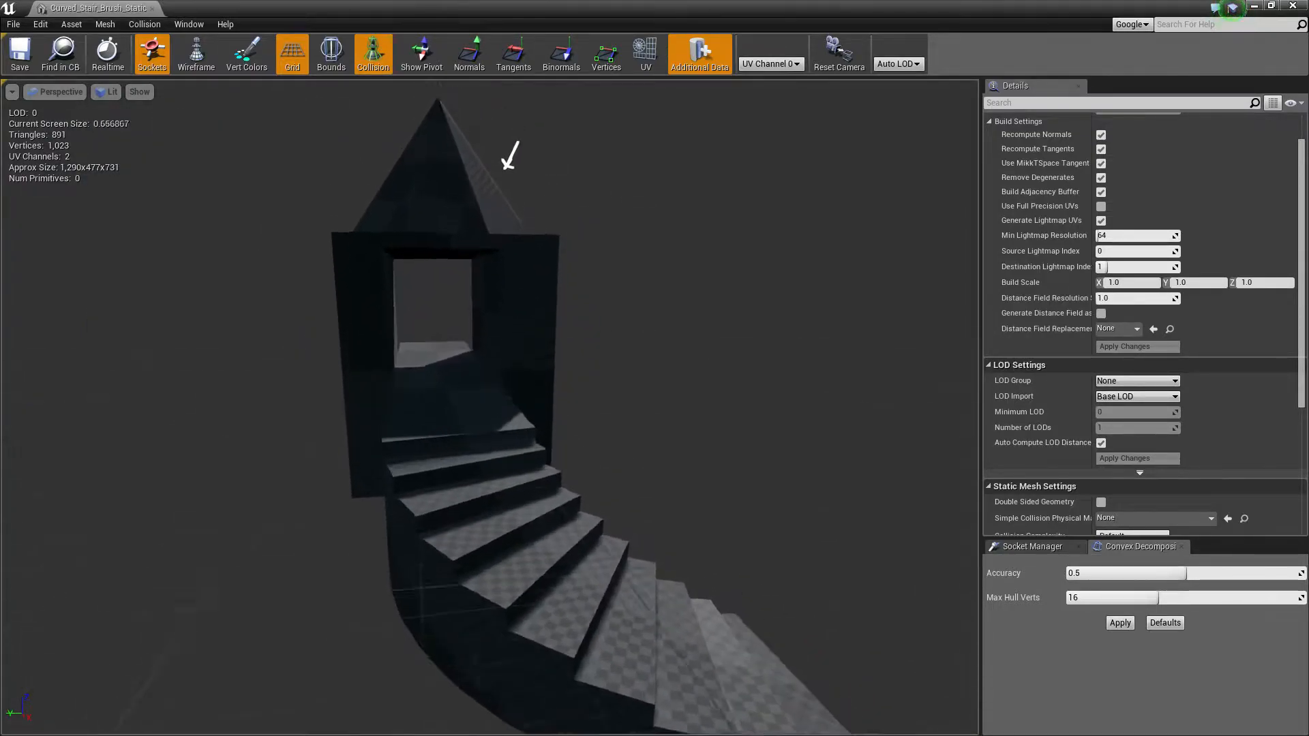
scroll("down", 3)
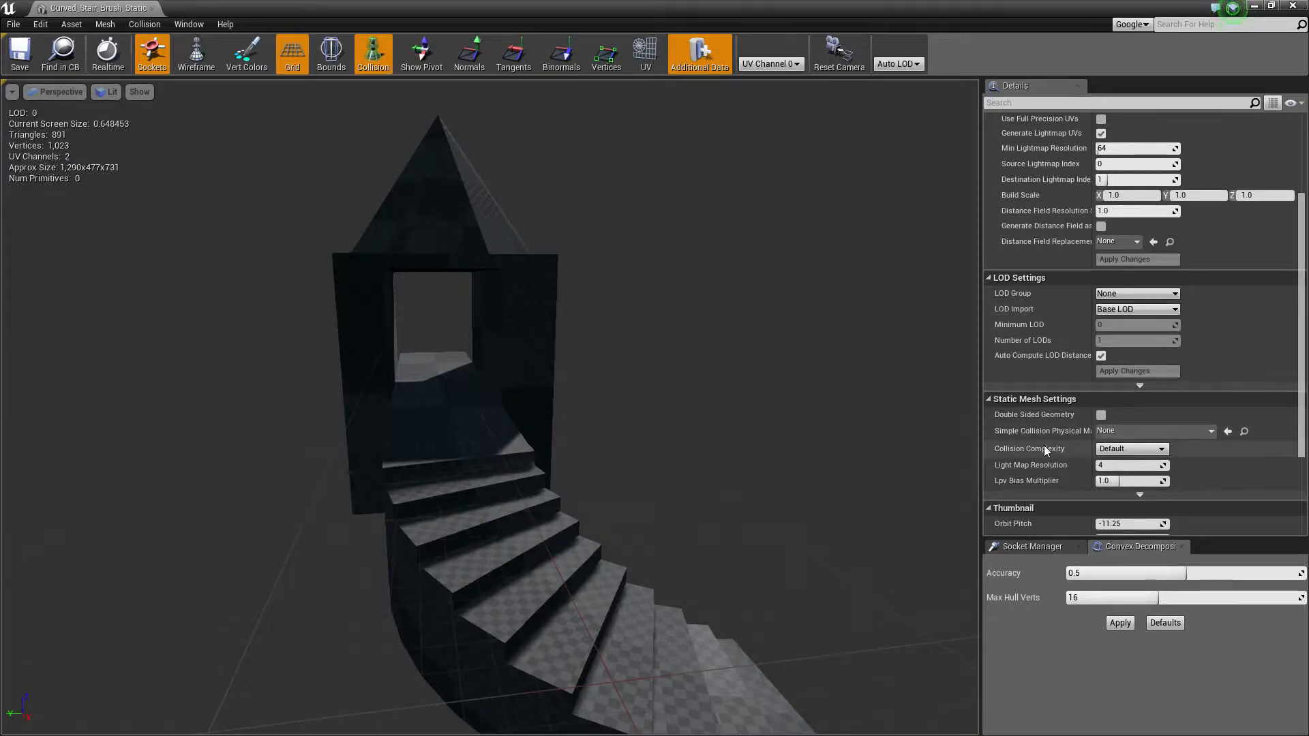
mouse_move(1130, 451)
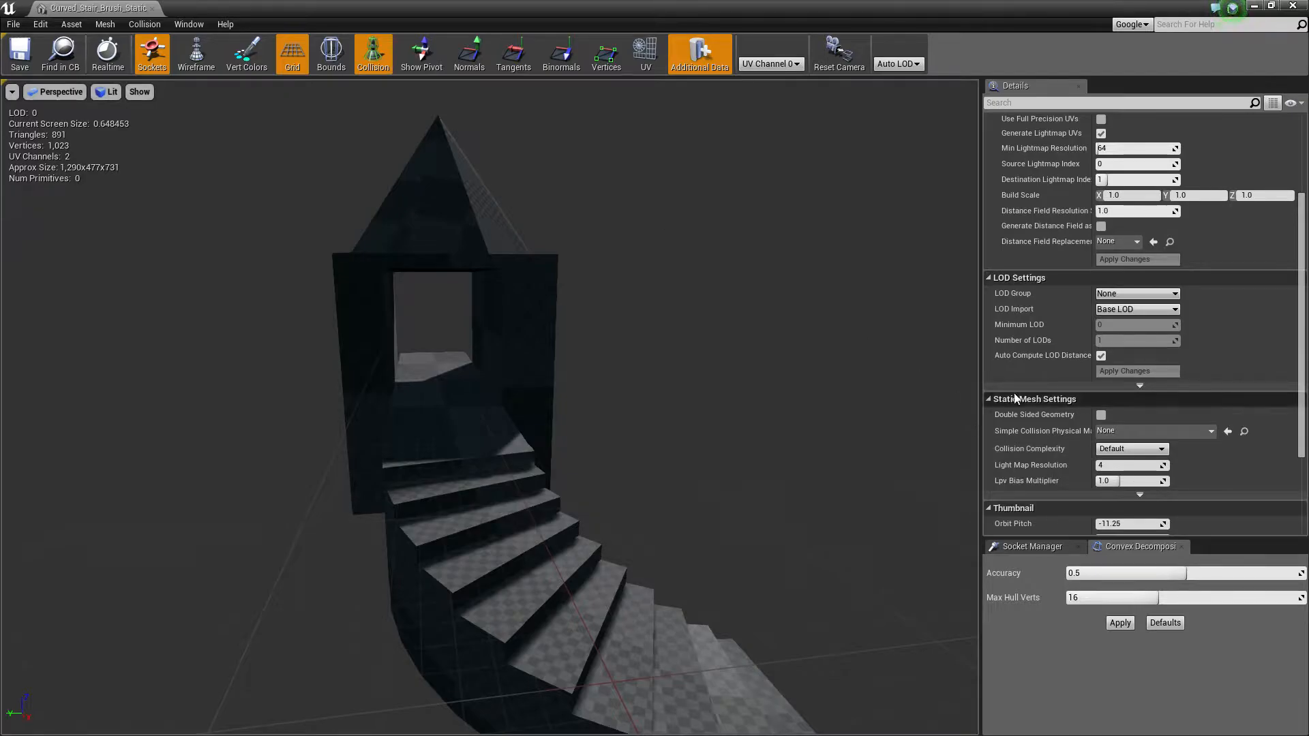
left_click(1161, 448)
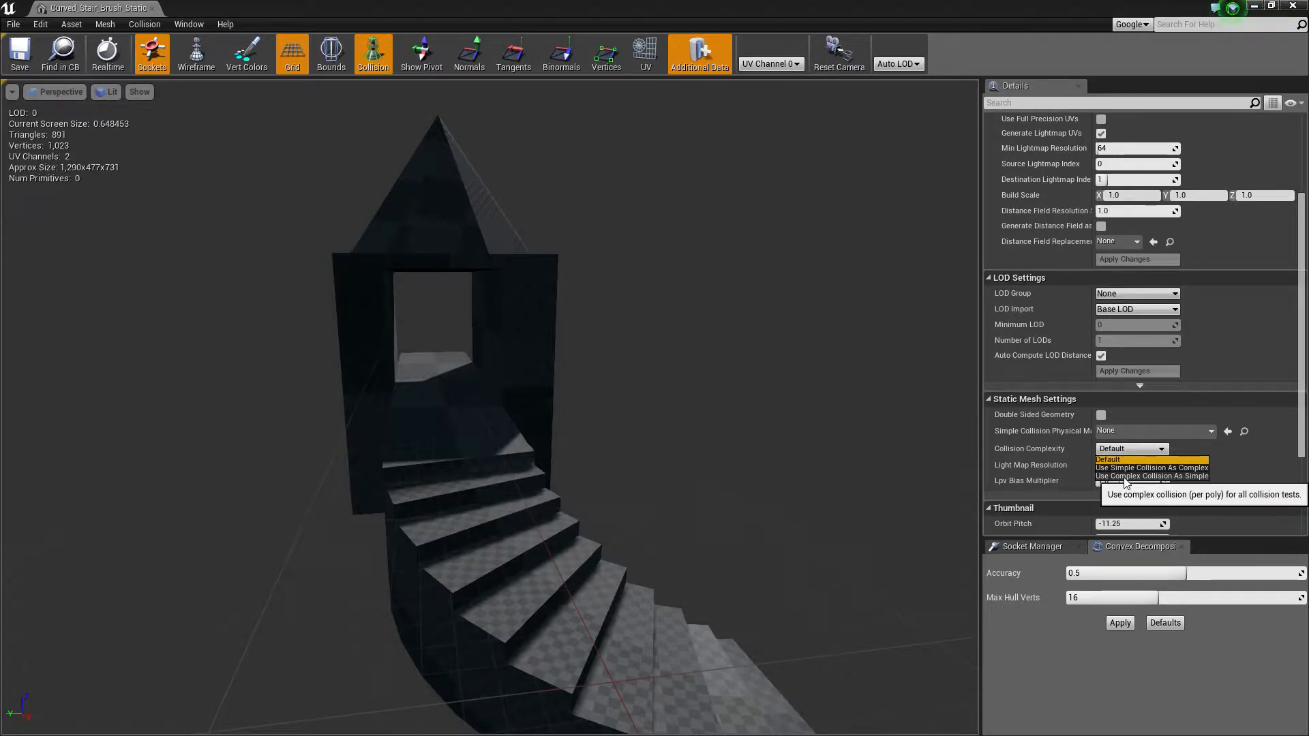
left_click(1150, 476)
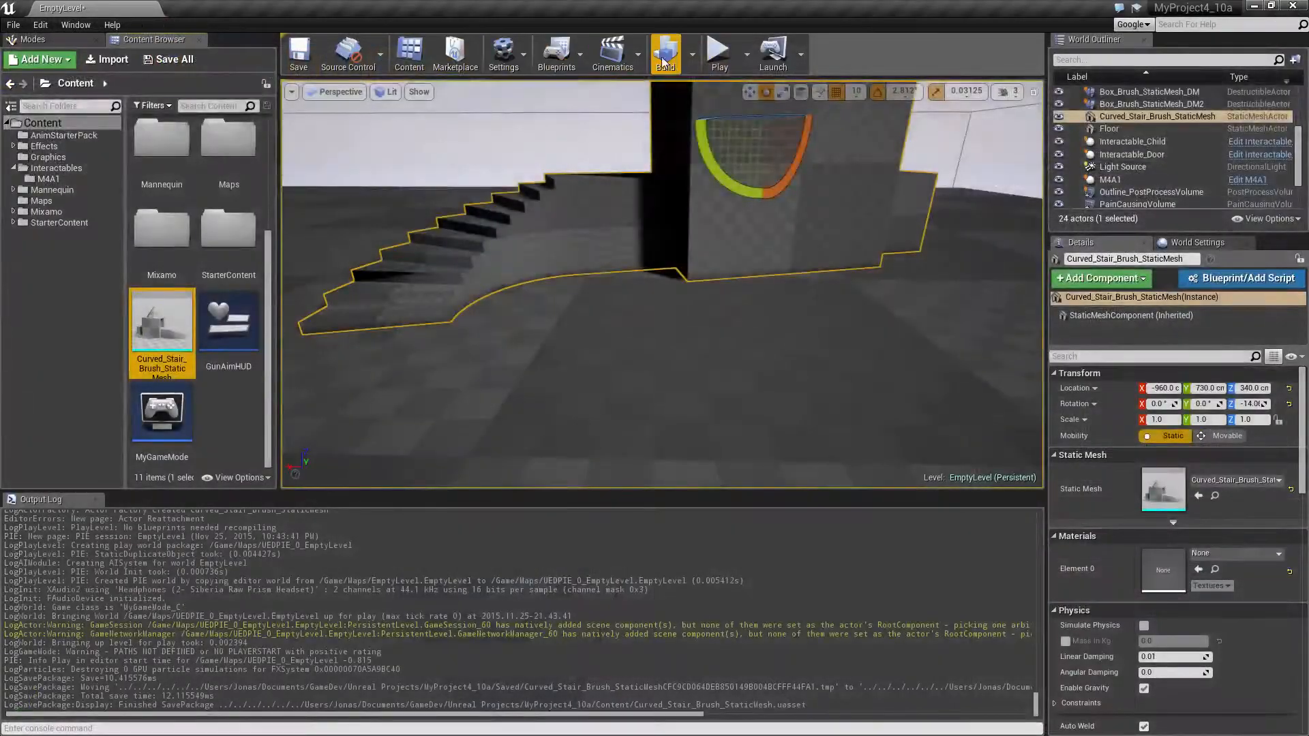
- Play-test the level, then reopen the curved stair mesh and toggle its bounds display
left_click(718, 50)
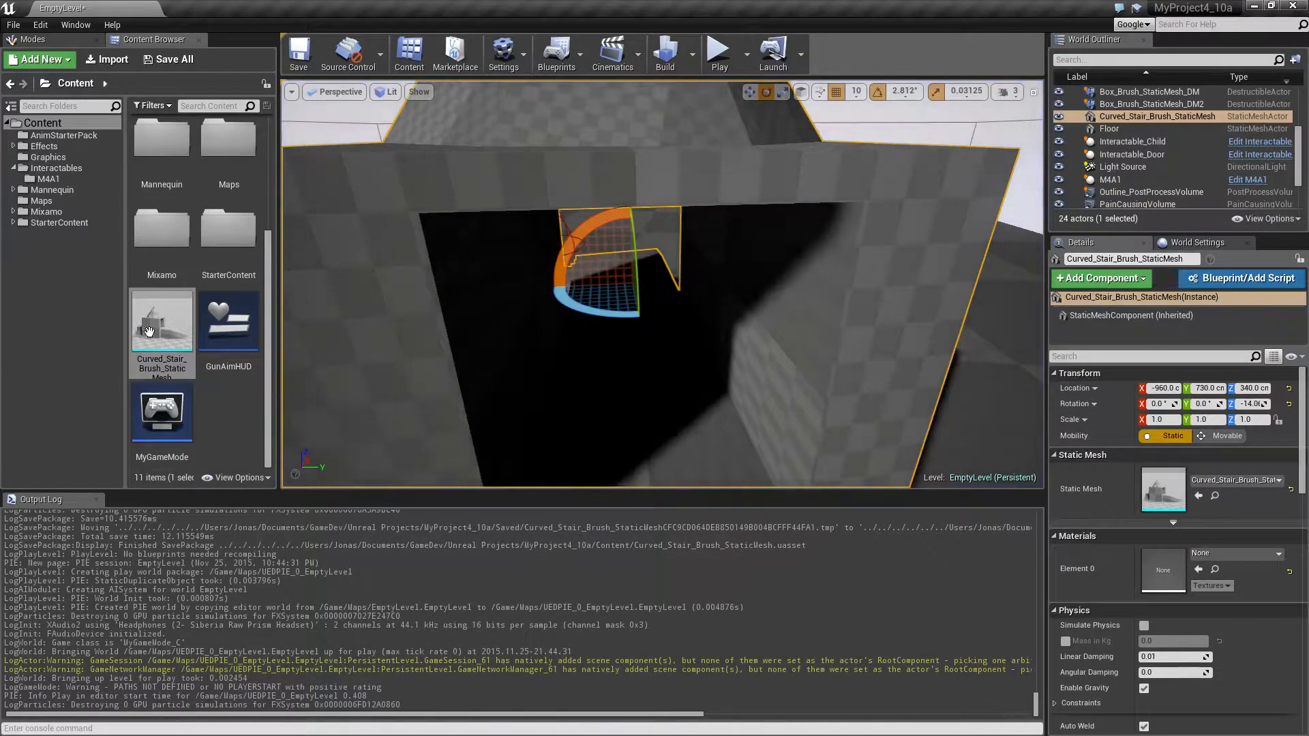
double_click(161, 321)
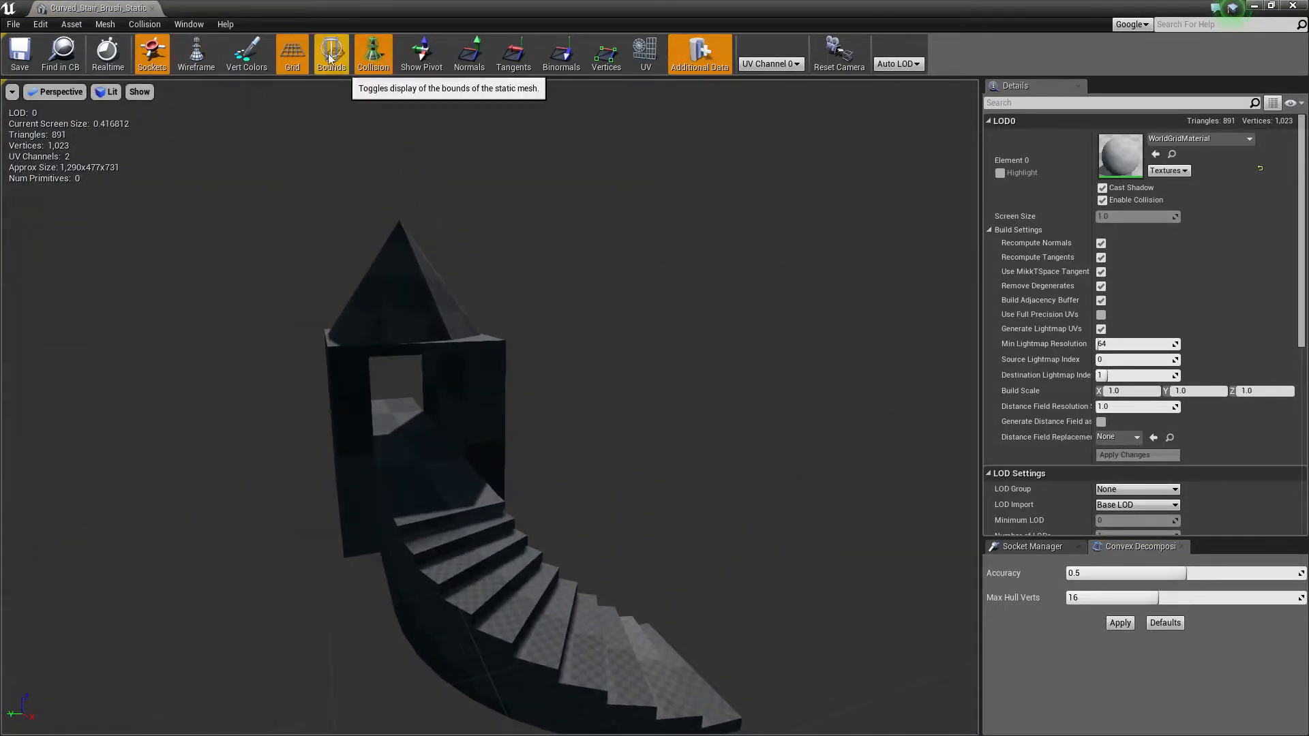
left_click(144, 23)
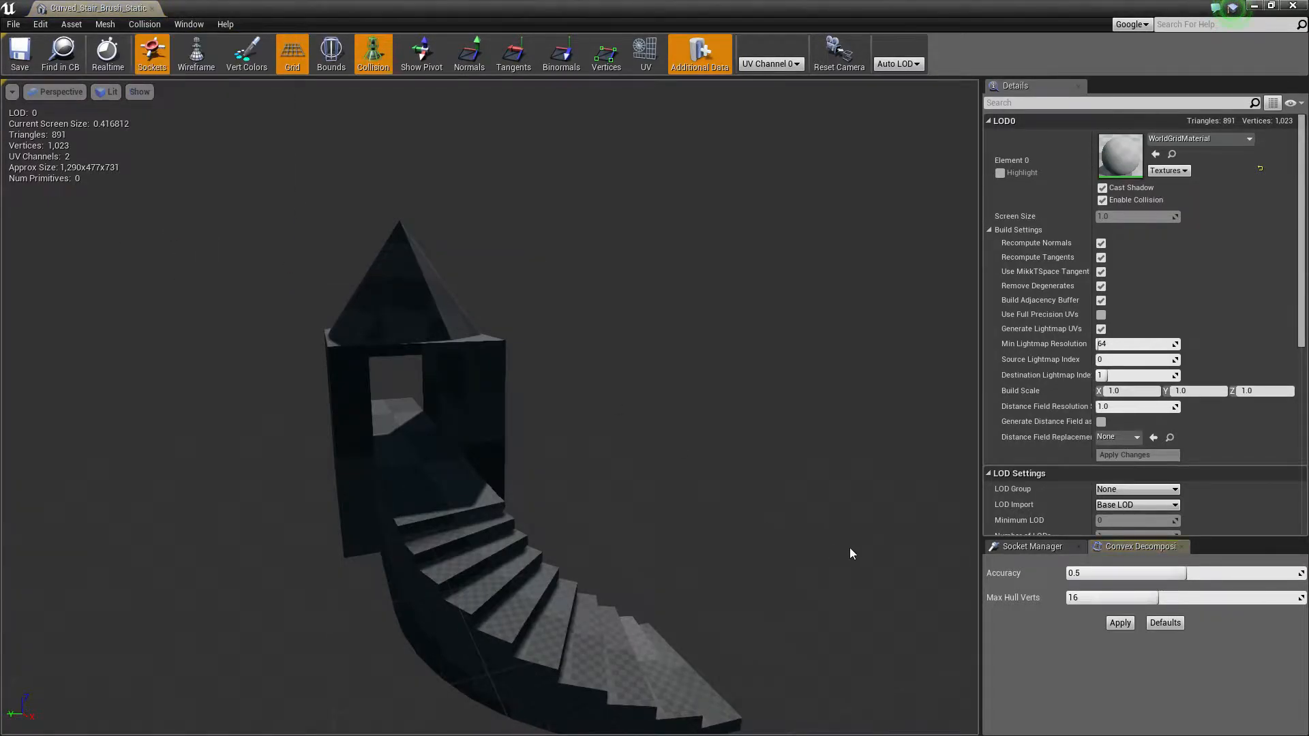
- Apply convex decomposition with 32 max hull verts and set Collision Complexity
left_click(1119, 622)
type("32")
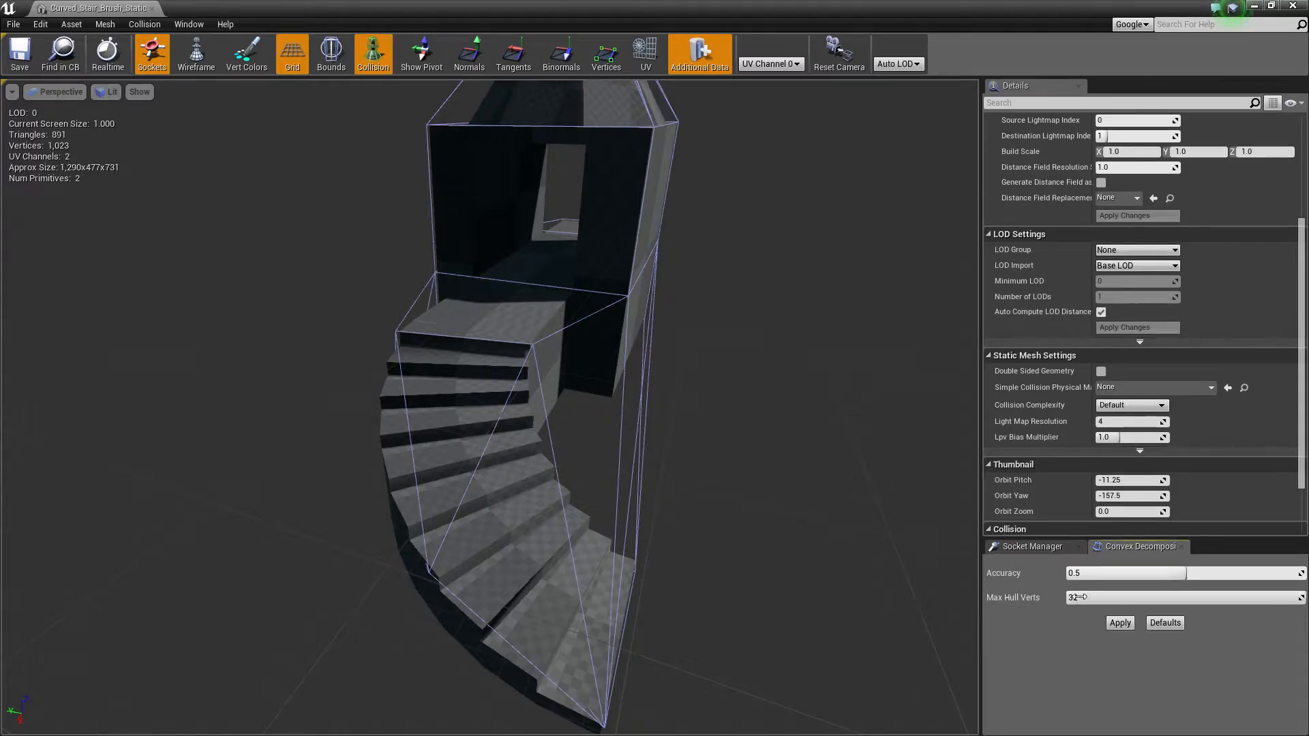
left_click(1120, 623)
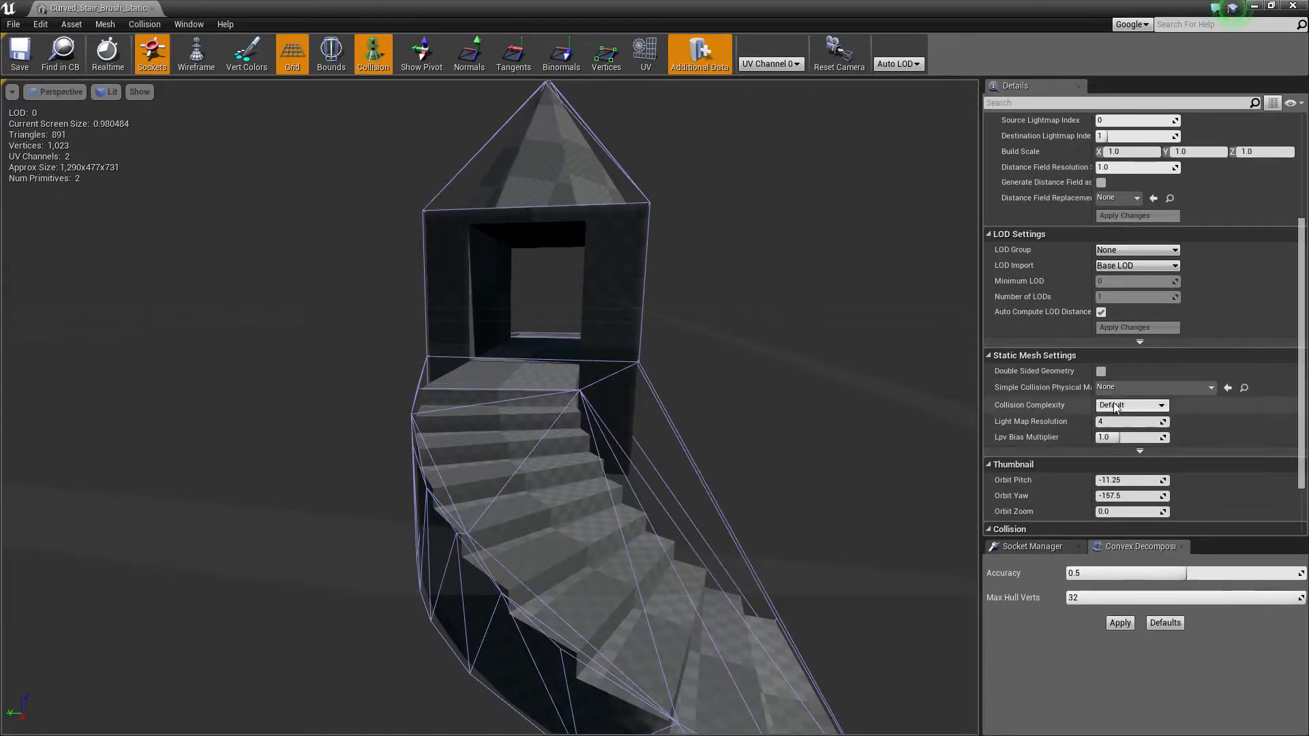
left_click(1131, 405)
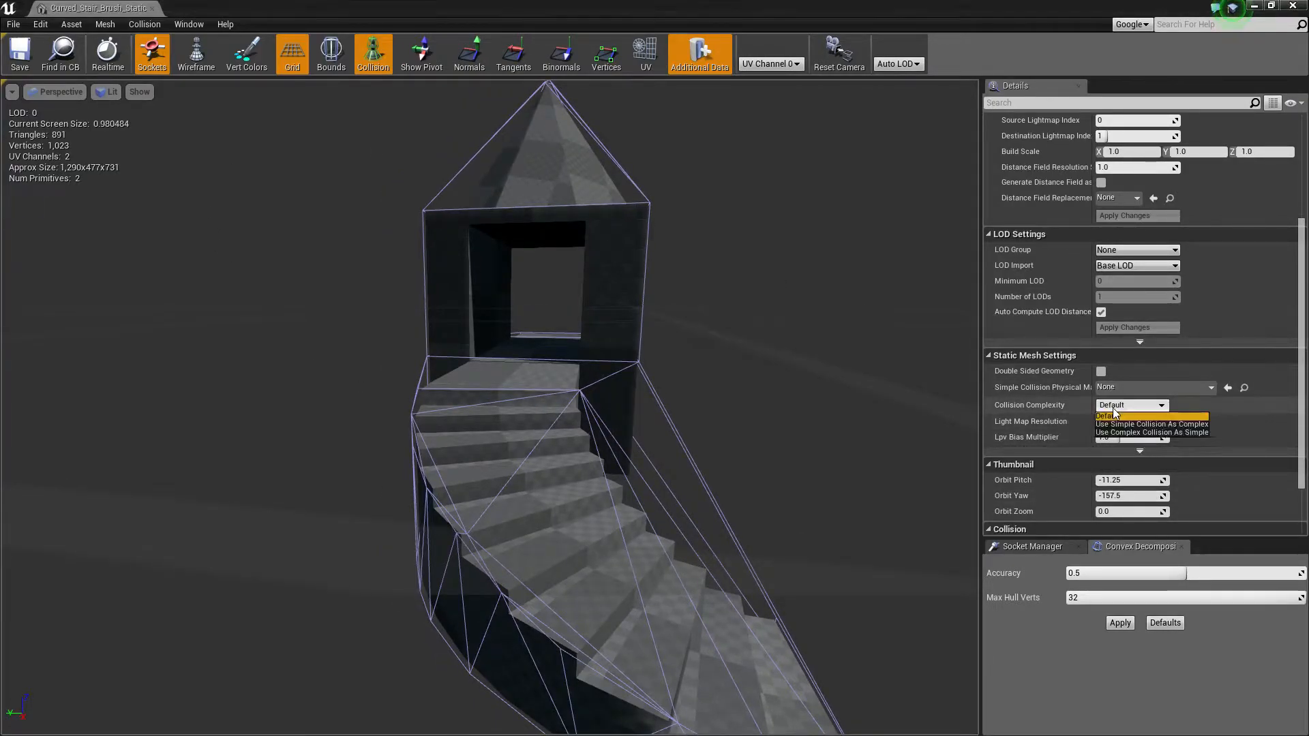
left_click(1152, 432)
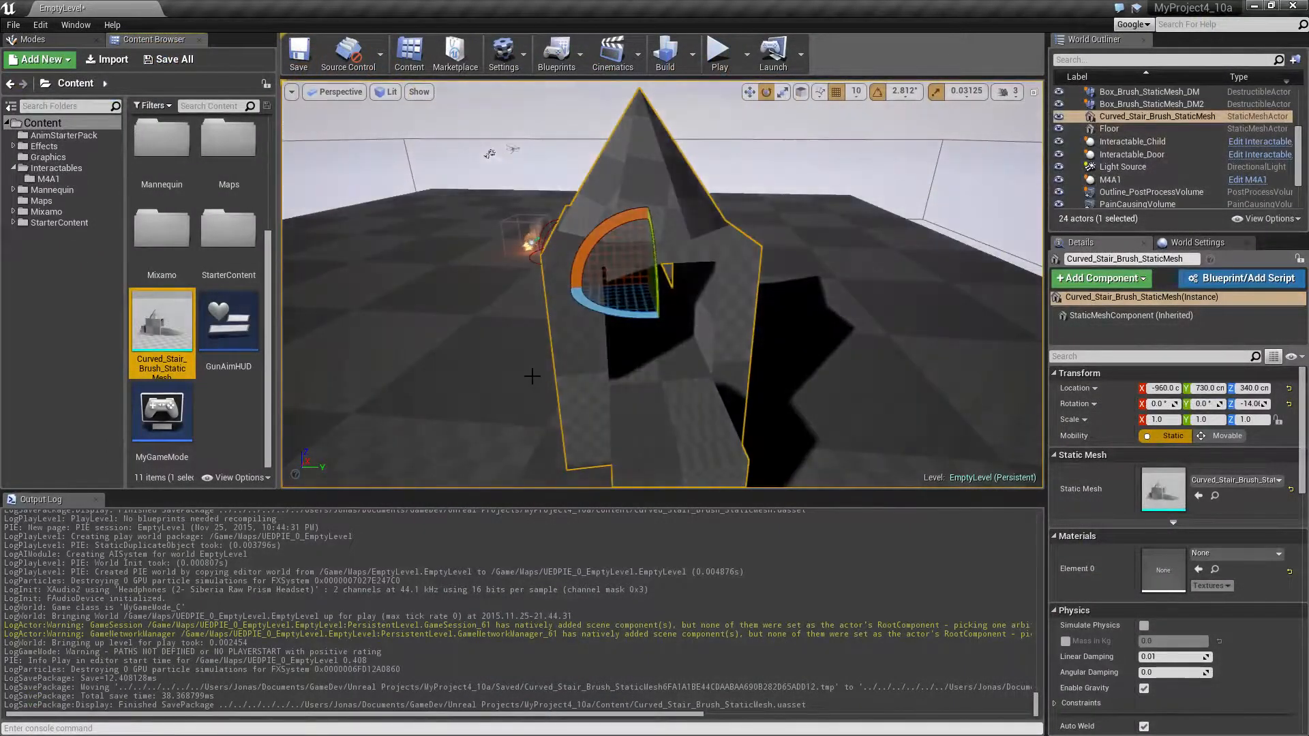
- Create a destructible mesh from the curved stair tower and fracture it into 300 cells
right_click(161, 321)
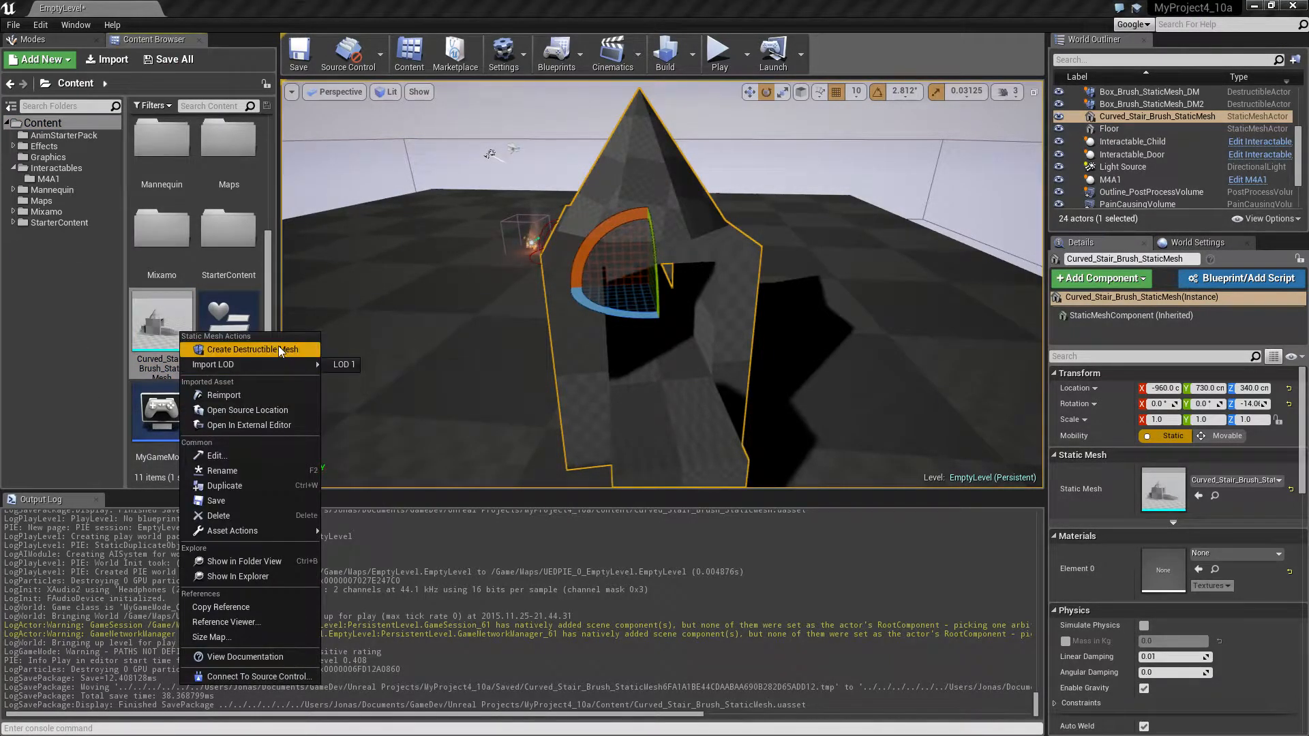
left_click(253, 349)
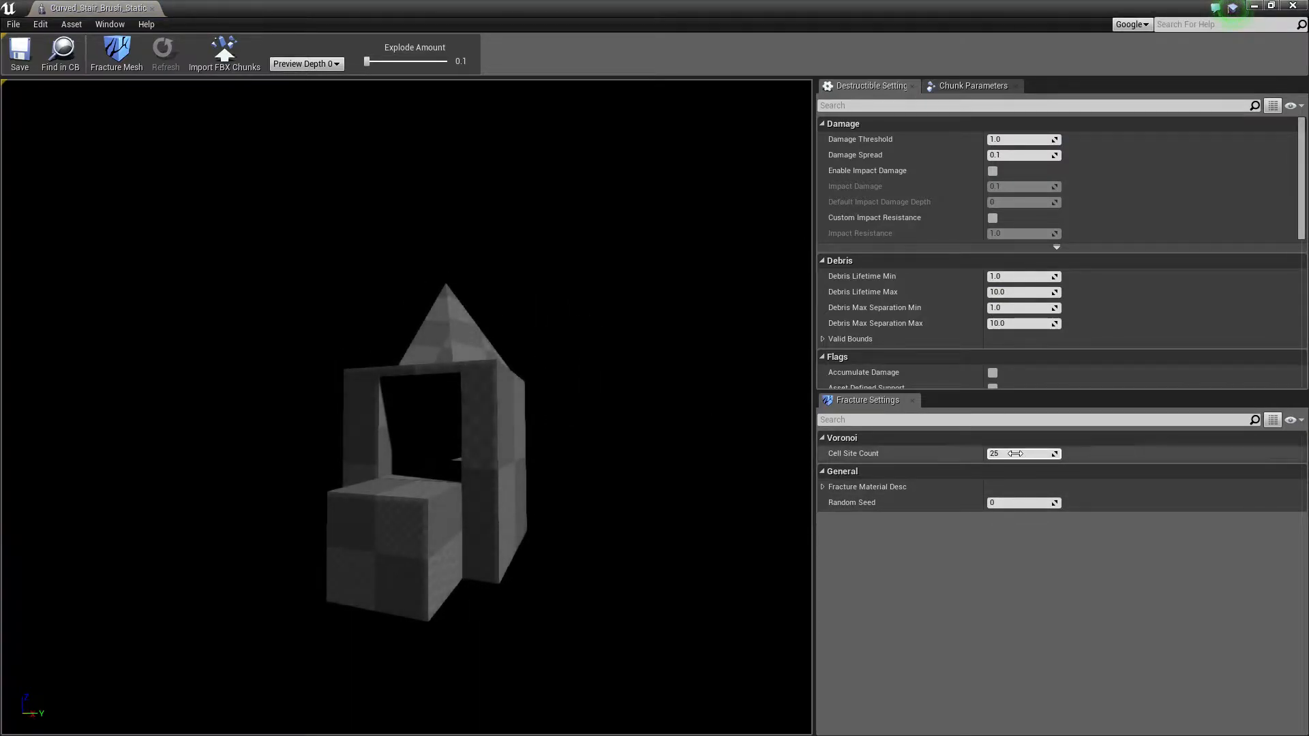
type("300")
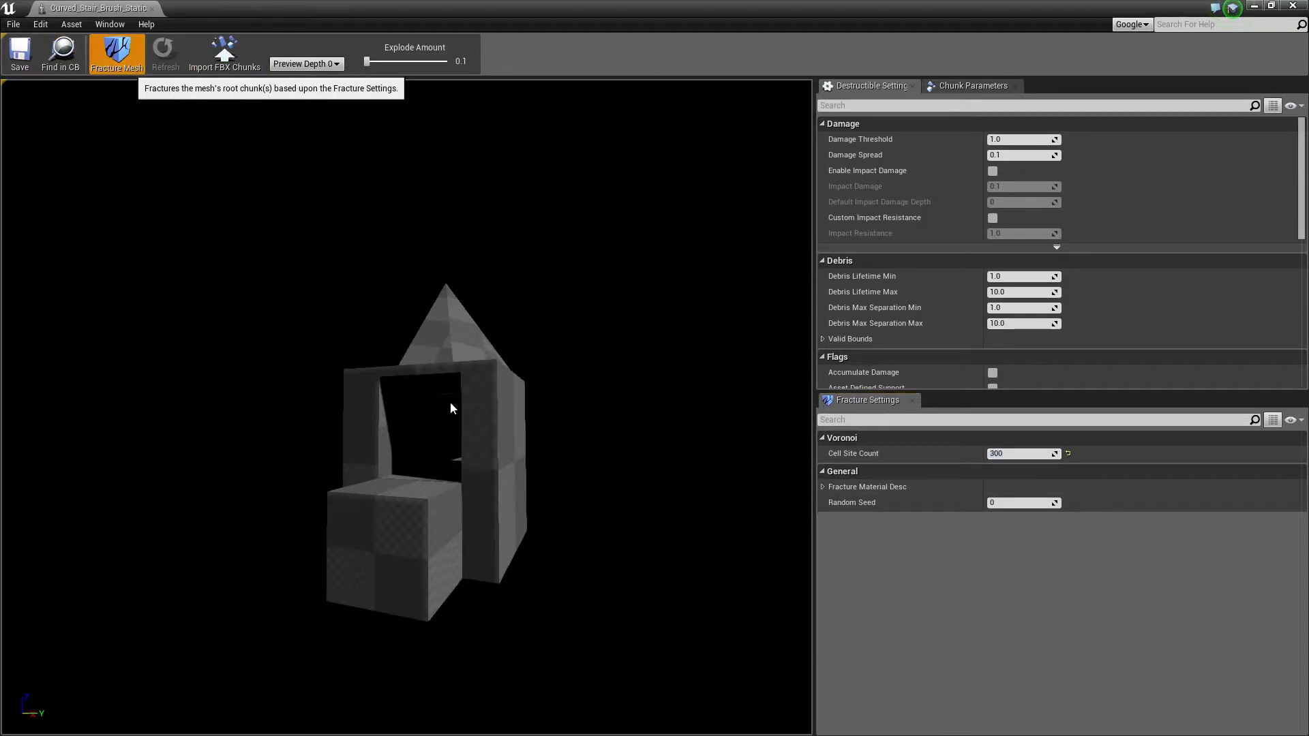
left_click(116, 52)
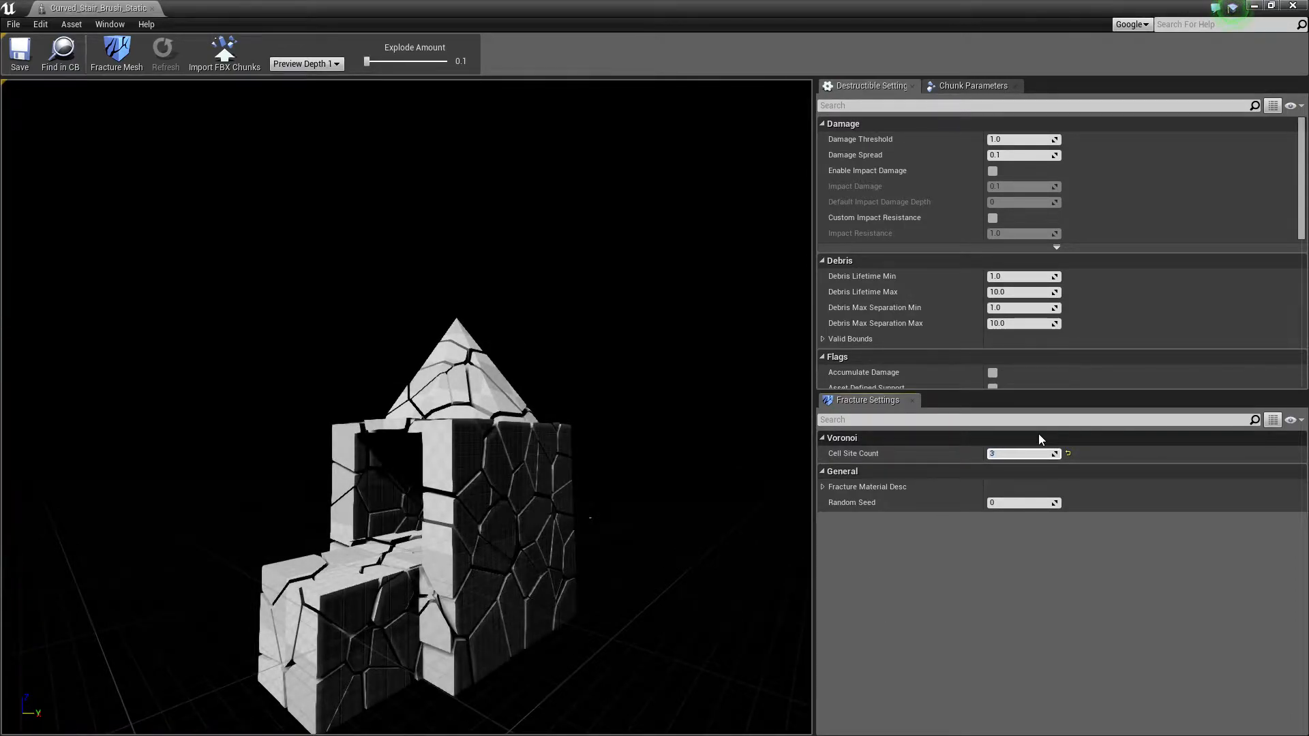
- Re-fracture the tower with 400 cells and random seed 120559
type("400")
left_click(1025, 503)
type("1")
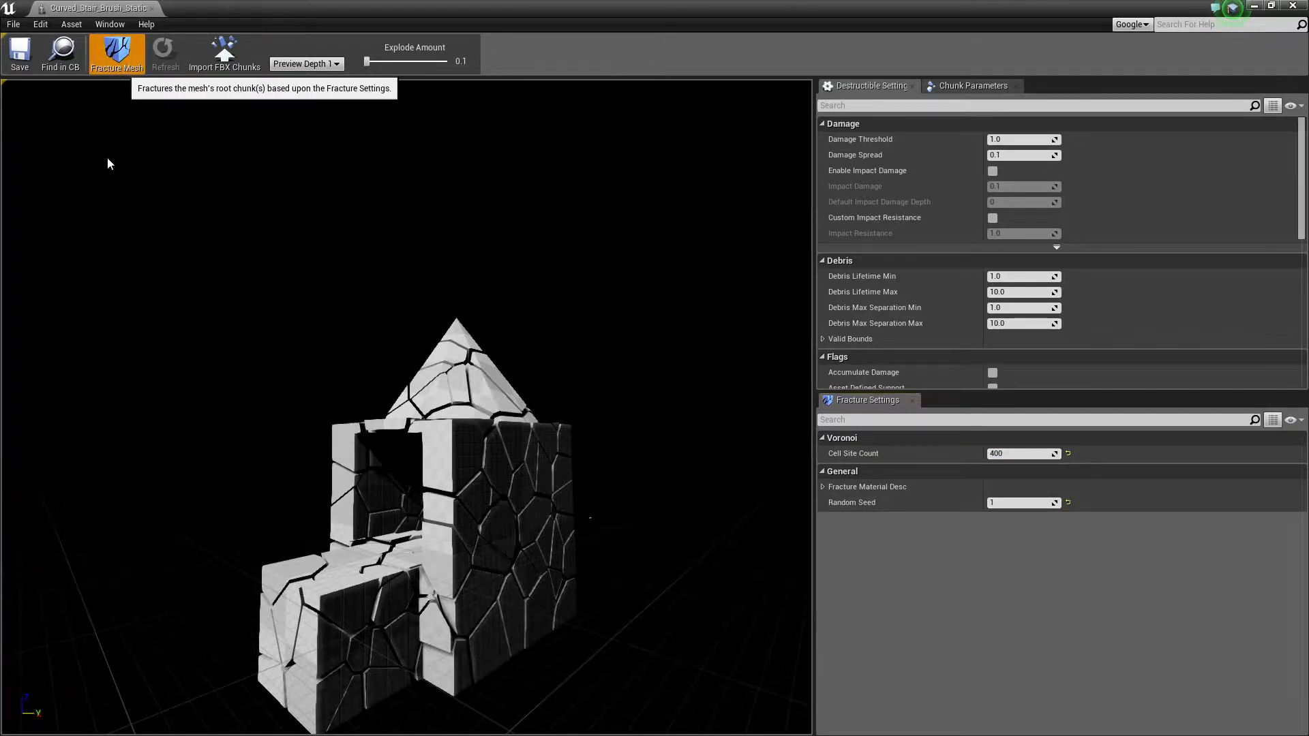
left_click(116, 53)
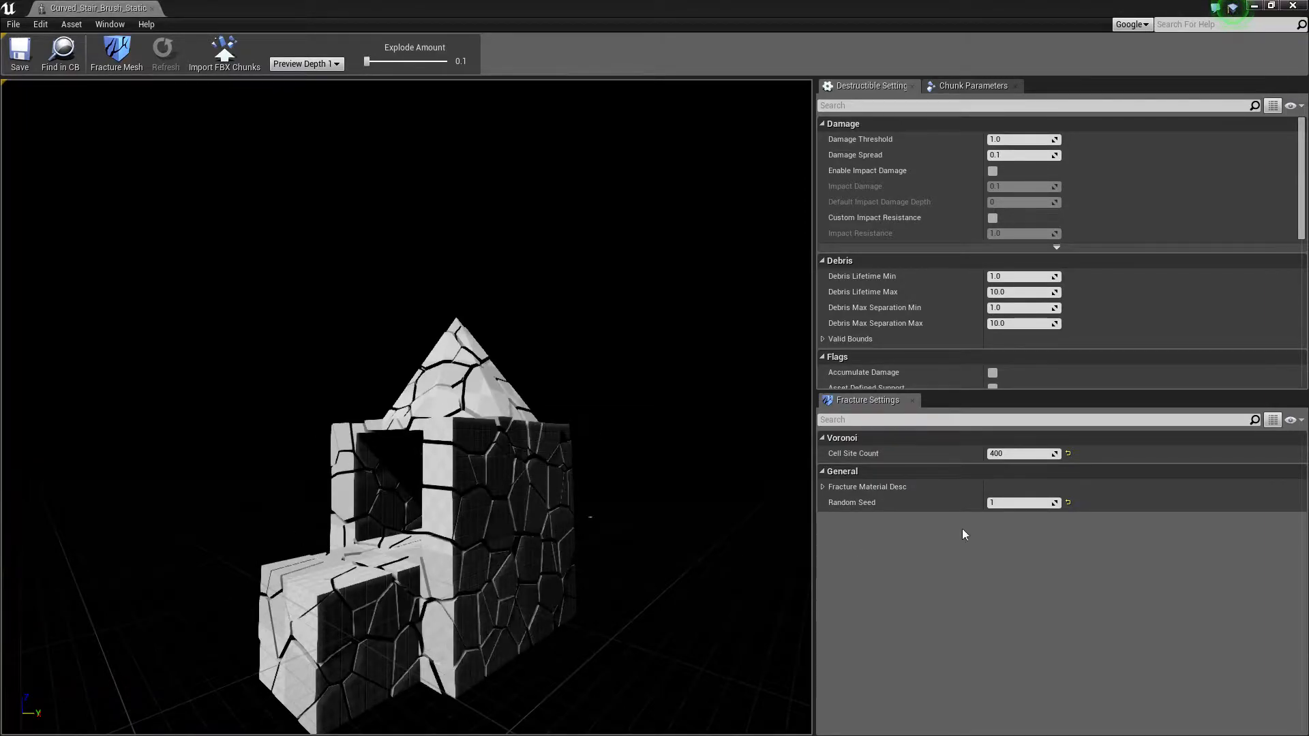
type("7")
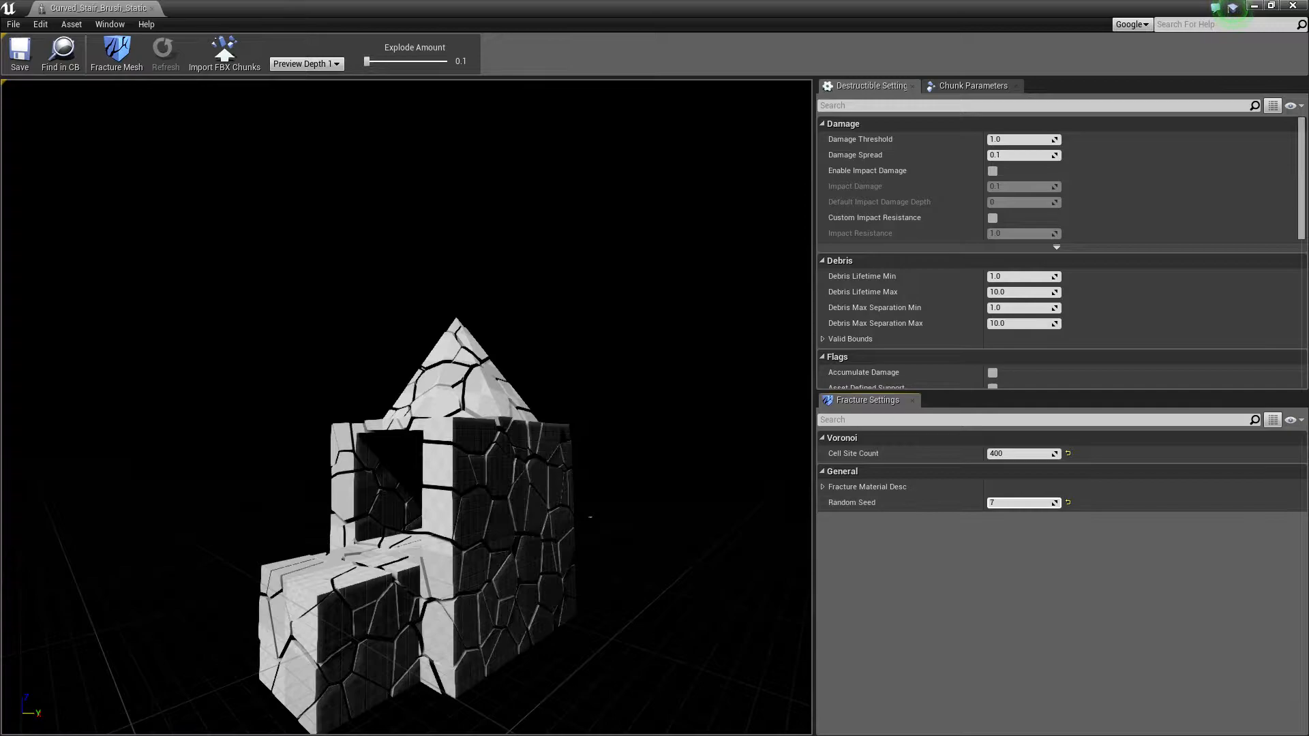
left_click(164, 52)
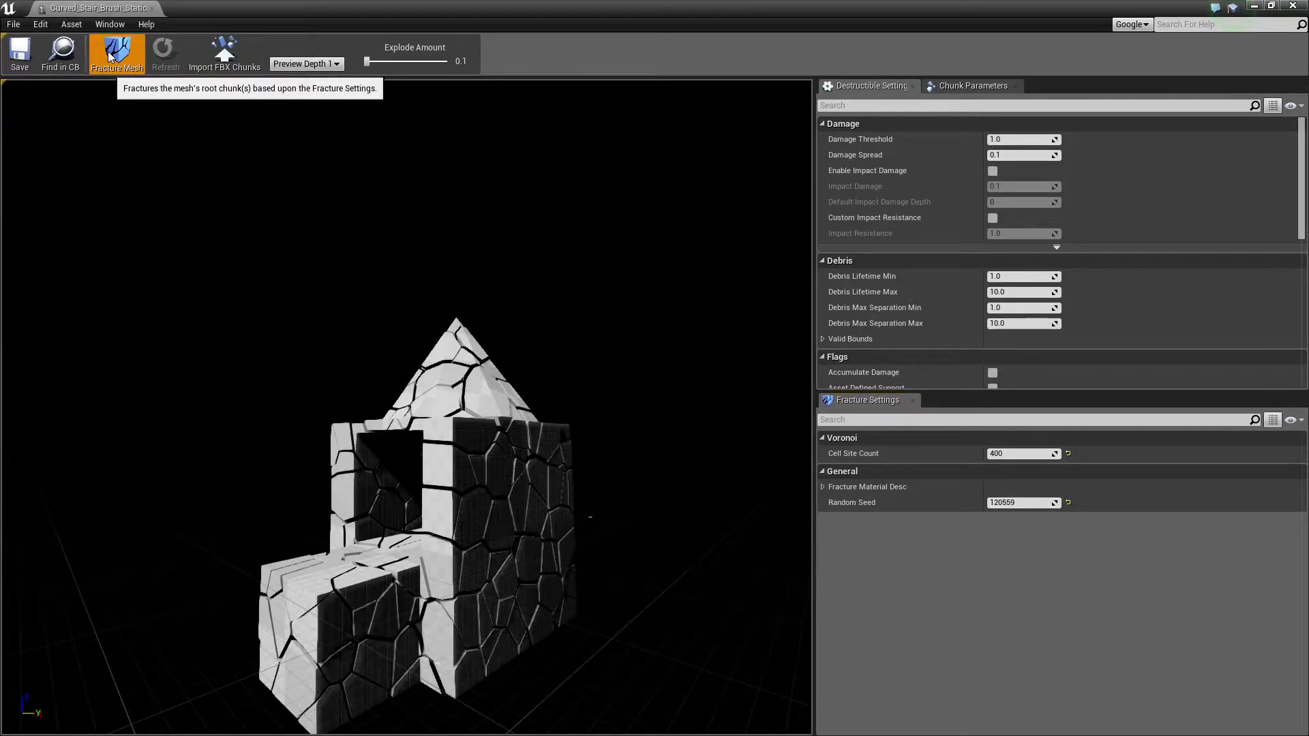
left_click(116, 52)
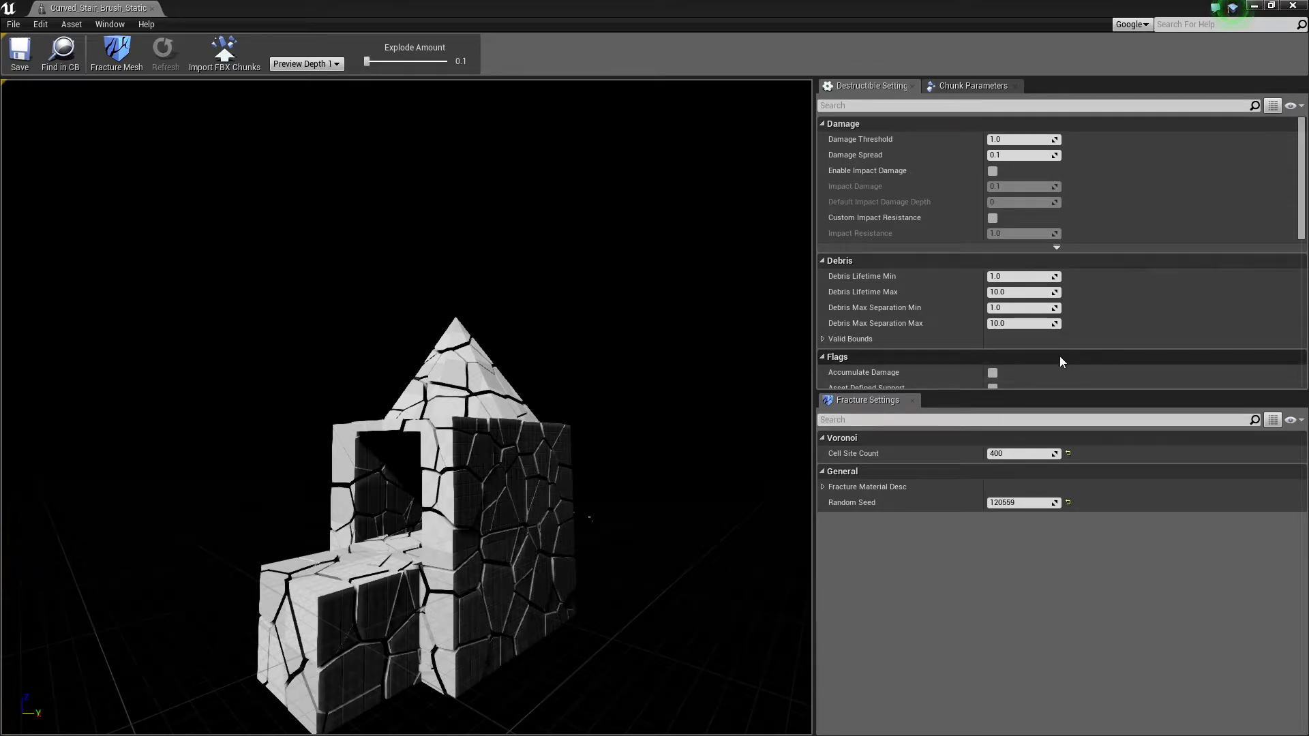
left_click(1022, 139)
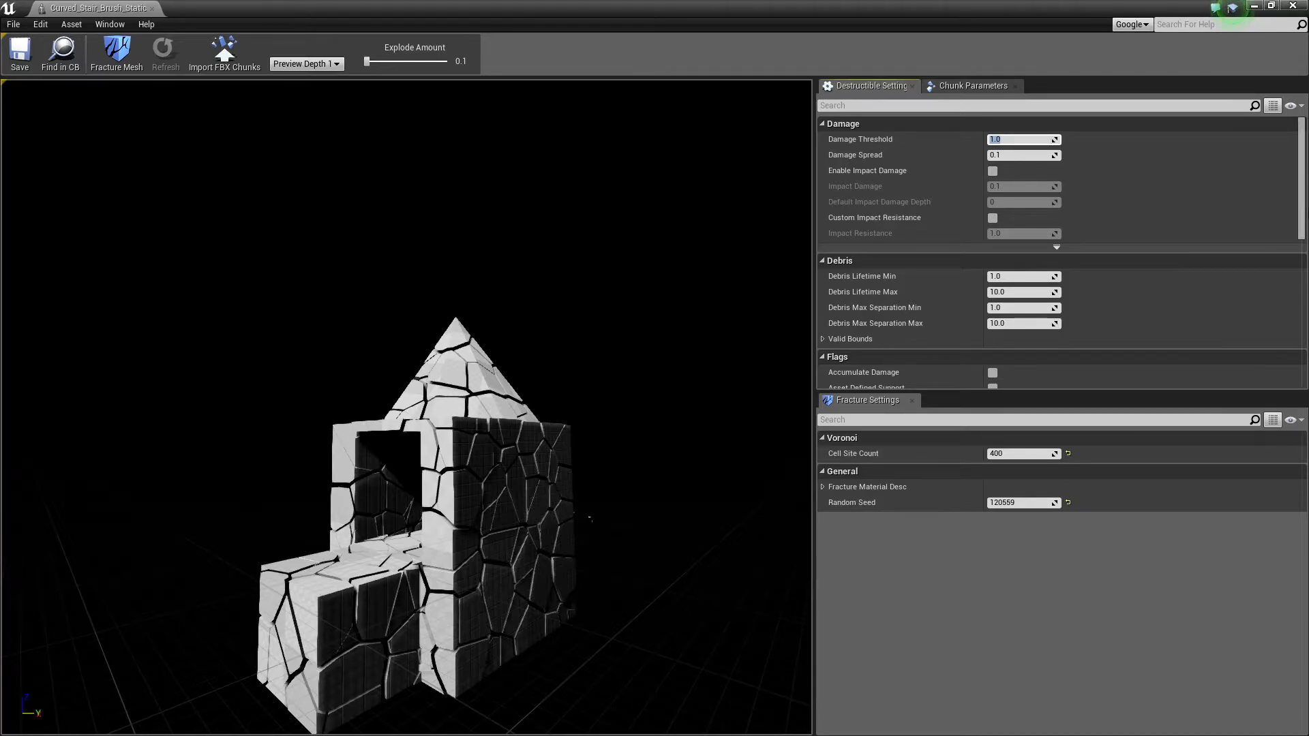
- Set the tower mesh's Damage Threshold to 50 and tick Accumulate Damage
type("50")
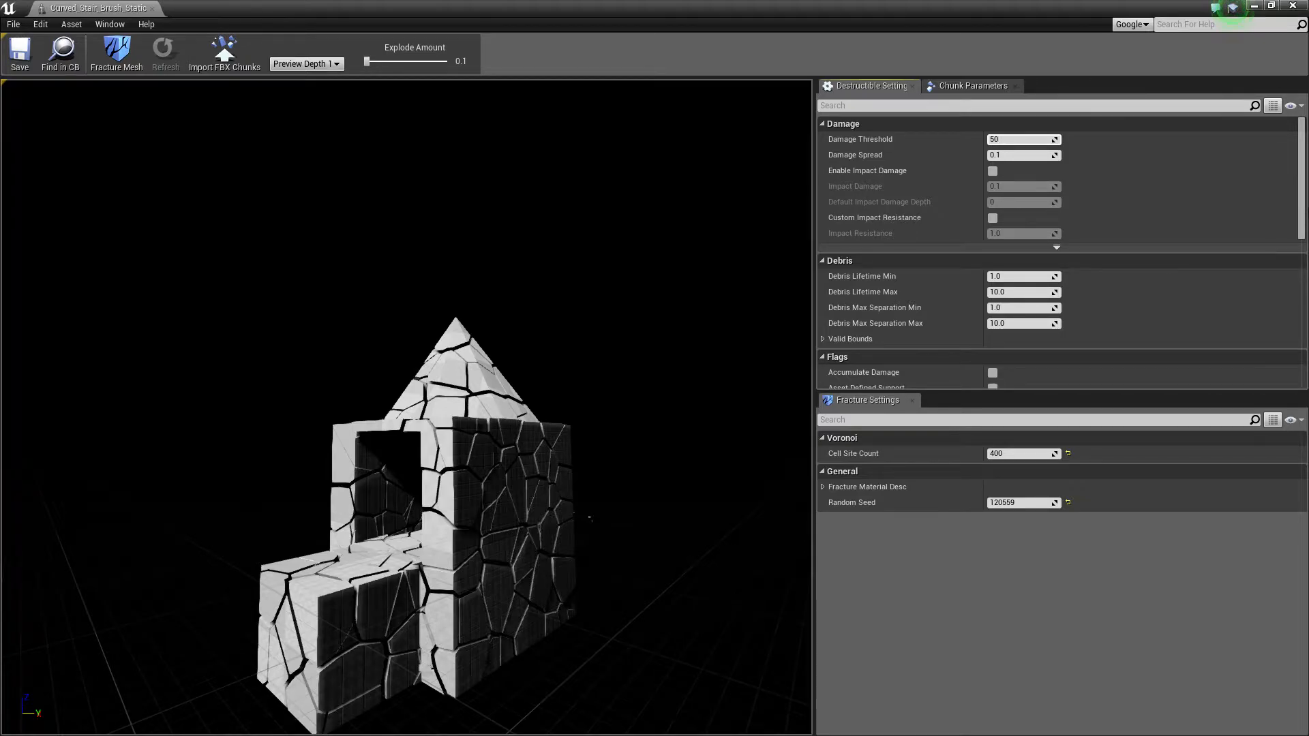
left_click(1022, 138)
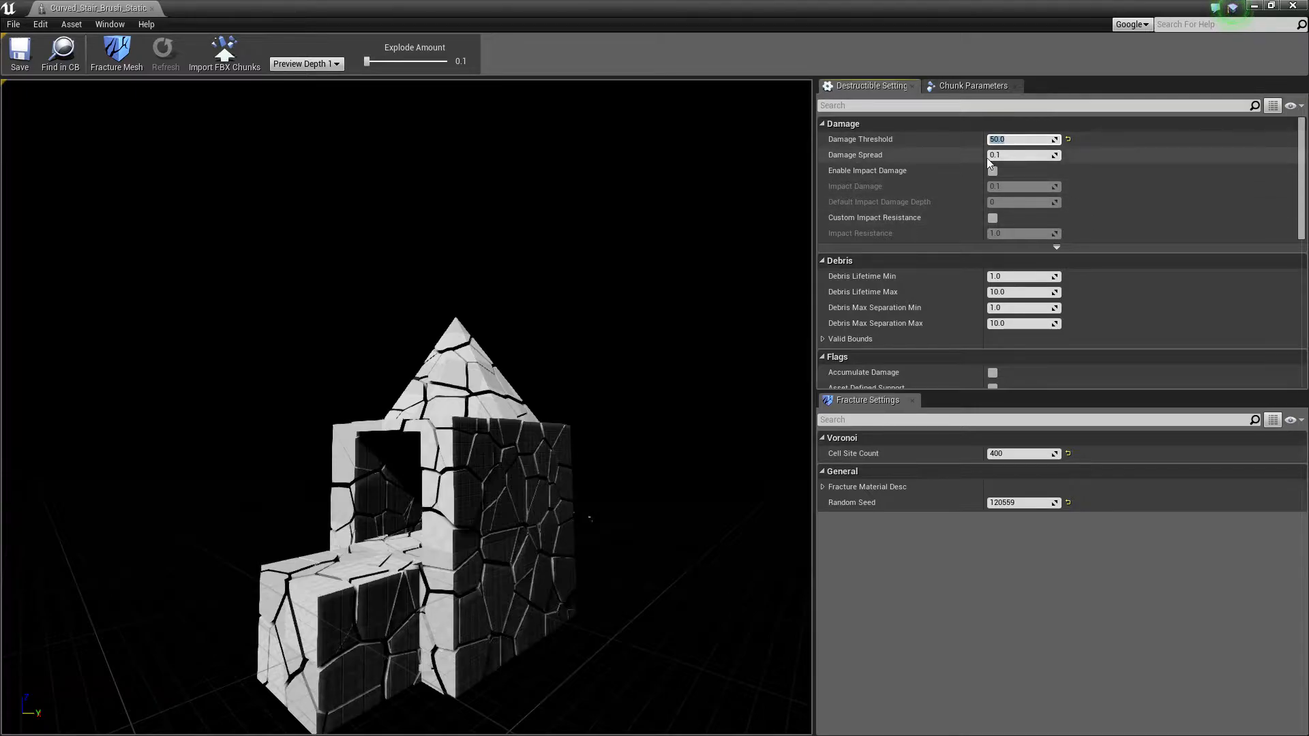
mouse_move(968, 361)
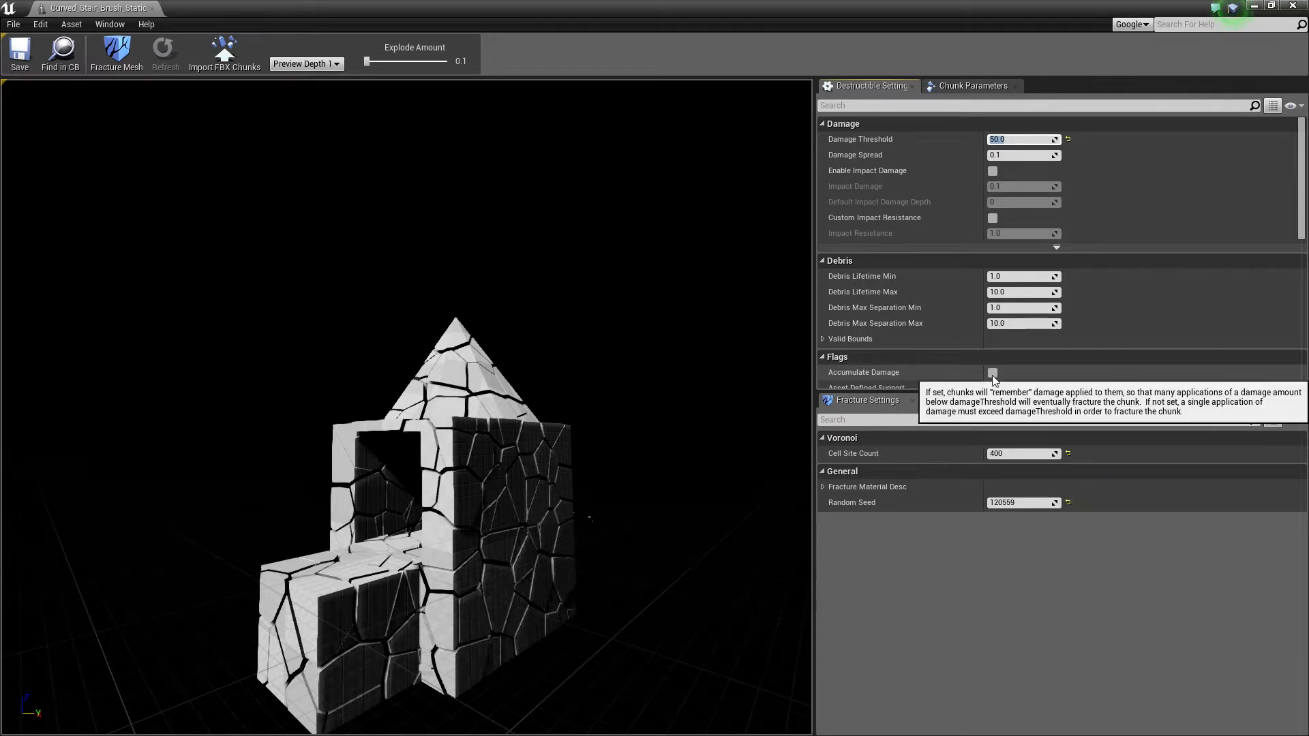
left_click(992, 372)
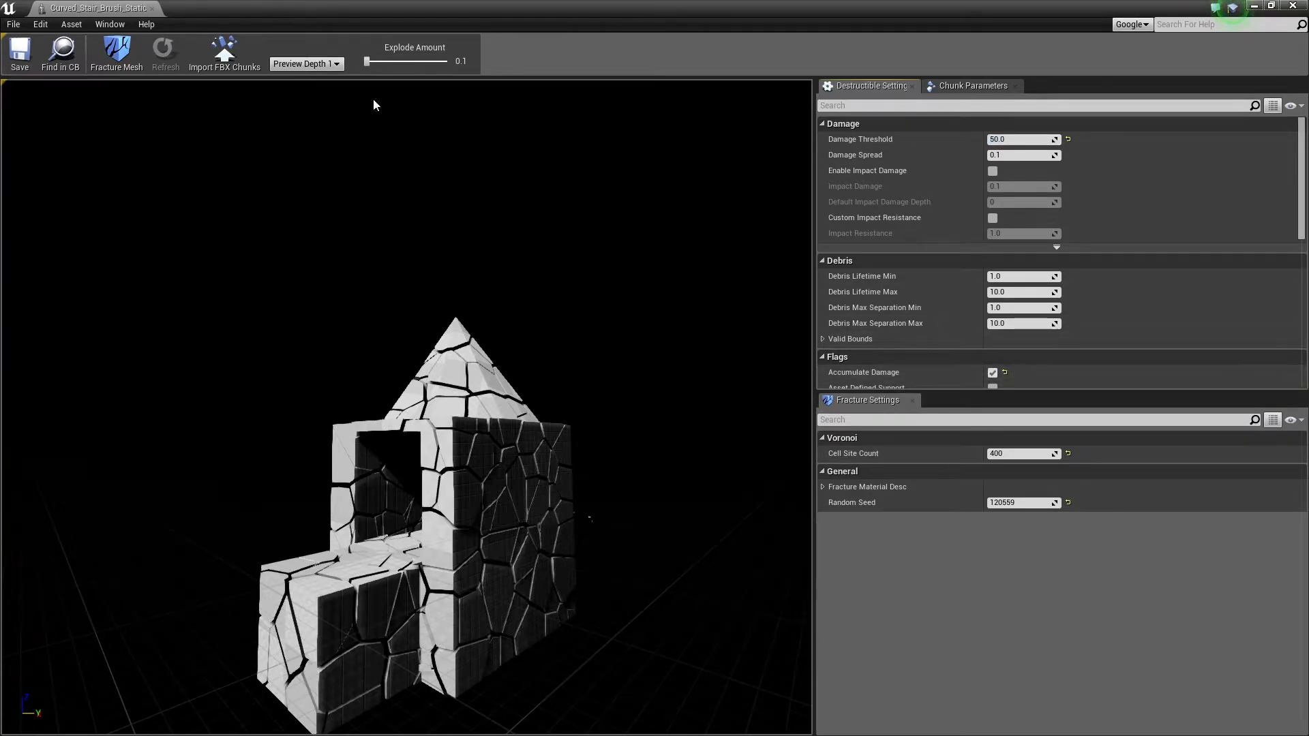
mouse_move(152, 8)
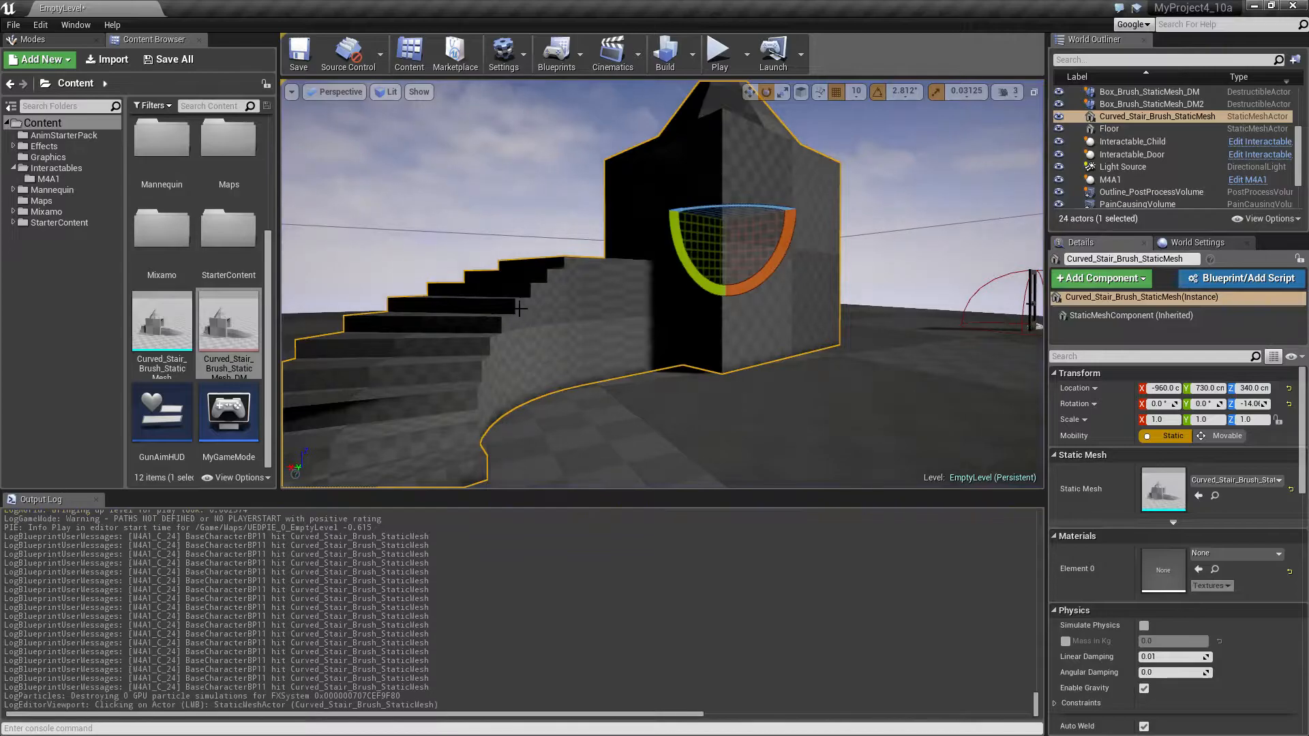
- Delete the static stair tower and give the _DM actor's Element 1 M_CobbleStone_Pebble
key("delete")
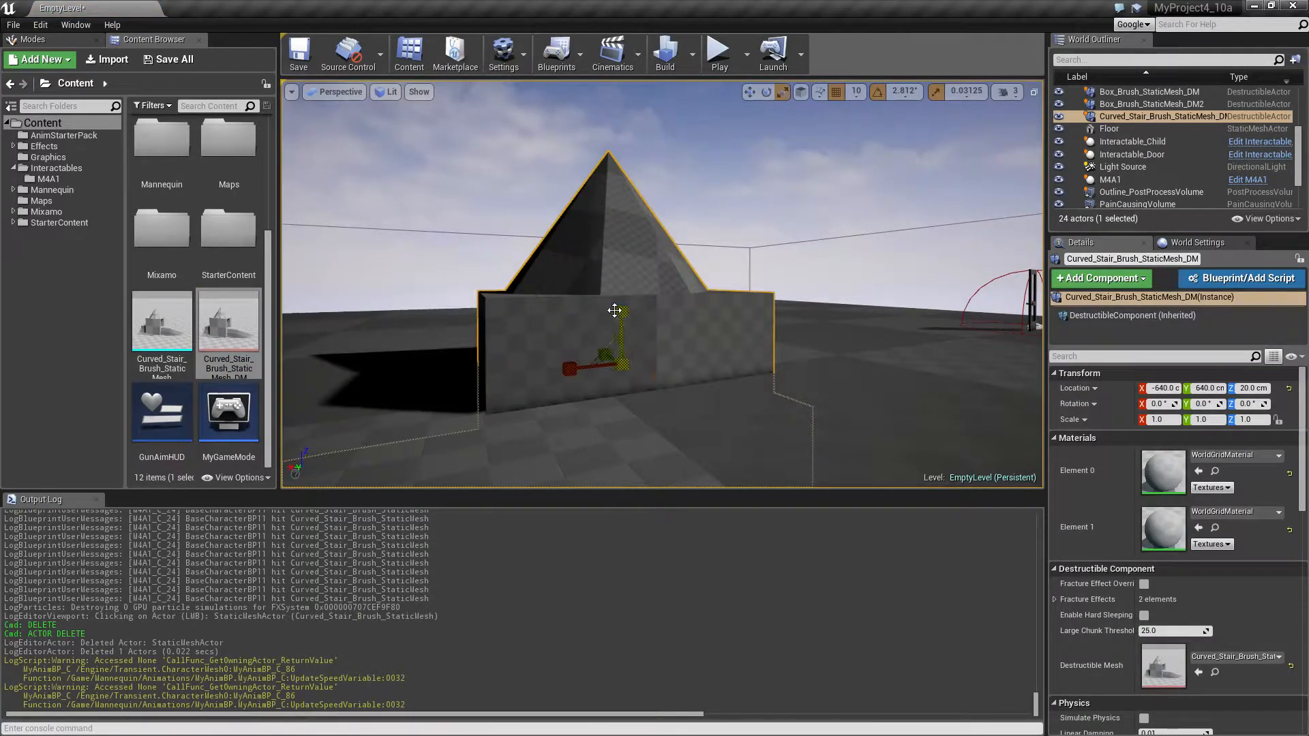
left_click_drag(610, 350, 617, 167)
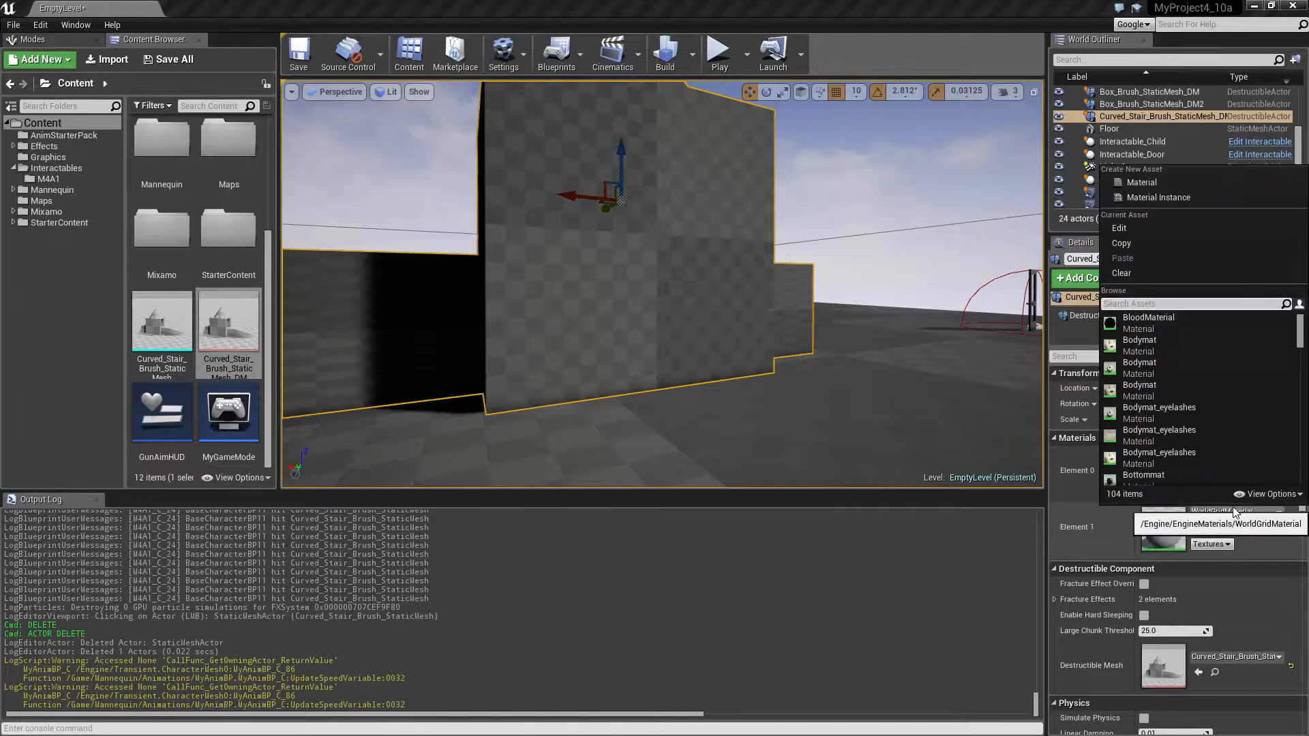
type("stone")
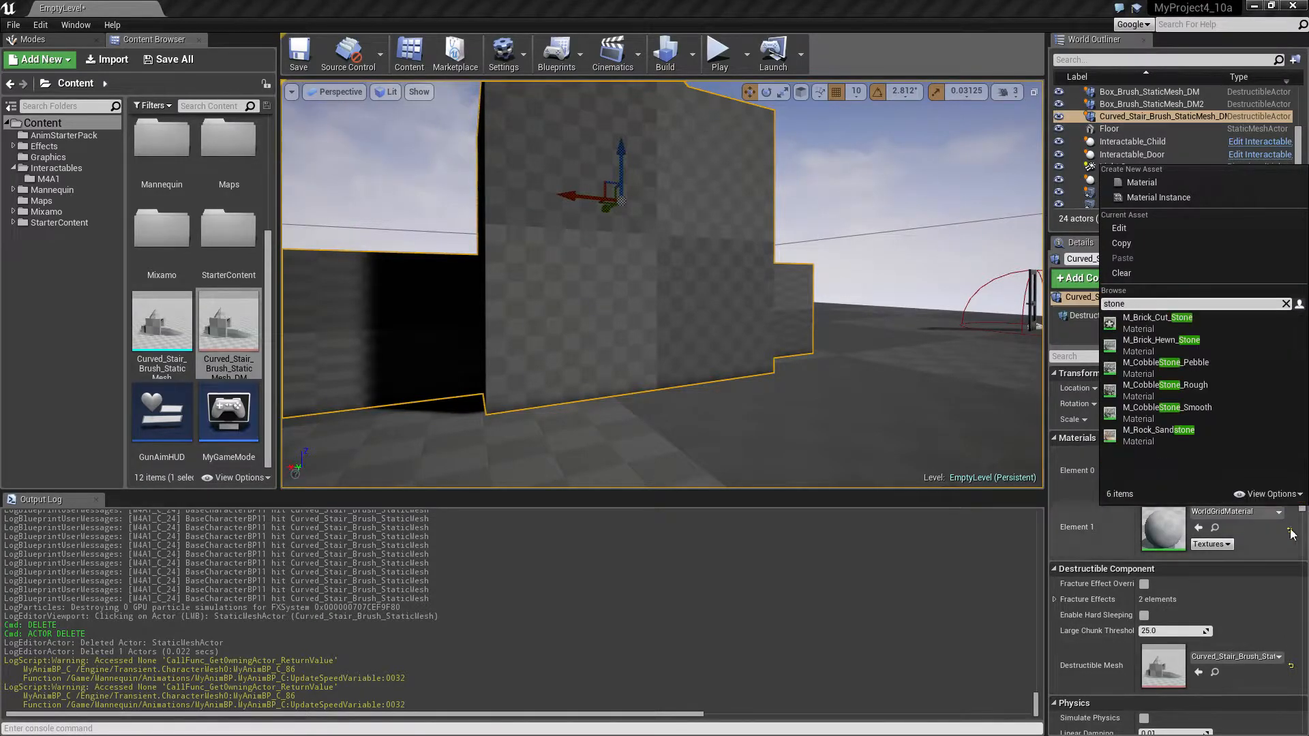
mouse_move(1166, 384)
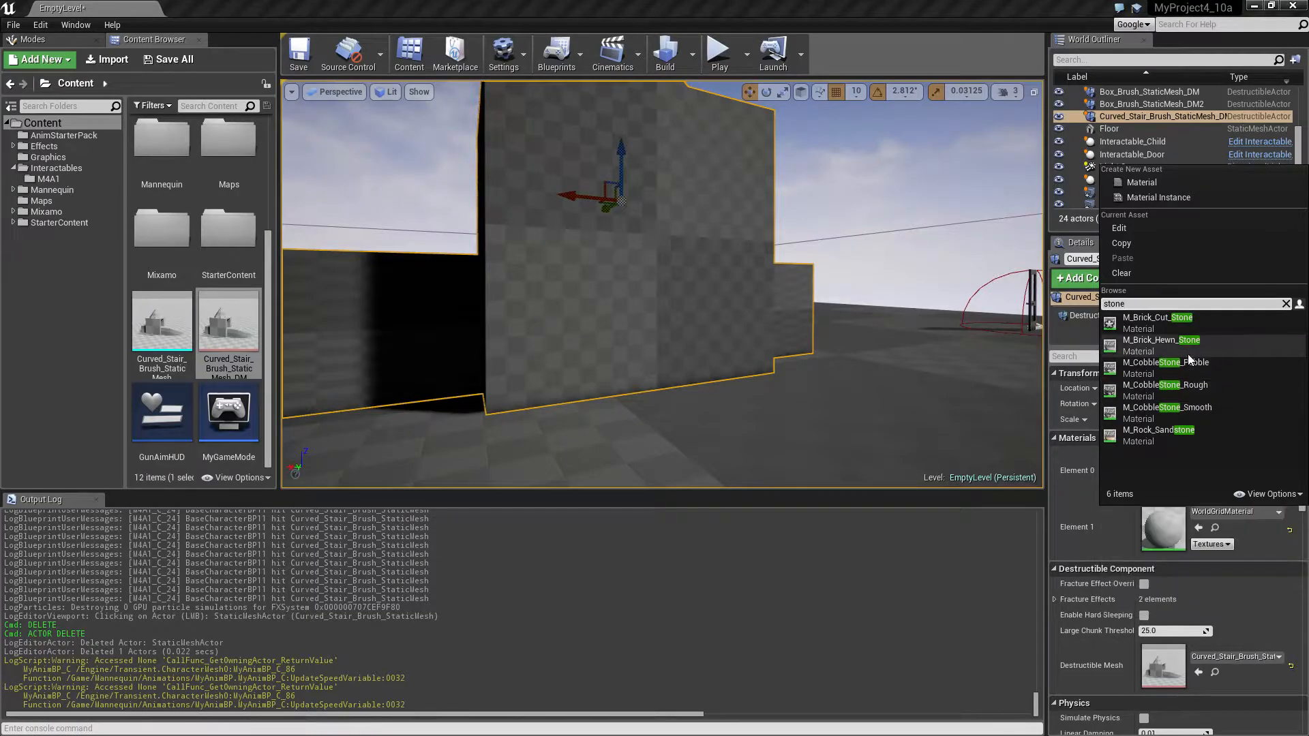
left_click(1167, 362)
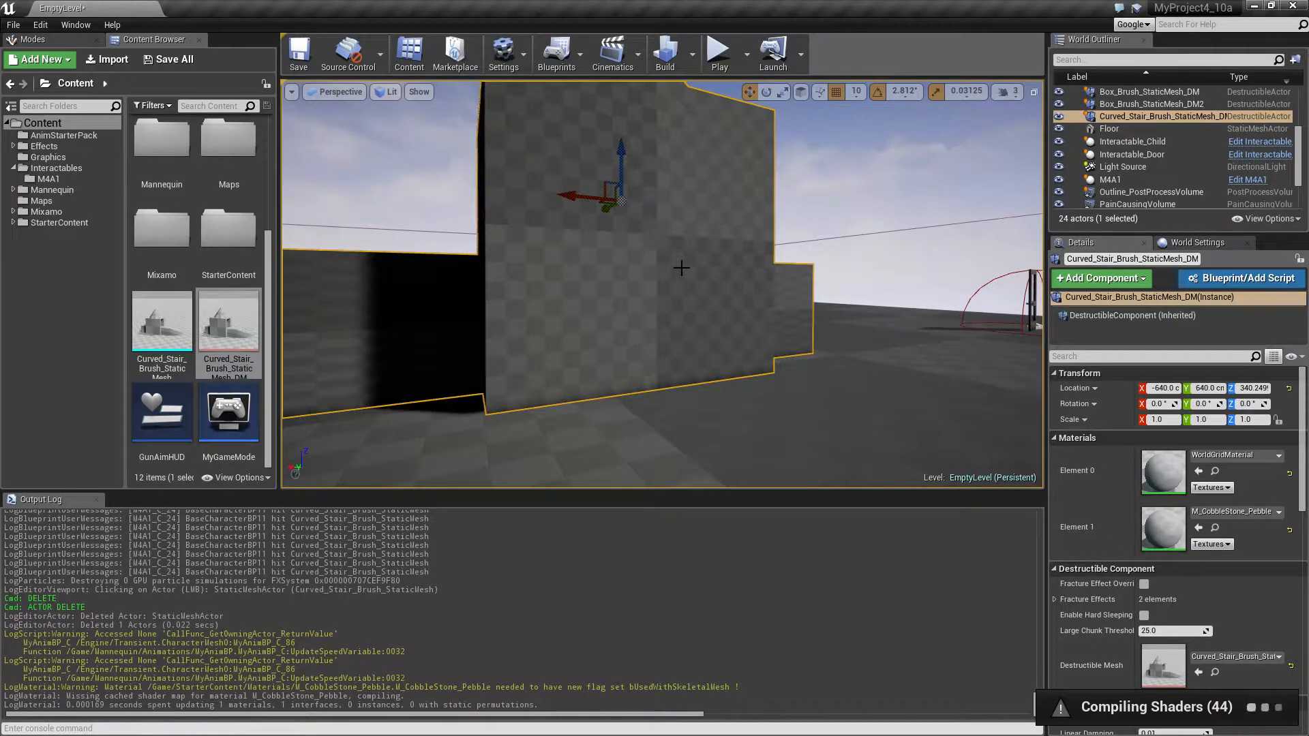
mouse_move(717, 52)
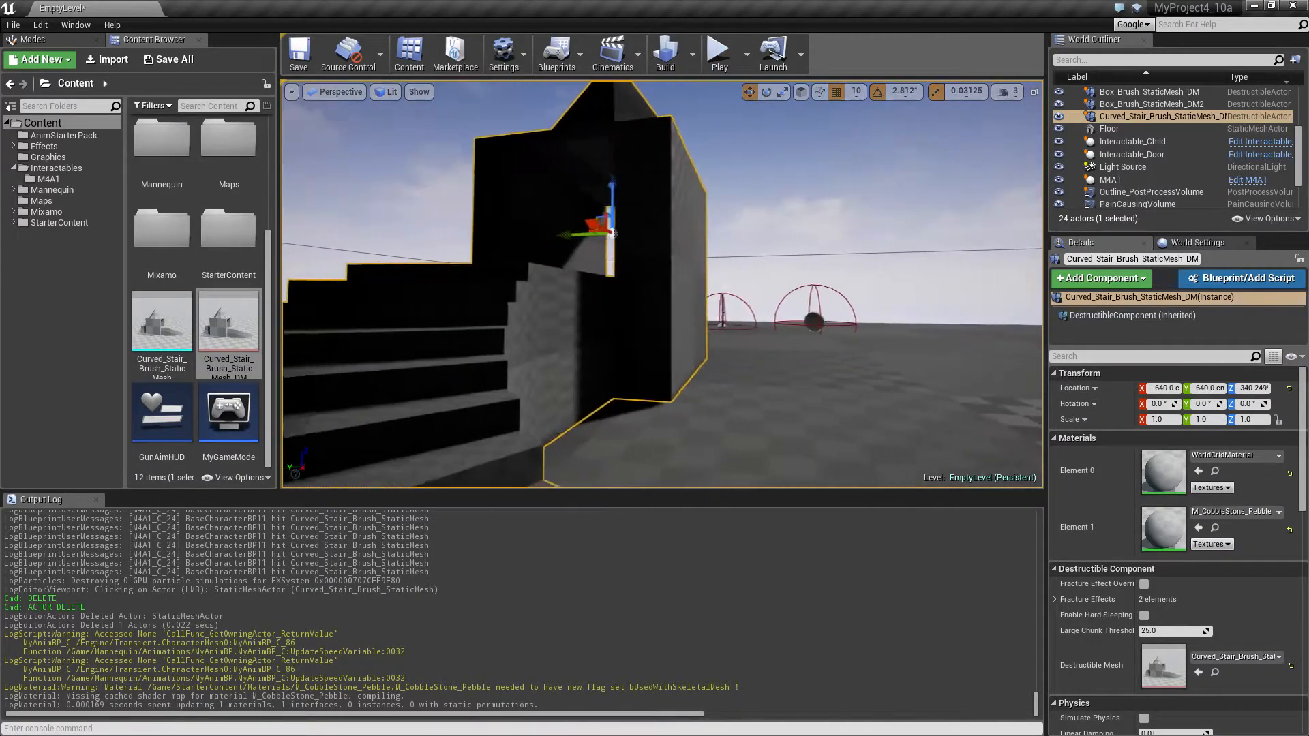
left_click(716, 52)
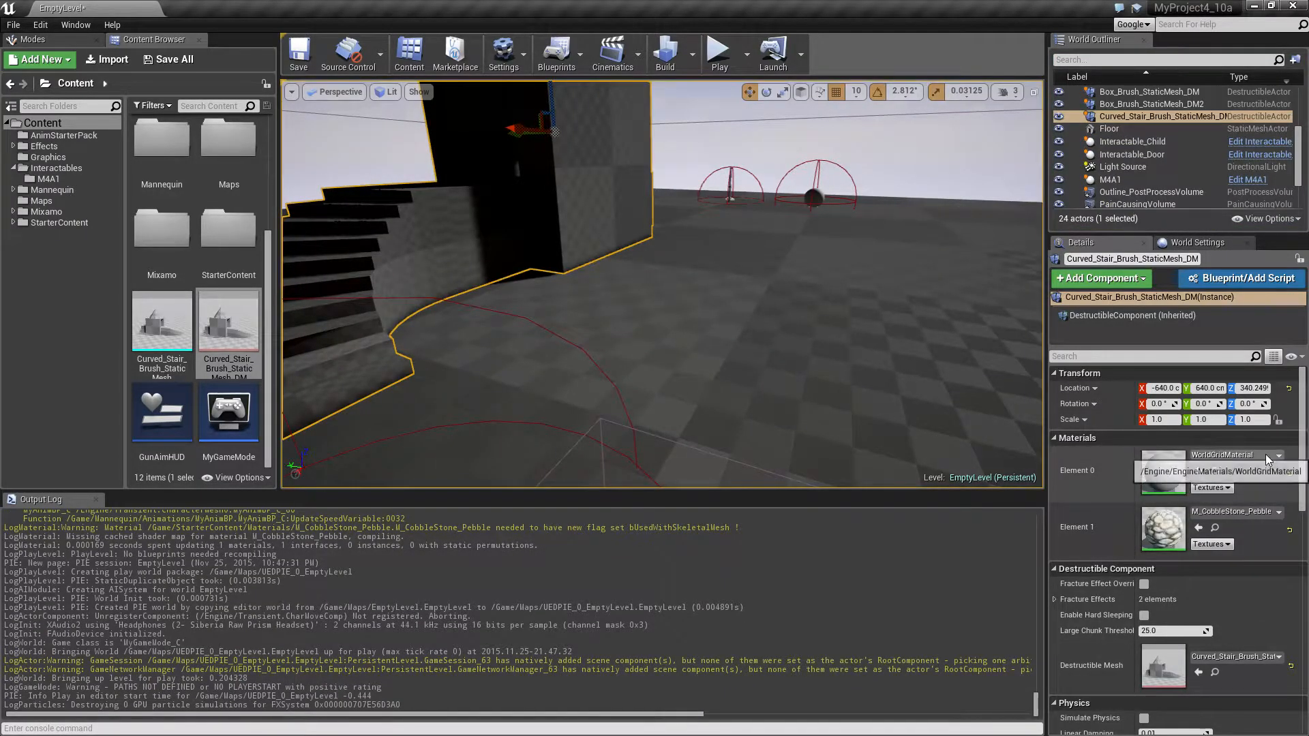
- Search 'stone' and set the tower's Element 0 material to M_CobbleStone_Rough
left_click(1274, 454)
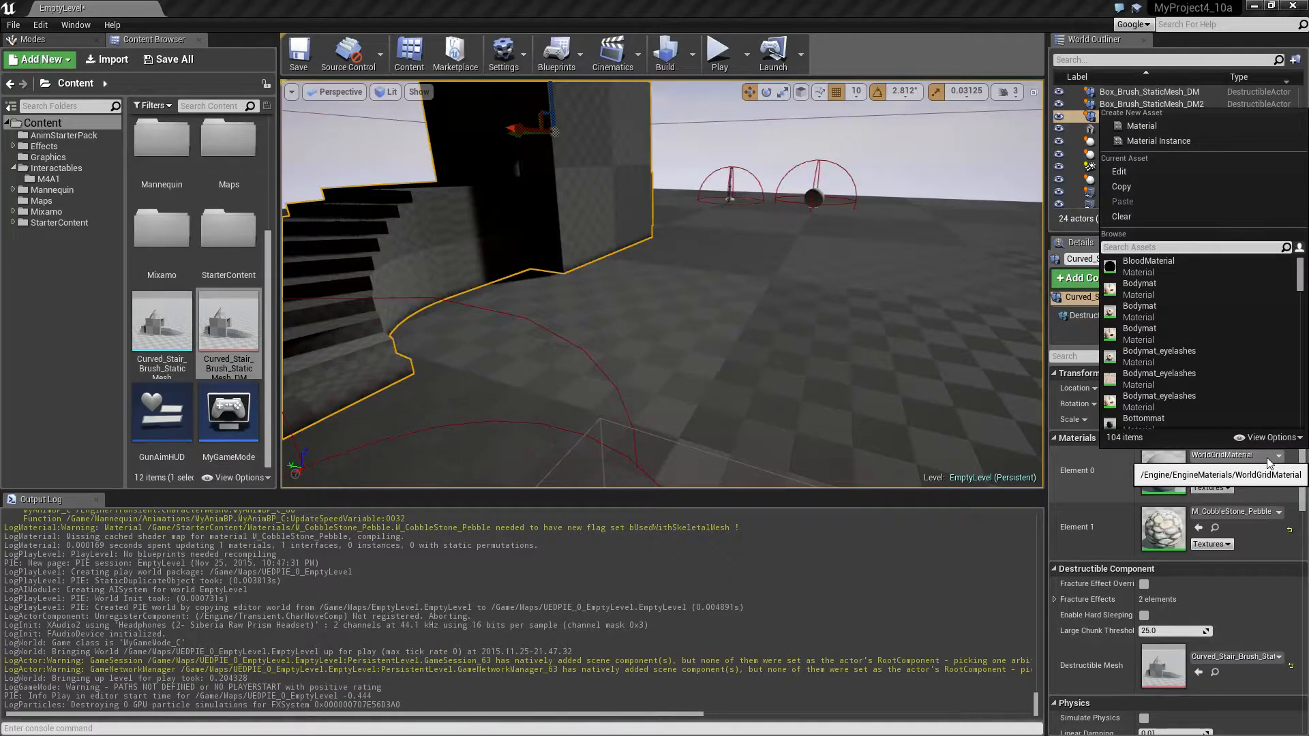
type("stone")
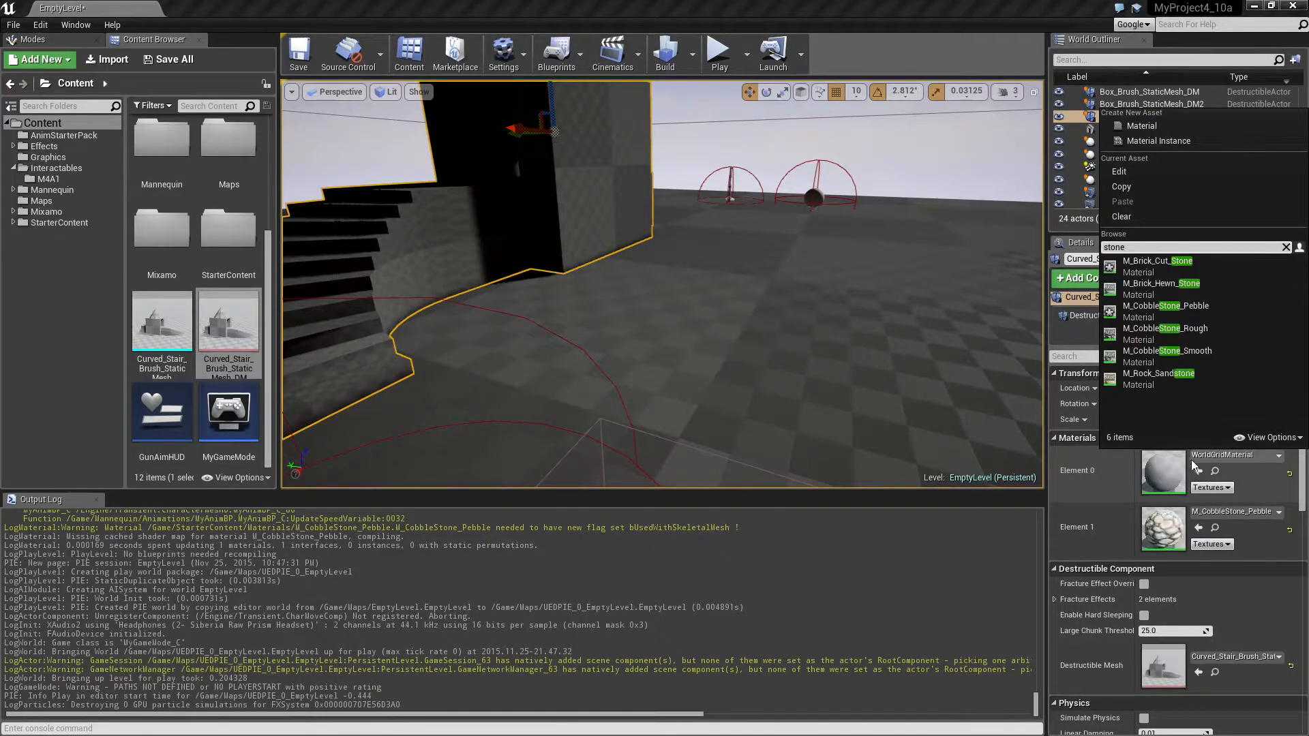
left_click(1167, 305)
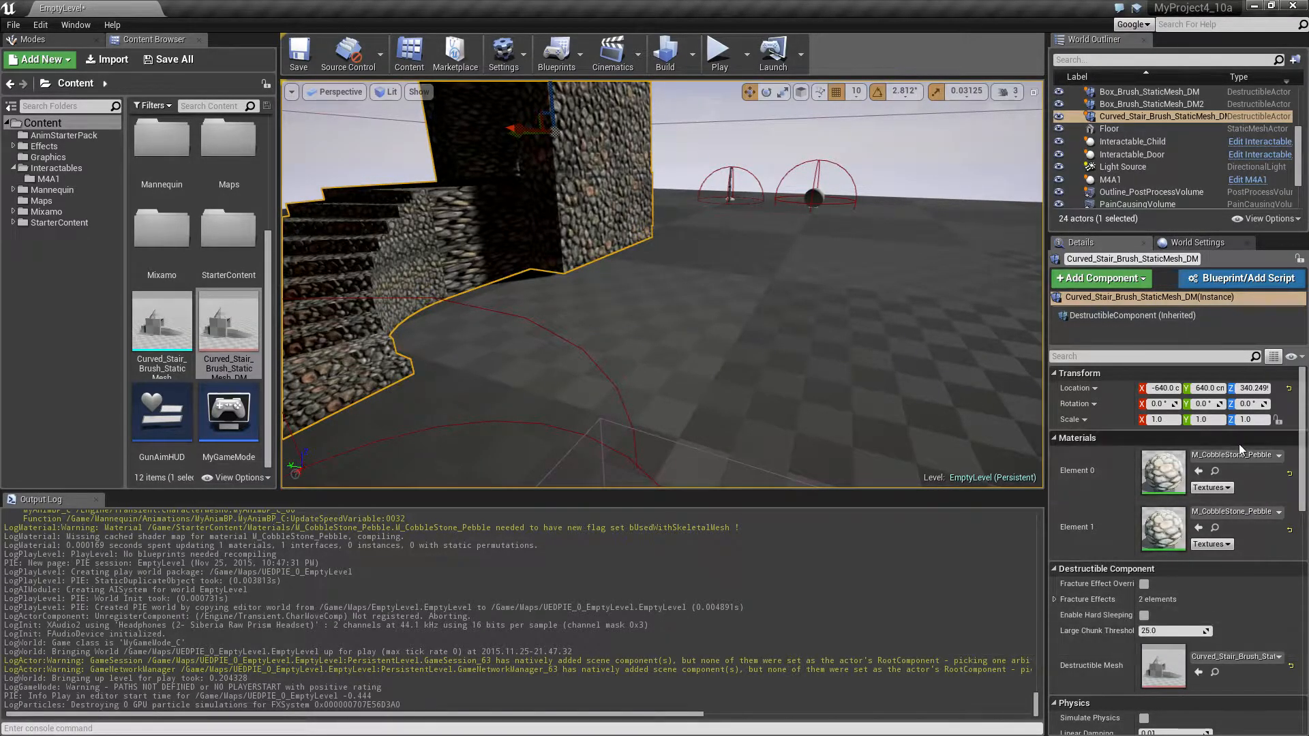
left_click(1273, 455)
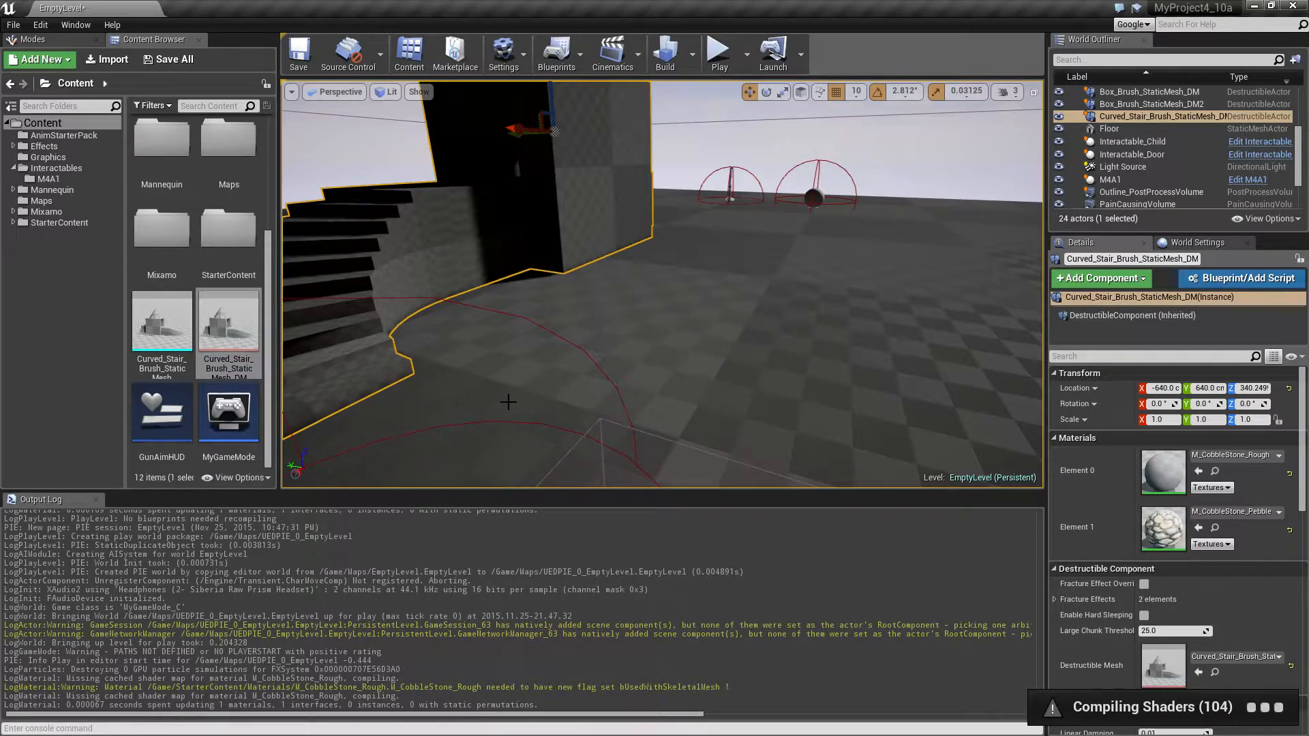
mouse_move(622, 306)
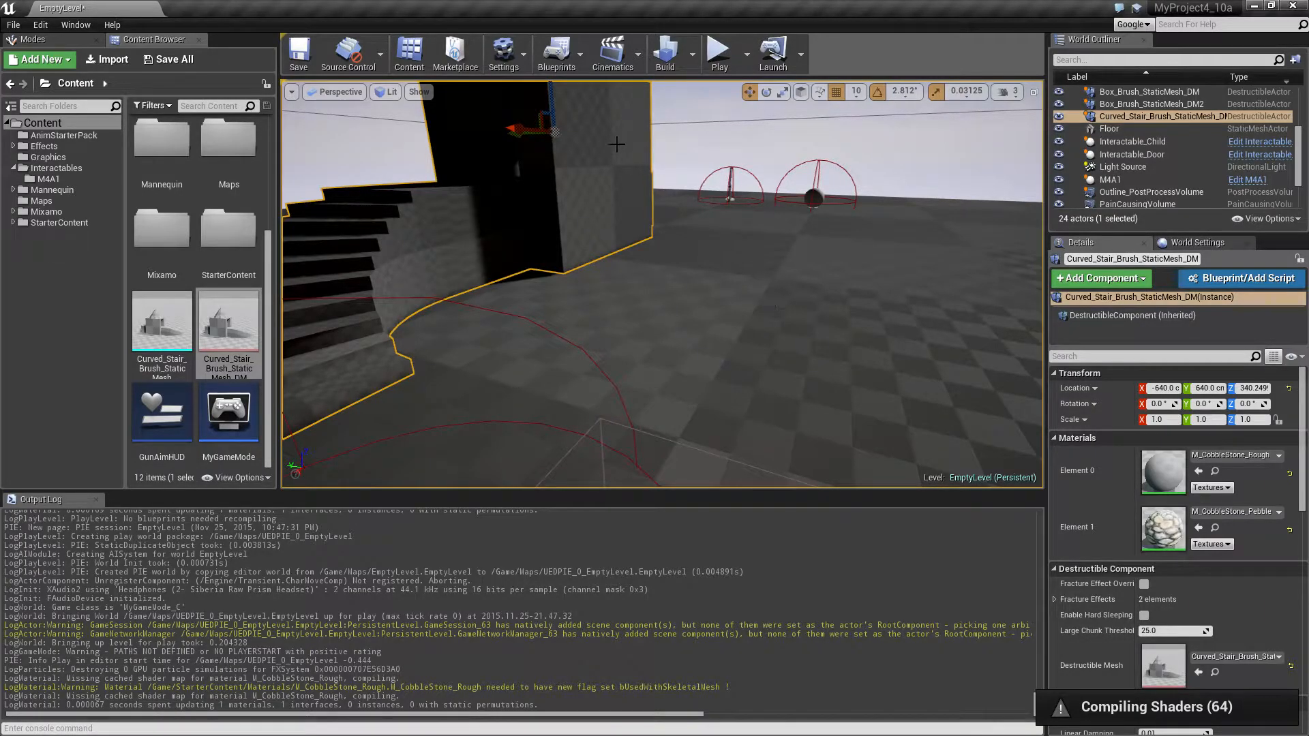
mouse_move(718, 52)
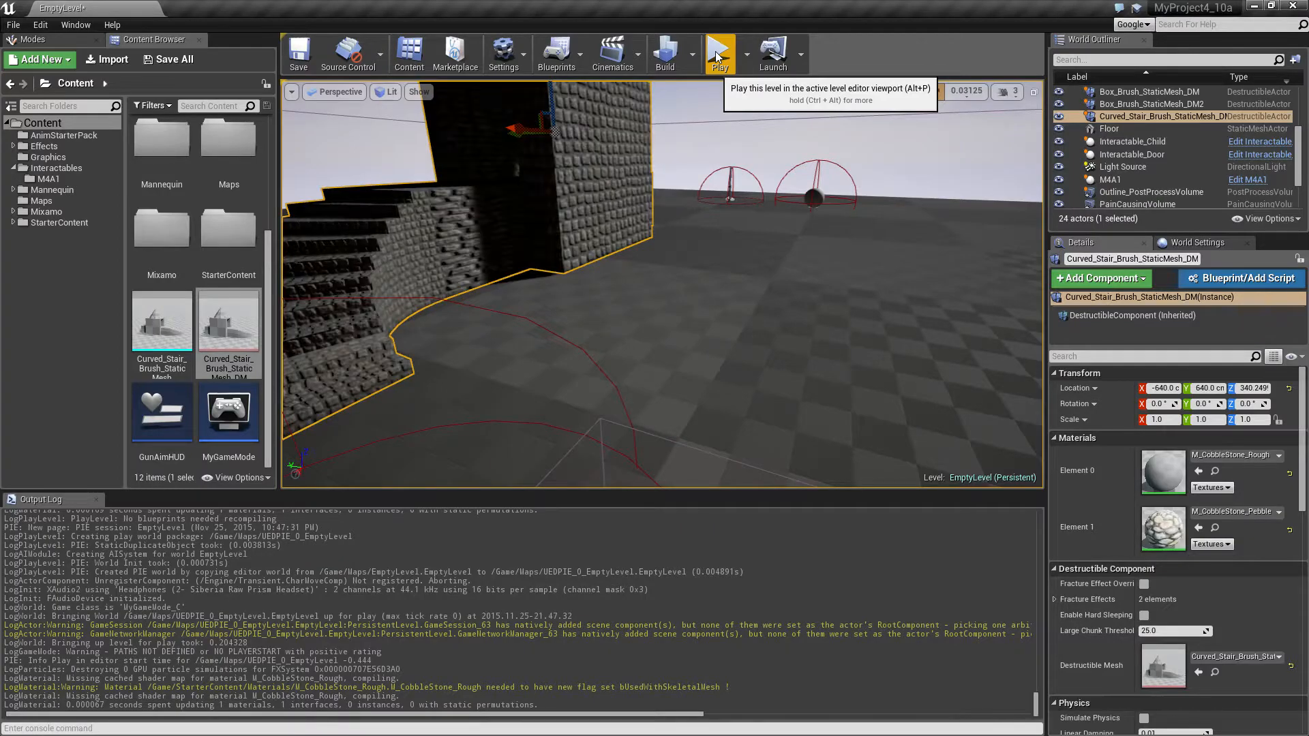
- Play-test shooting the tower, then reopen Curved_Stair_Brush_StaticMesh_DM
left_click(718, 52)
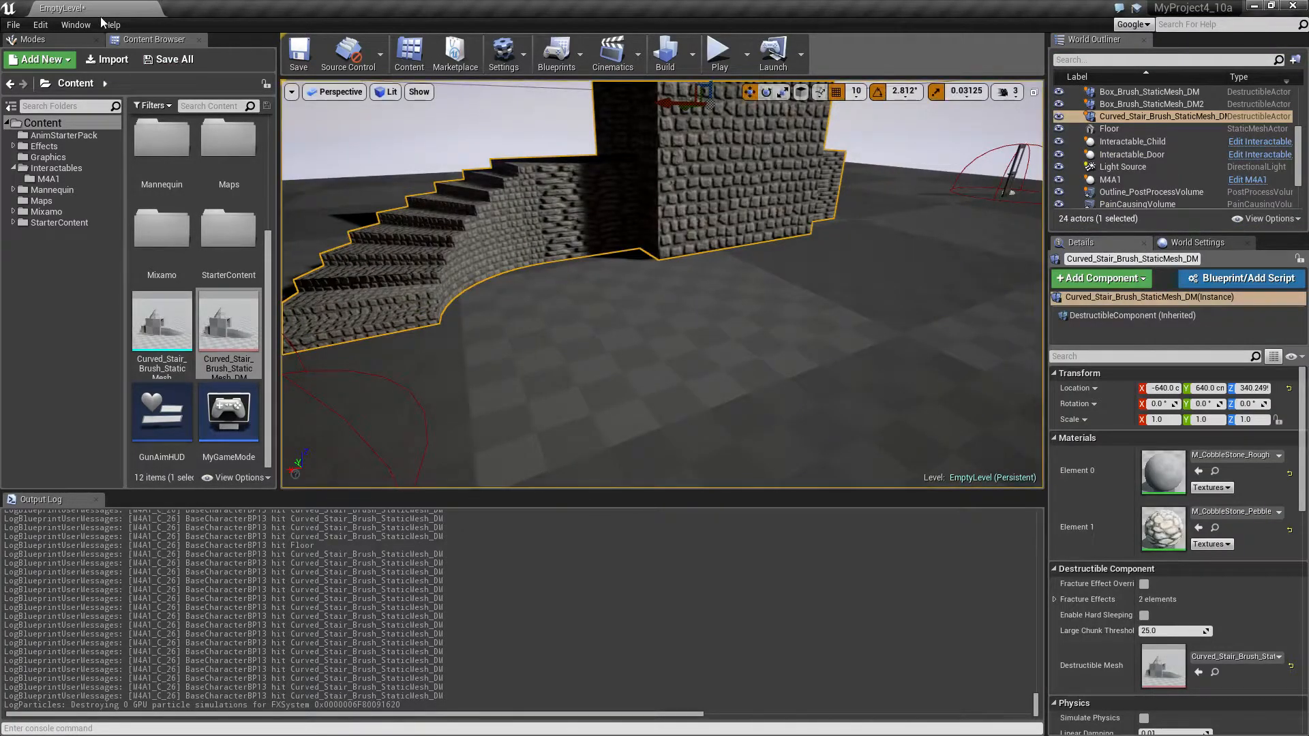
mouse_move(227, 319)
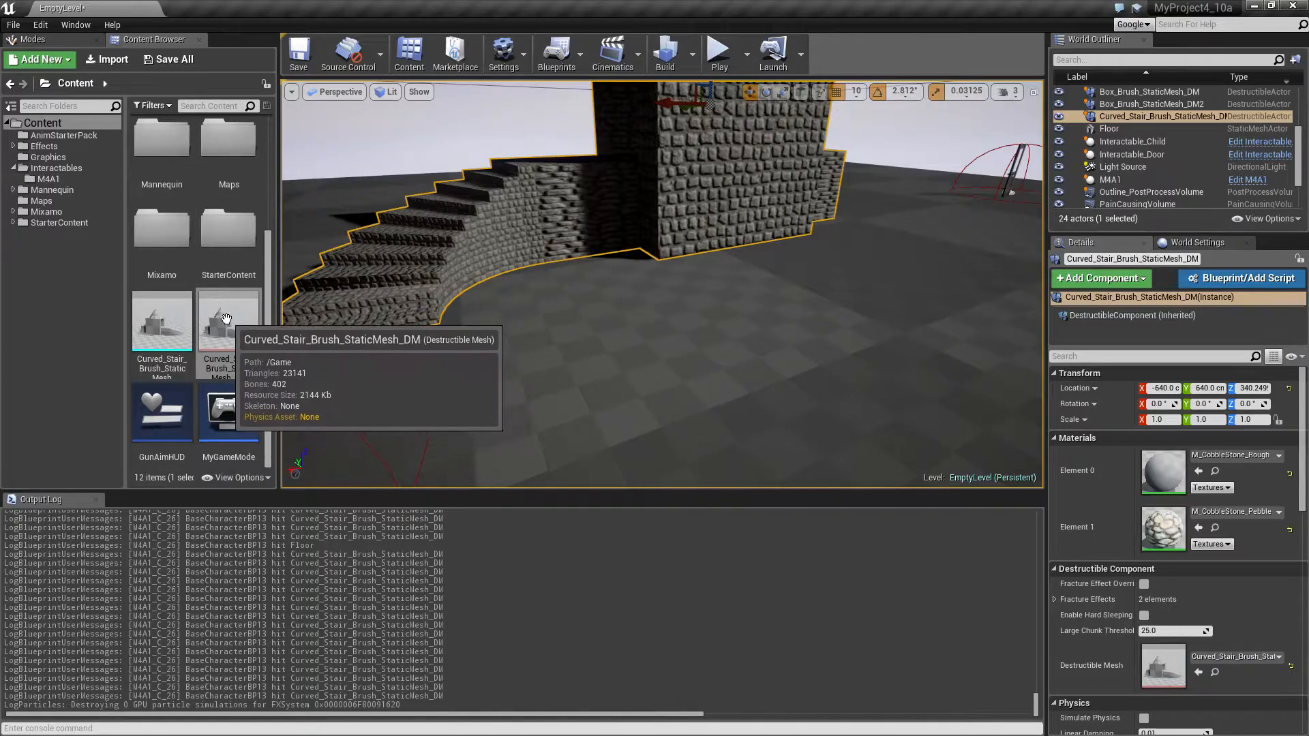
double_click(161, 321)
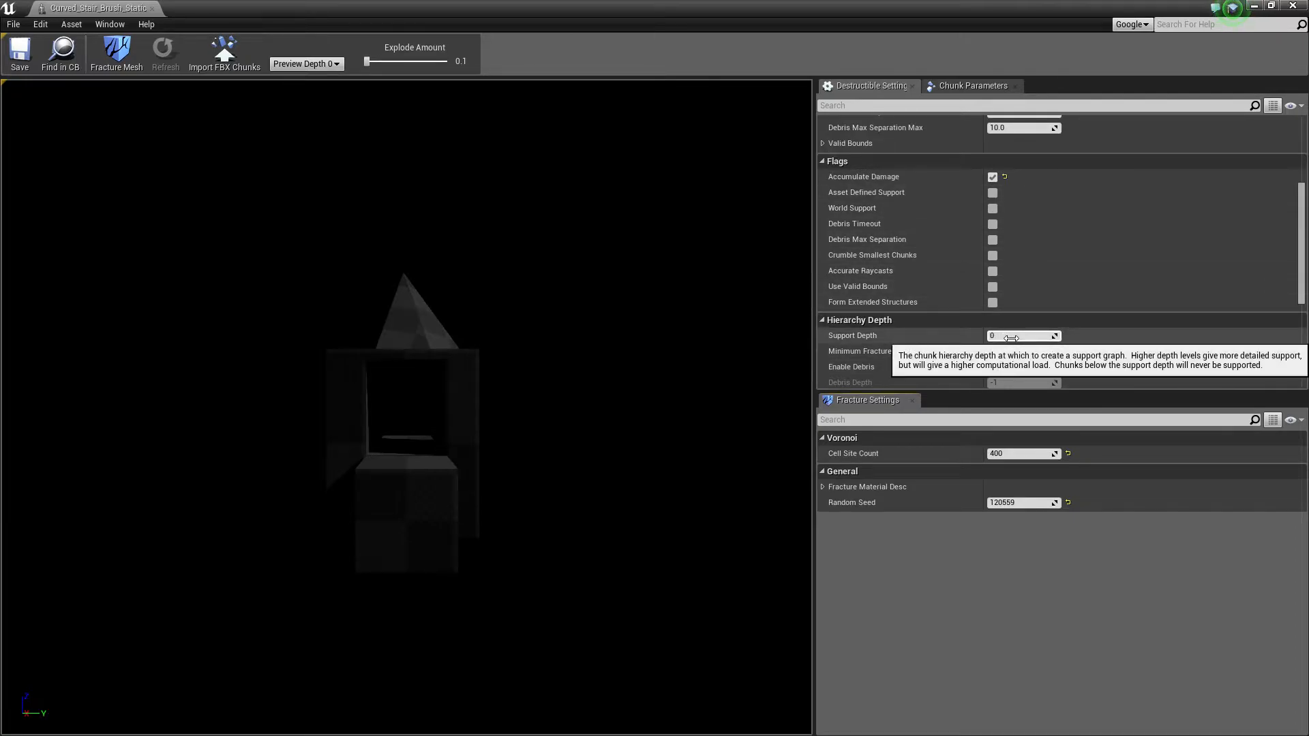
- Set Support Depth to 1, save the destructible mesh, and start a play test
left_click(1023, 335)
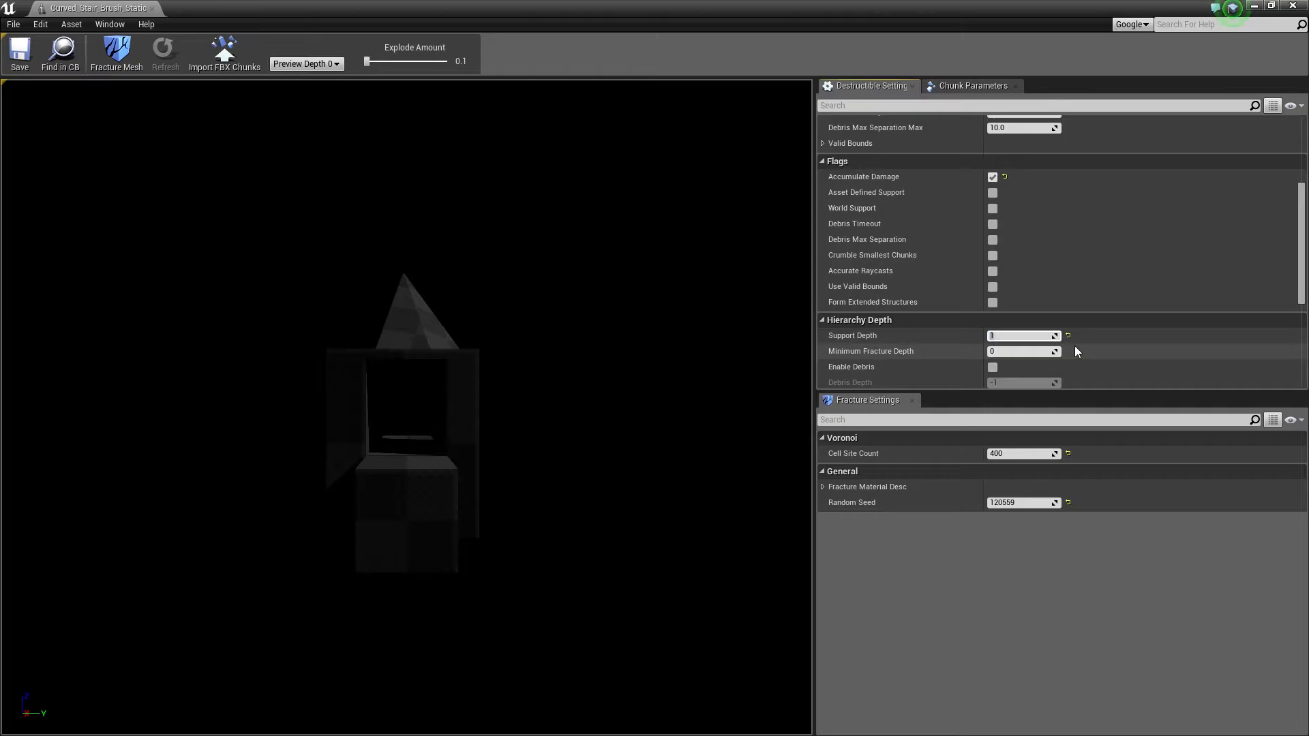
left_click(18, 53)
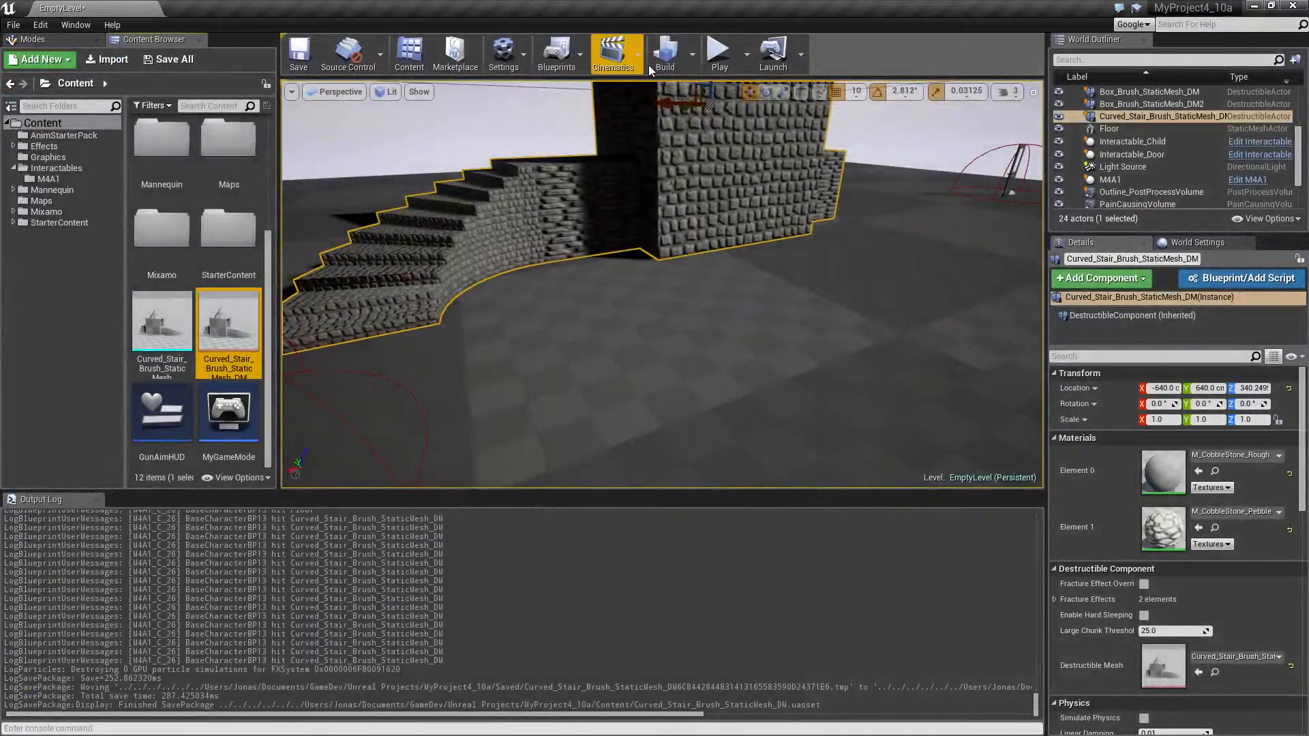
left_click(718, 52)
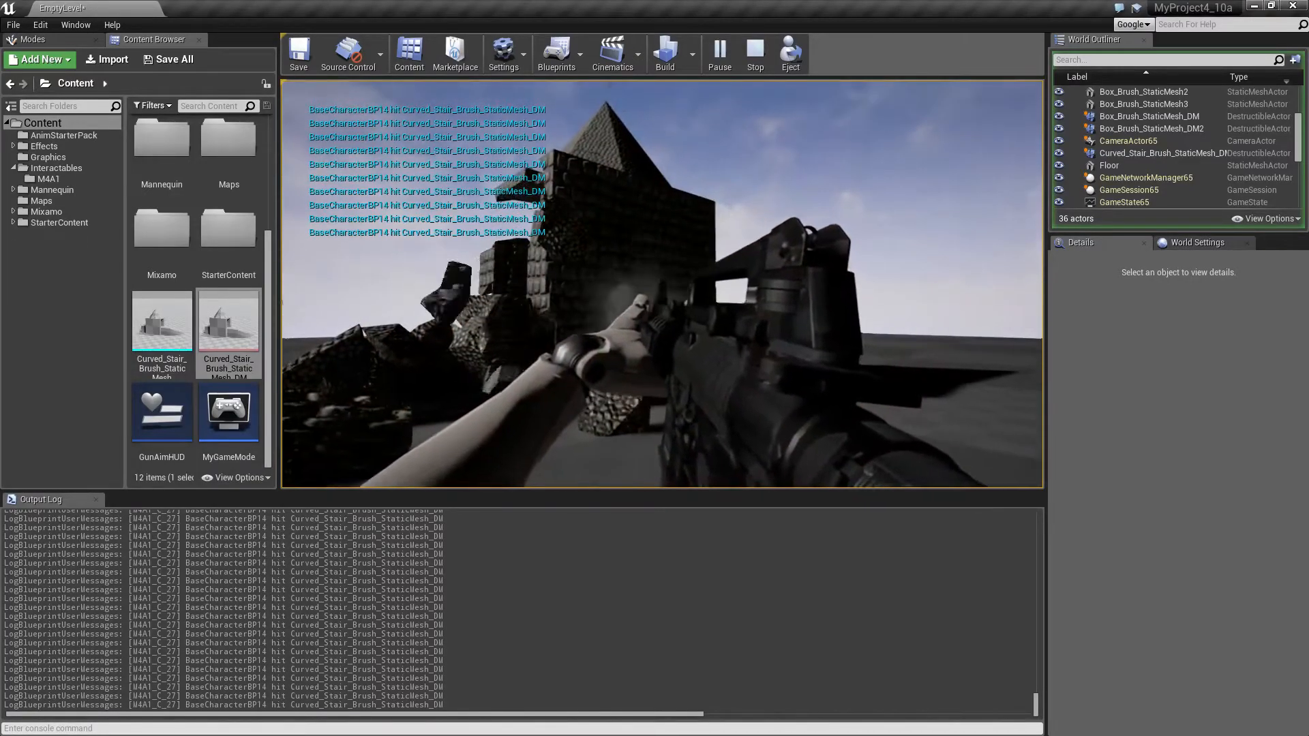
- Stop the play session after shooting chunks off the cobblestone tower
left_click(752, 52)
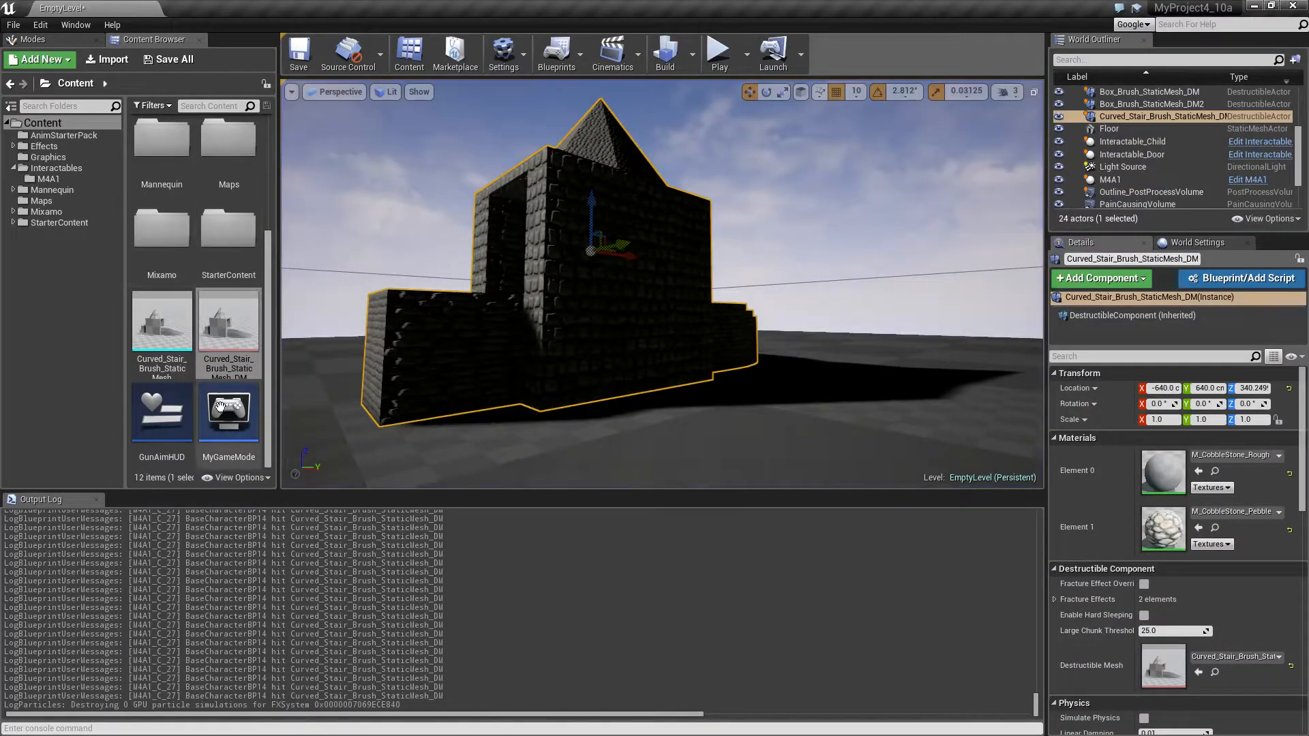
- Reopen Curved_Stair_Brush_StaticMesh_DM to review its Flags, then play the level again
double_click(161, 321)
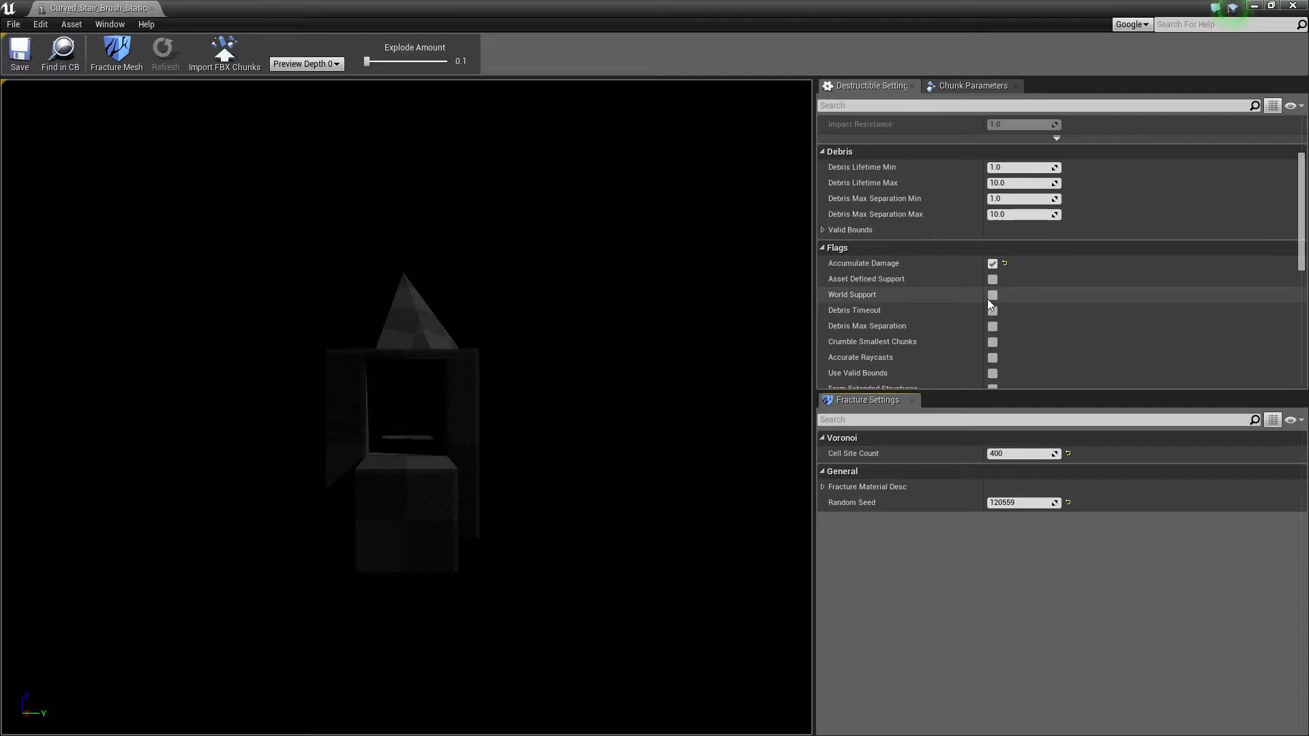
mouse_move(993, 294)
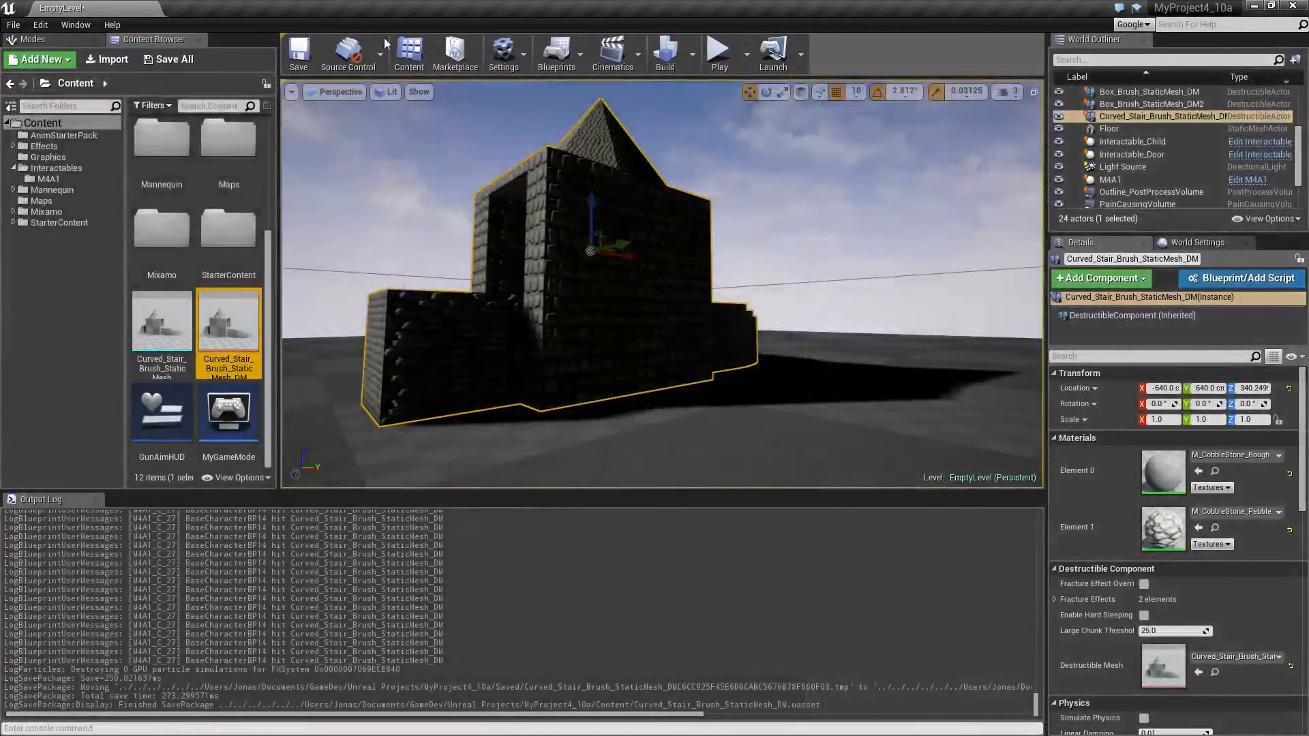
left_click(716, 52)
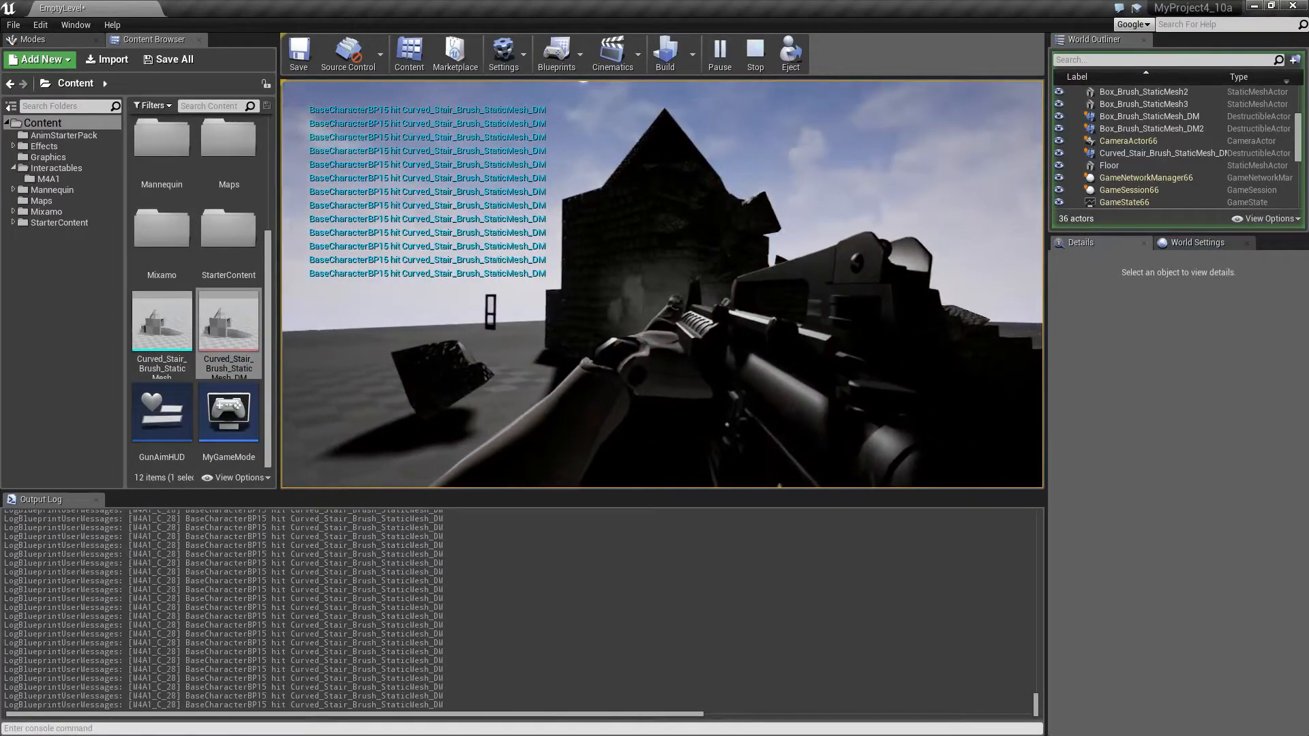
- End the running play session to return to editing
left_click(752, 51)
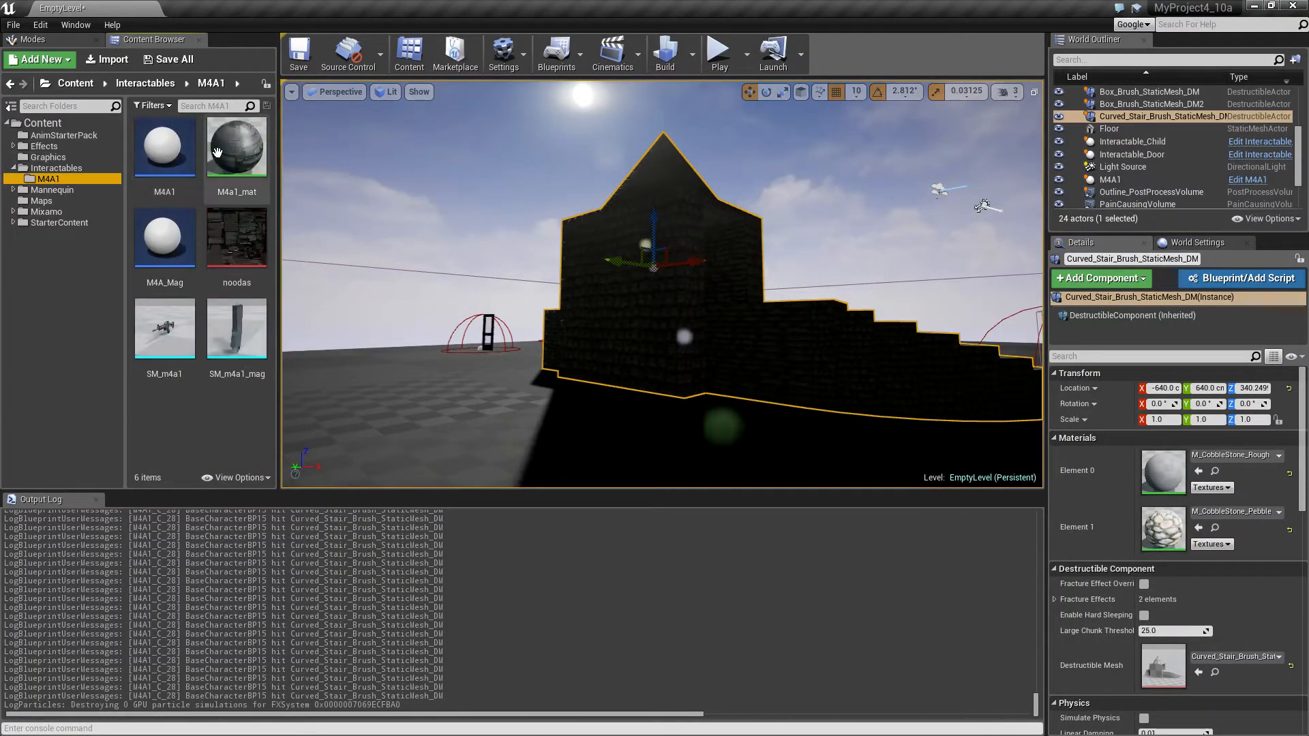
mouse_move(165, 146)
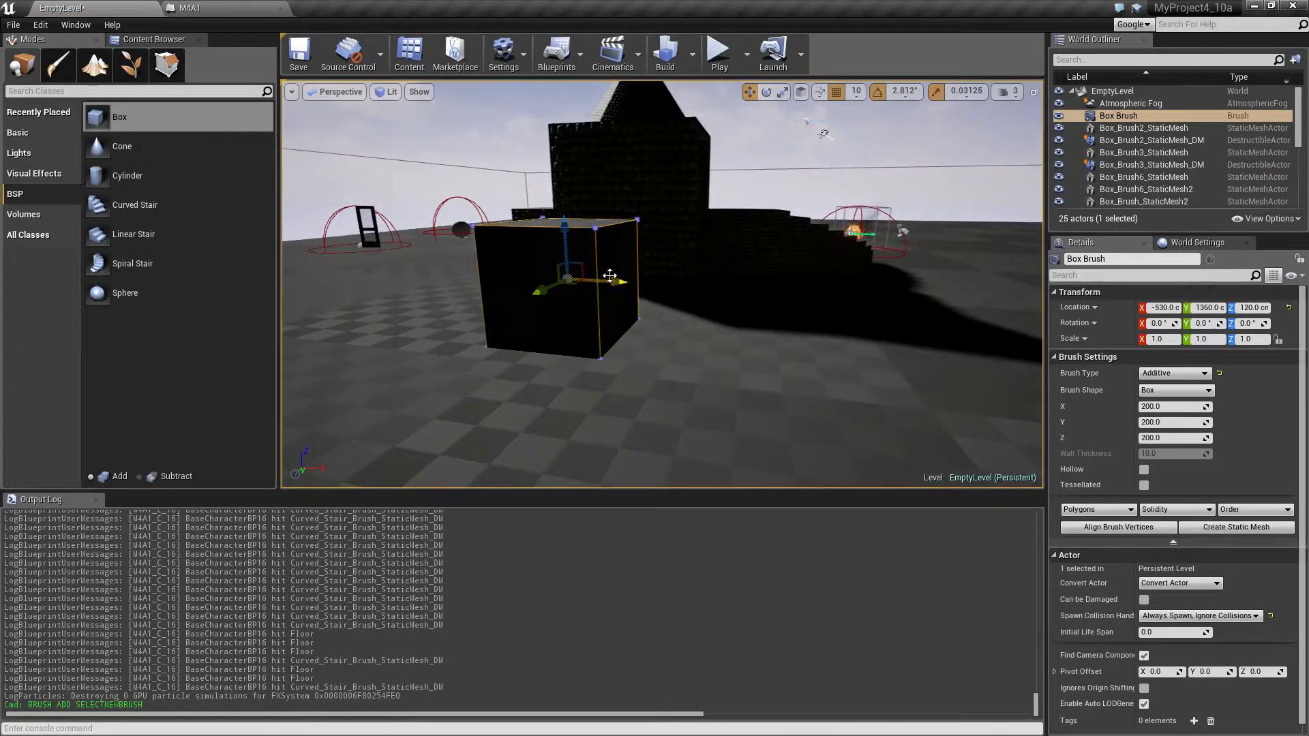
- Stretch the box into a thin board, convert it to Box_Brush_StaticMesh, and create its _DM asset
left_click_drag(609, 280, 539, 293)
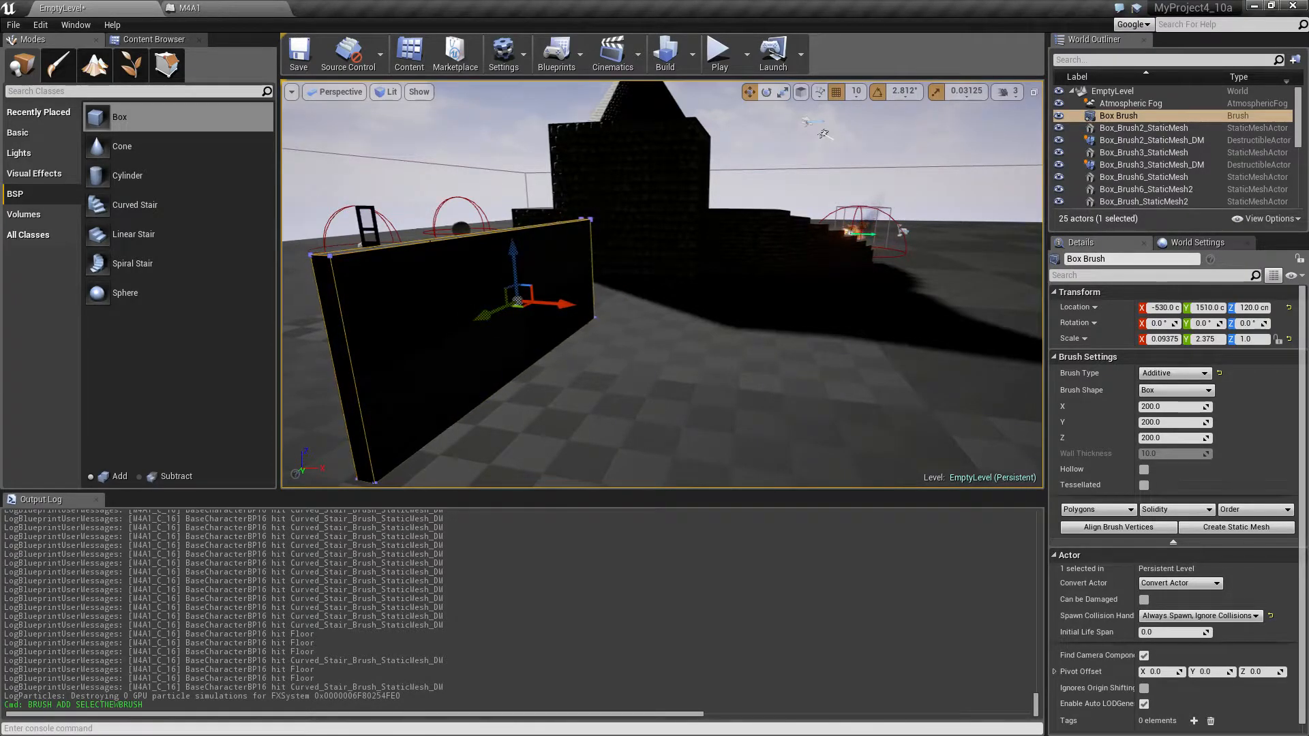
mouse_move(1236, 527)
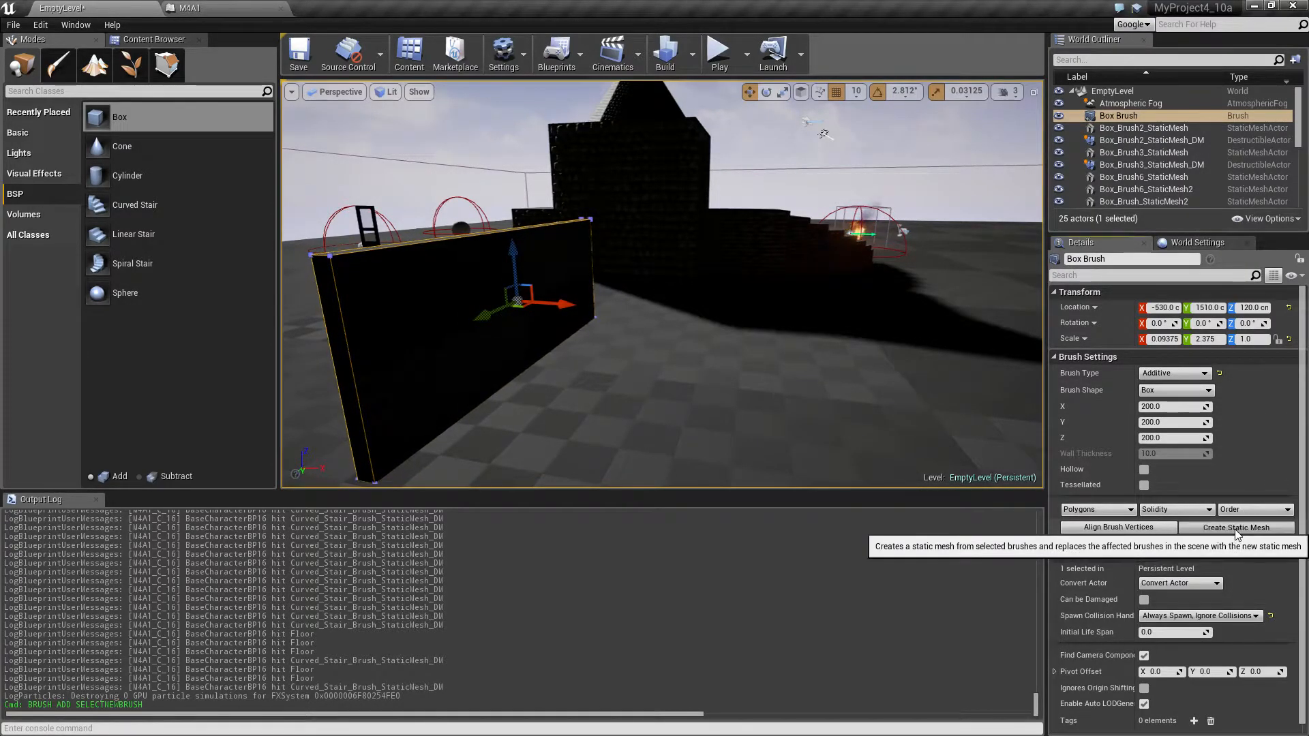
left_click(1238, 527)
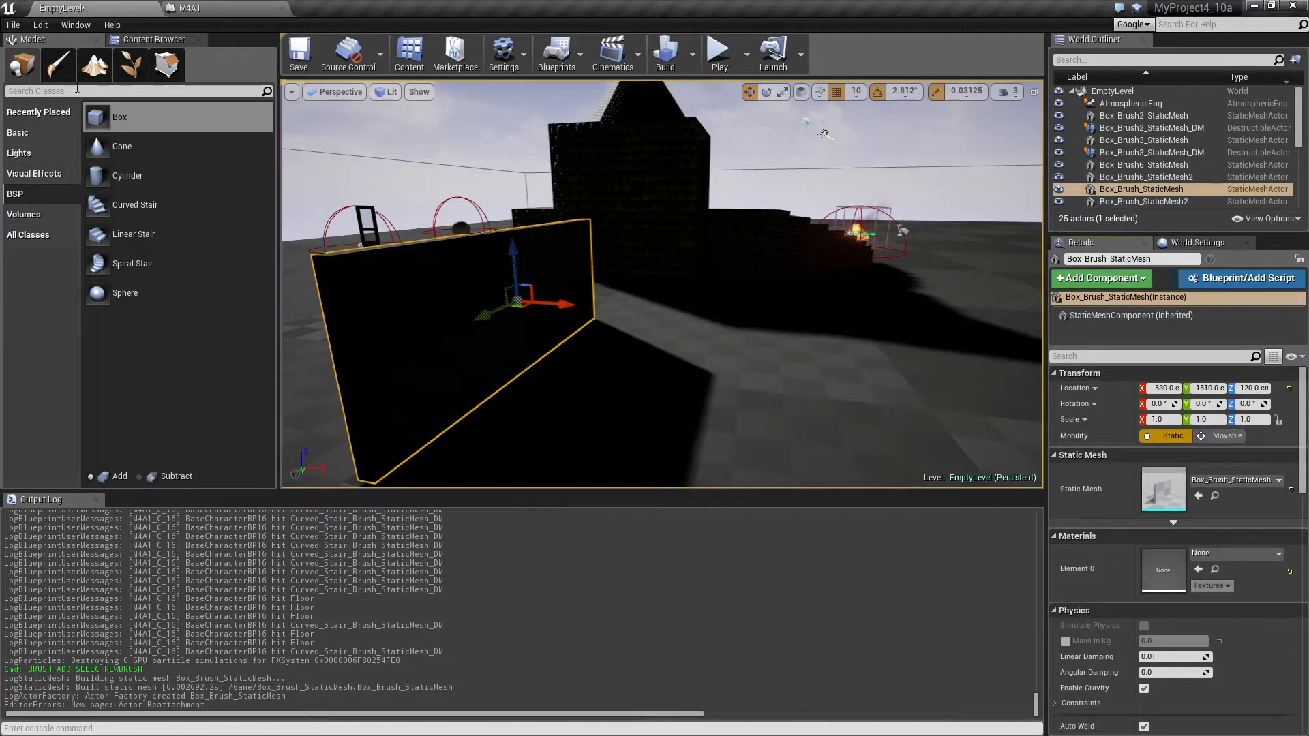
left_click(150, 39)
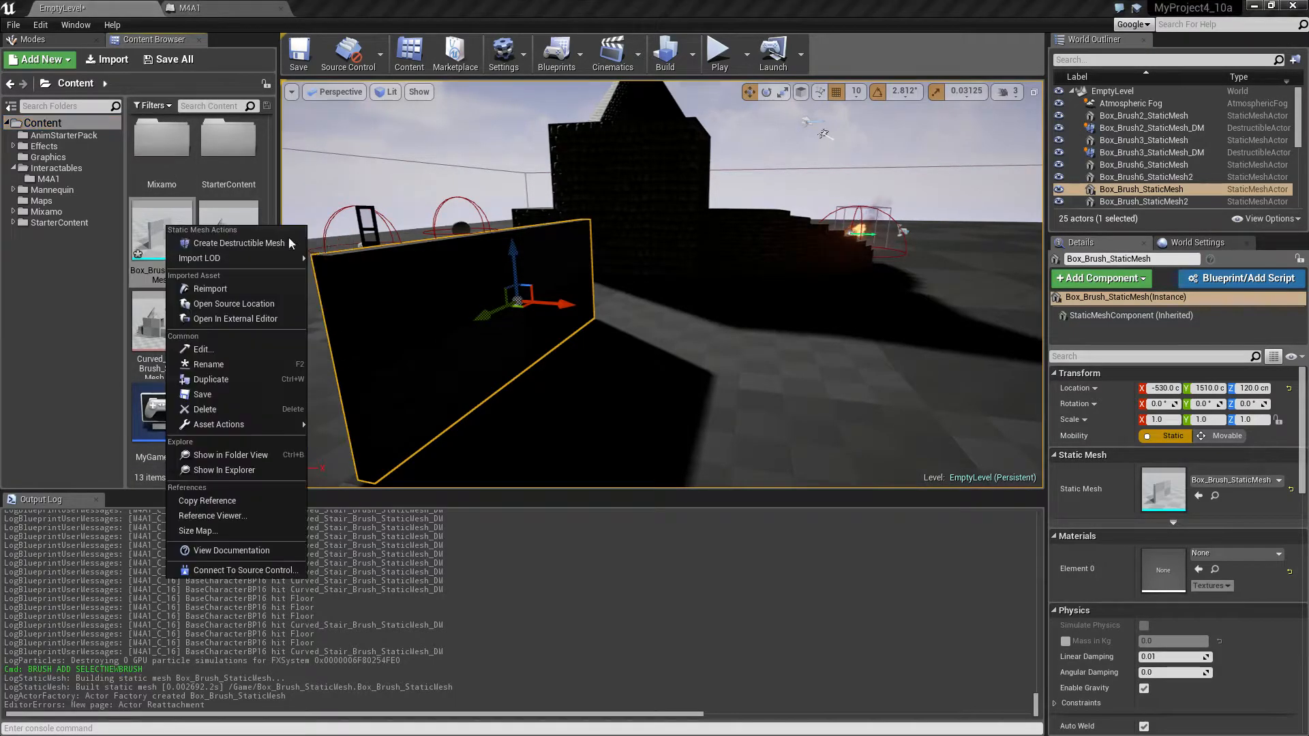
left_click(238, 243)
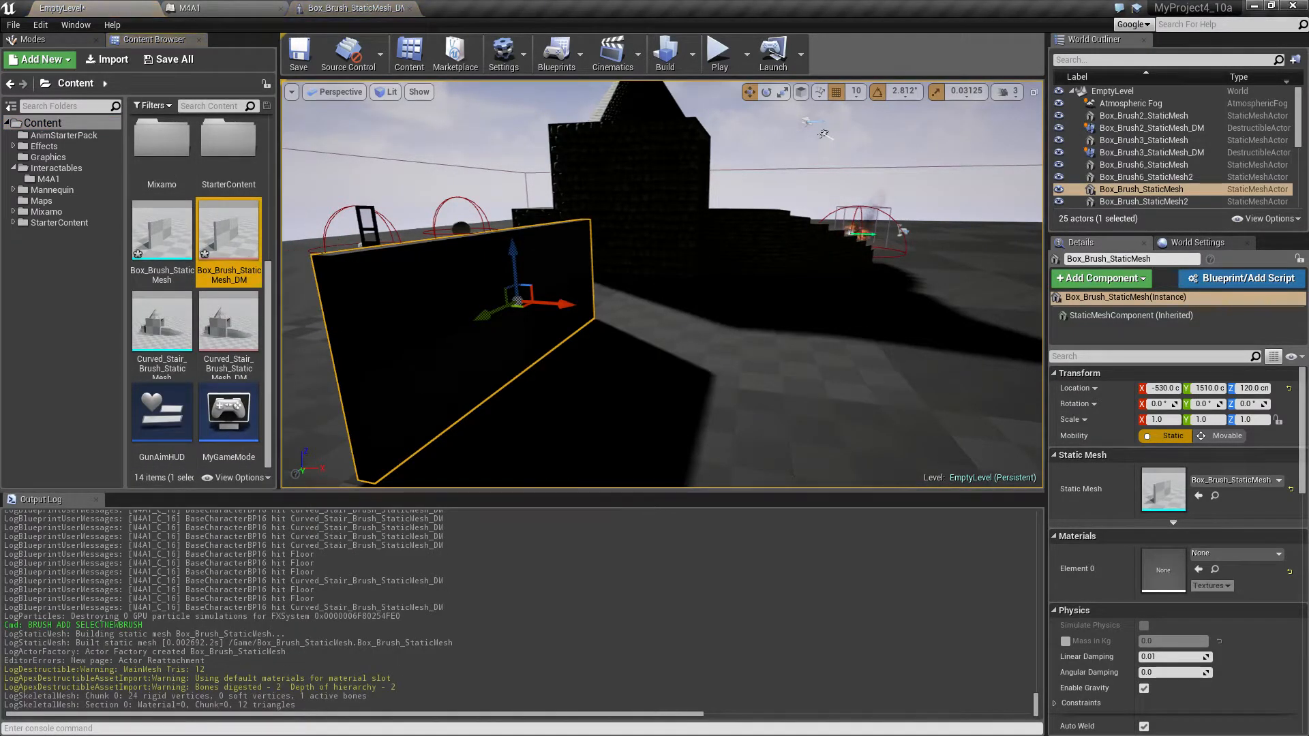
- Open Box_Brush_StaticMesh_DM and fracture it into 200 pieces
left_click(350, 8)
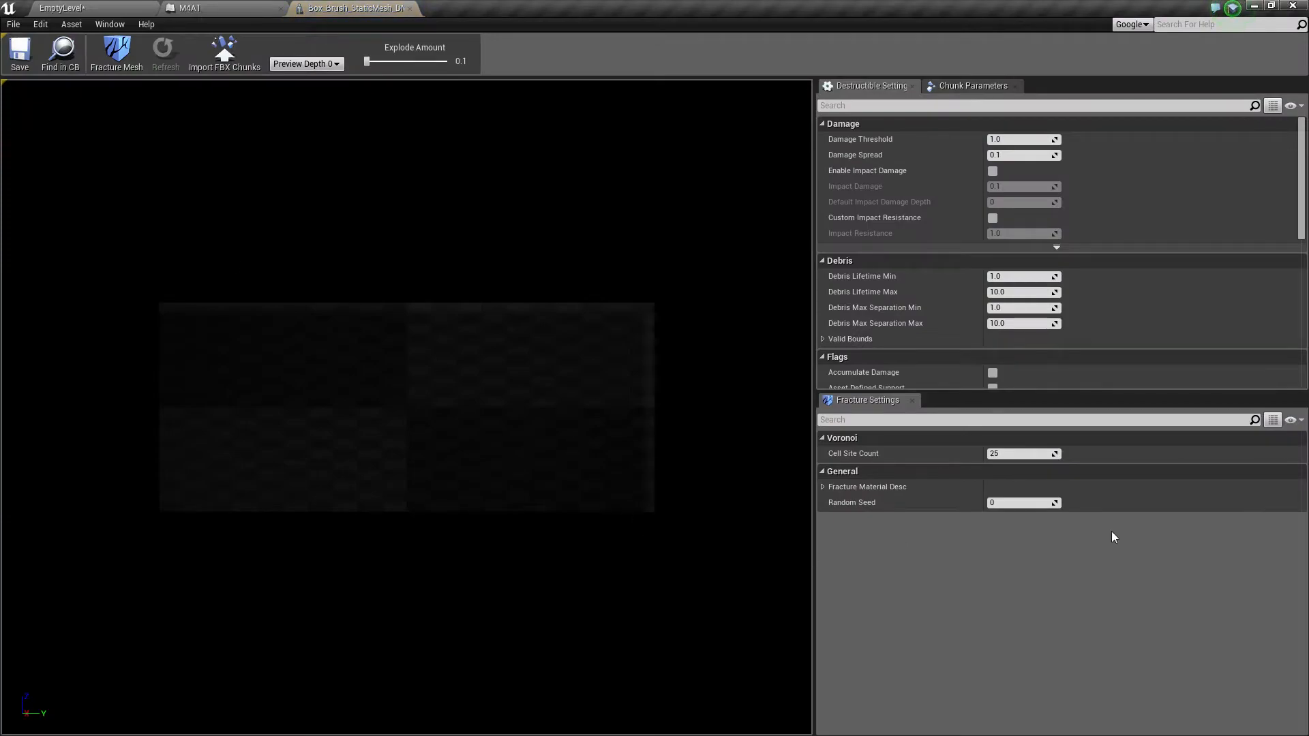
mouse_move(1023, 453)
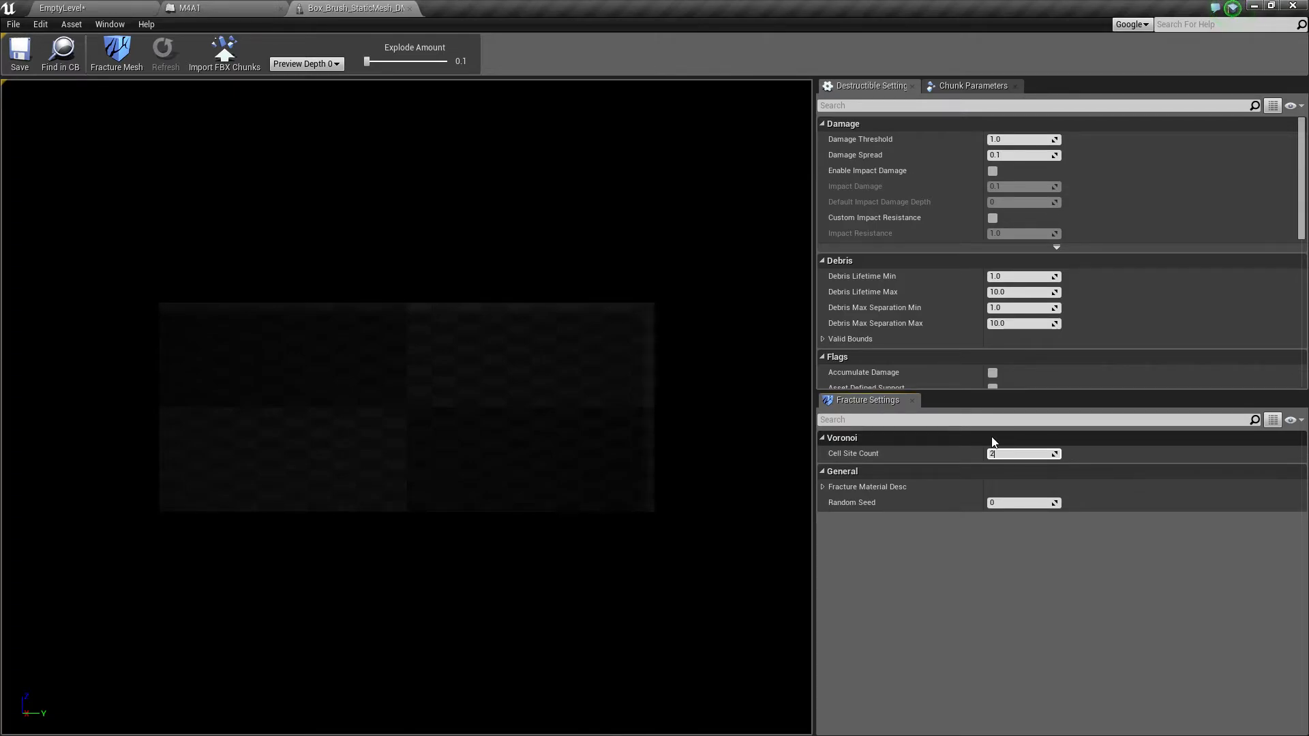
left_click(116, 52)
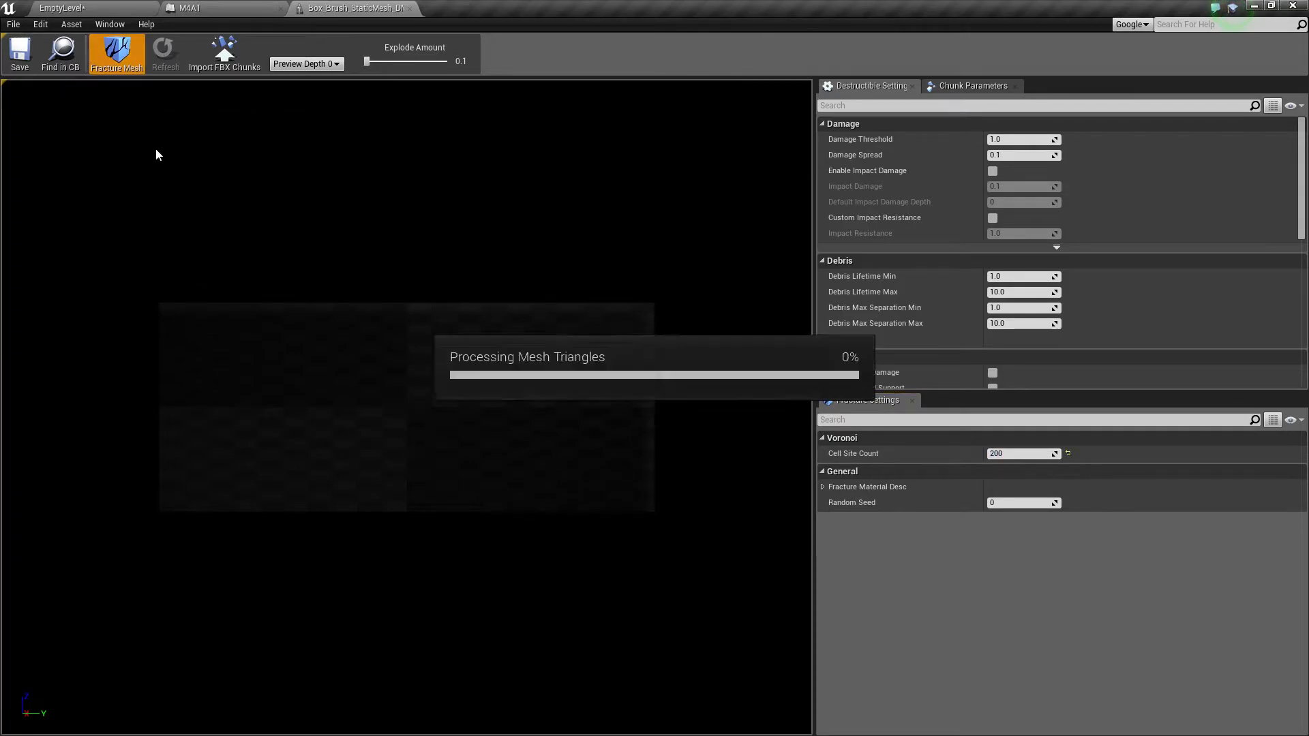
left_click(115, 52)
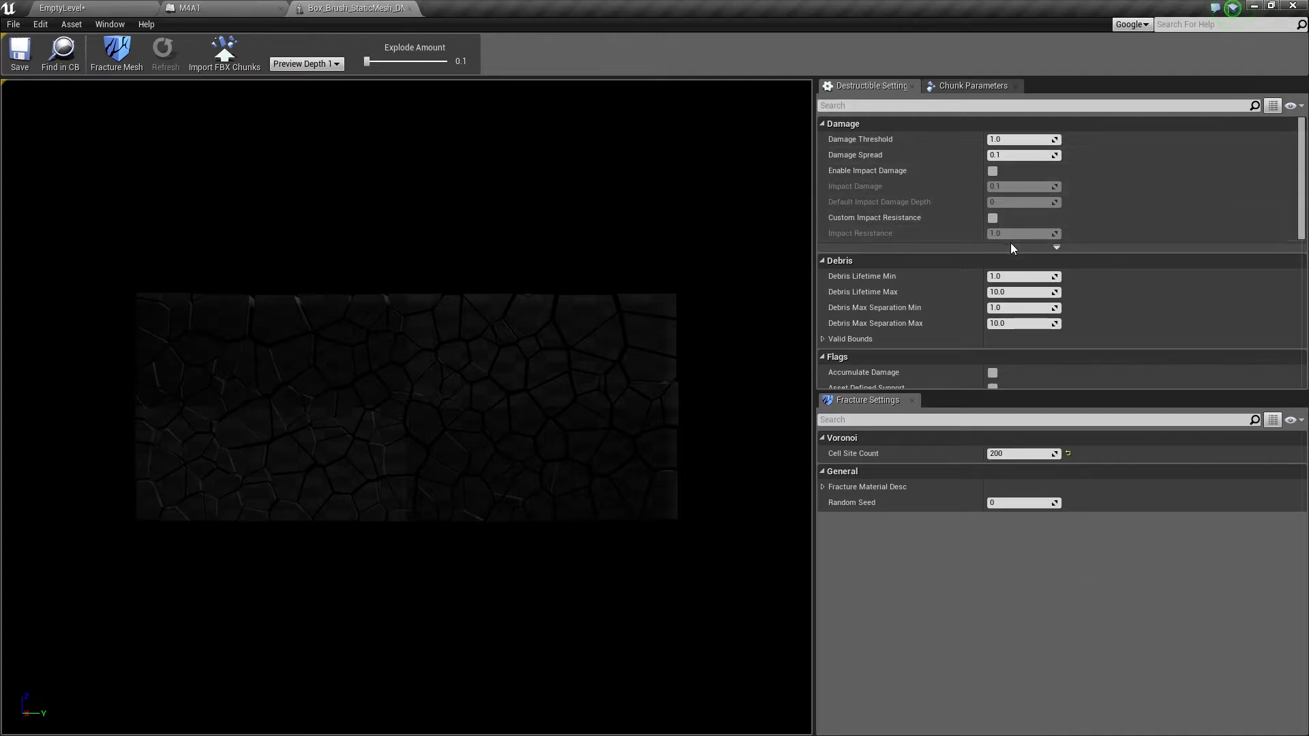
- Edit the board's Damage Threshold, enable World Support, and adjust Support Depth
triple_click(1023, 139)
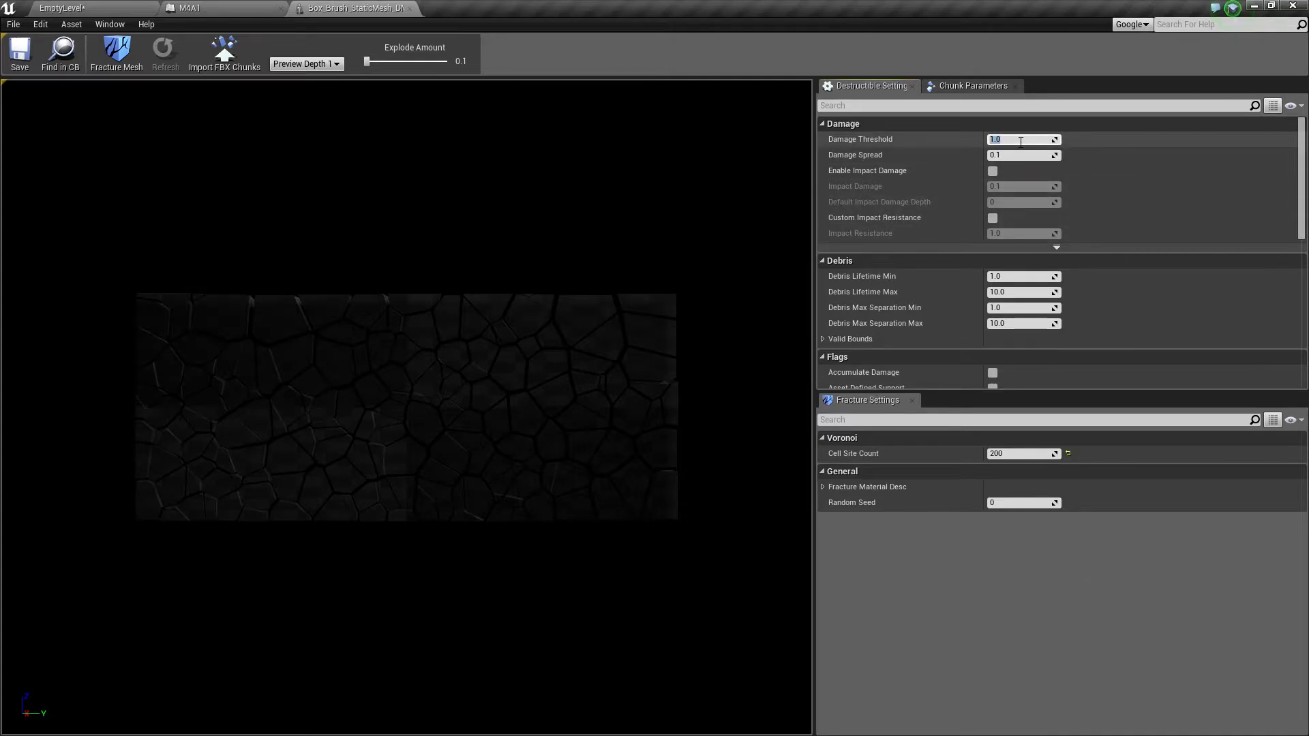
scroll("down", 3)
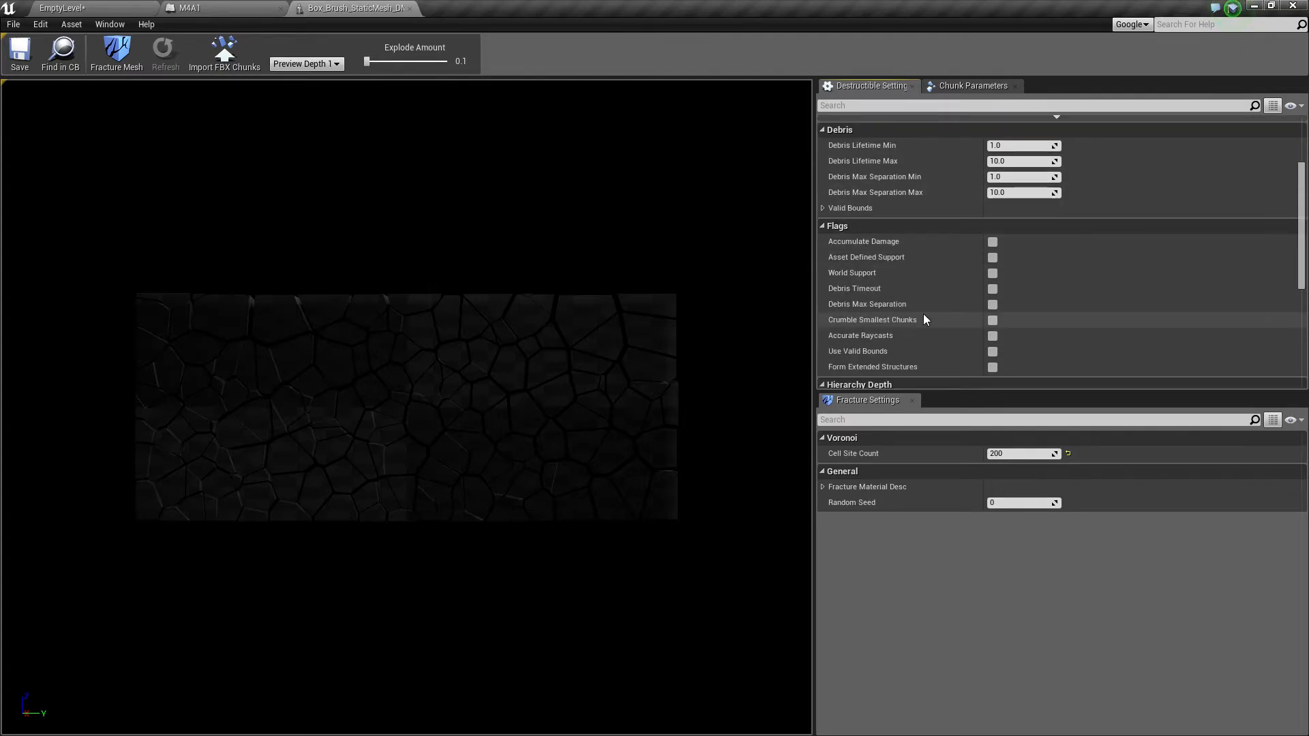
scroll("down", 3)
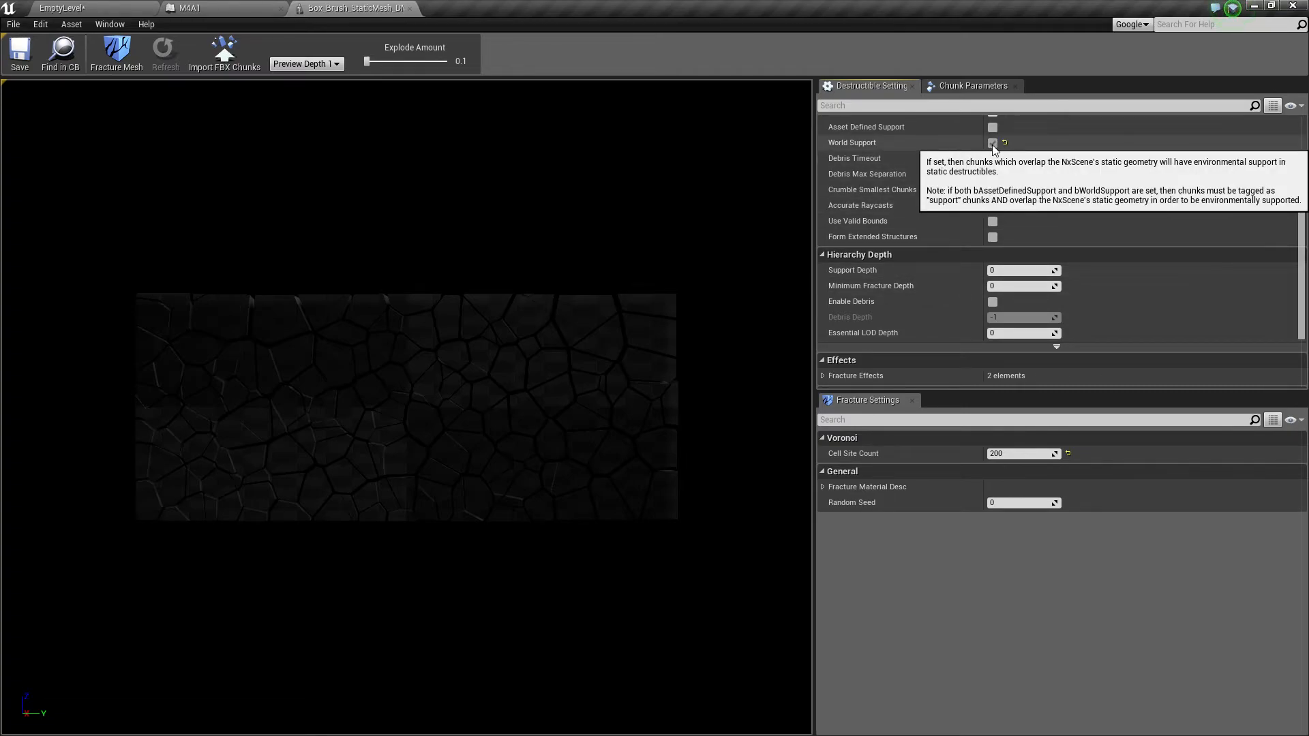
left_click(992, 143)
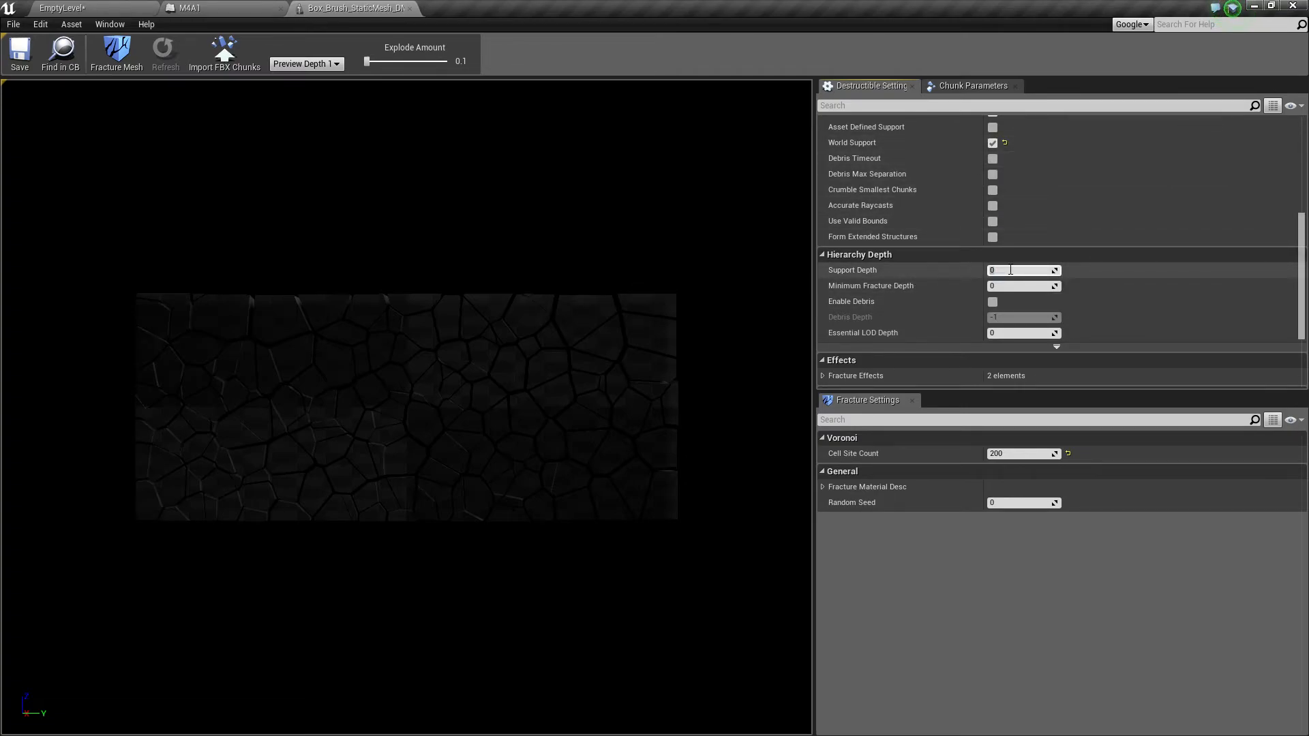
left_click(217, 7)
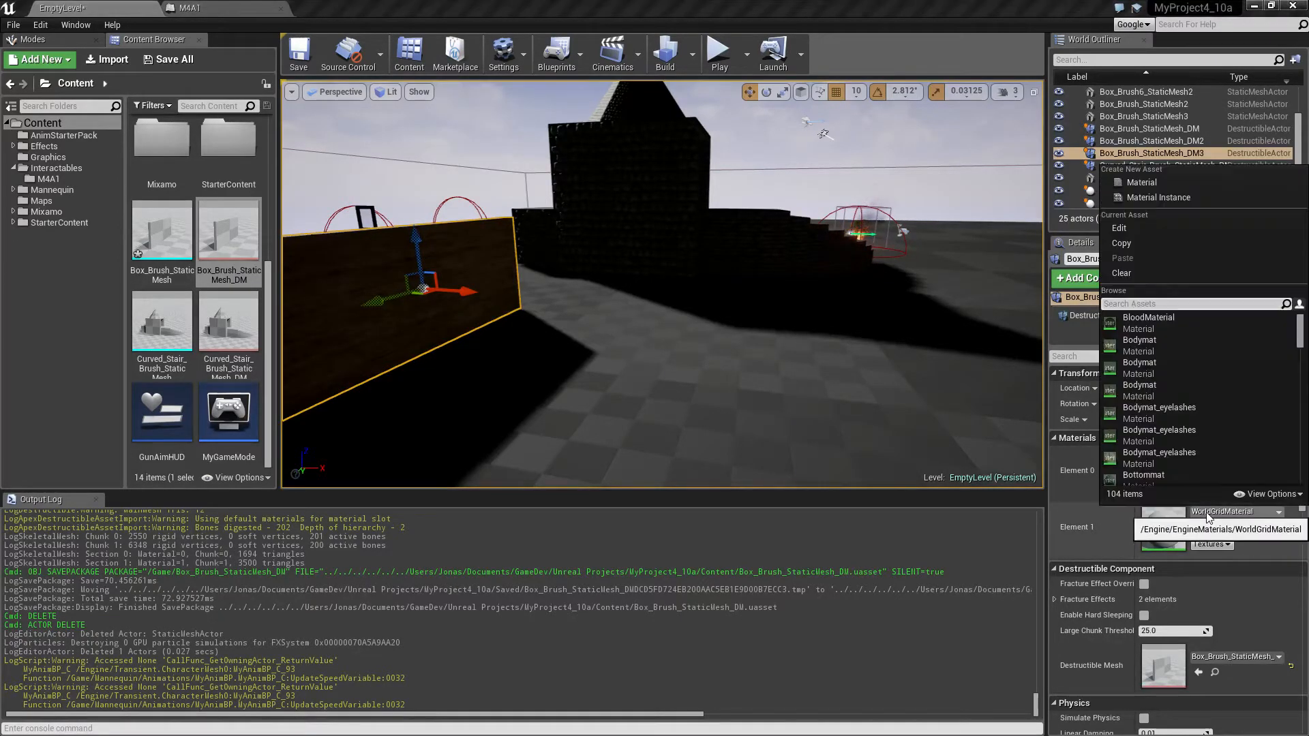
- Search the material list for 'wood' to find the pine wood material
type("woood")
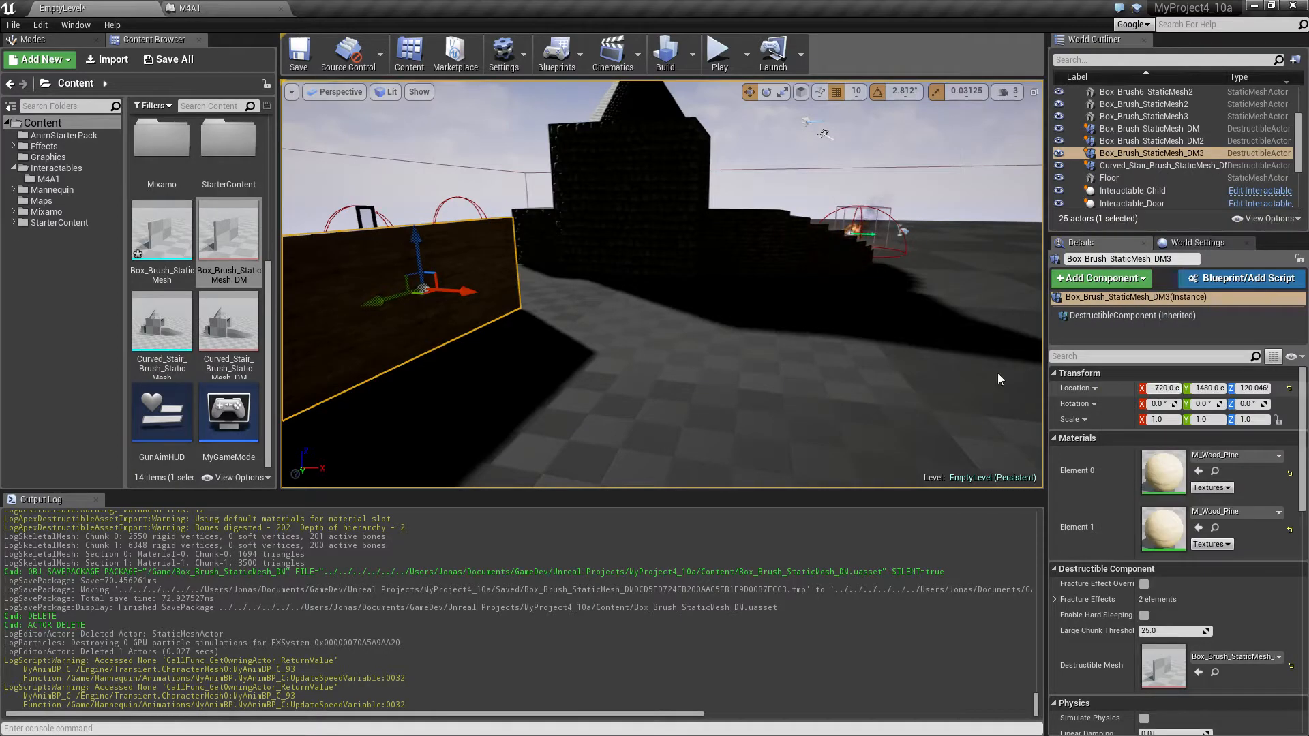
mouse_move(717, 52)
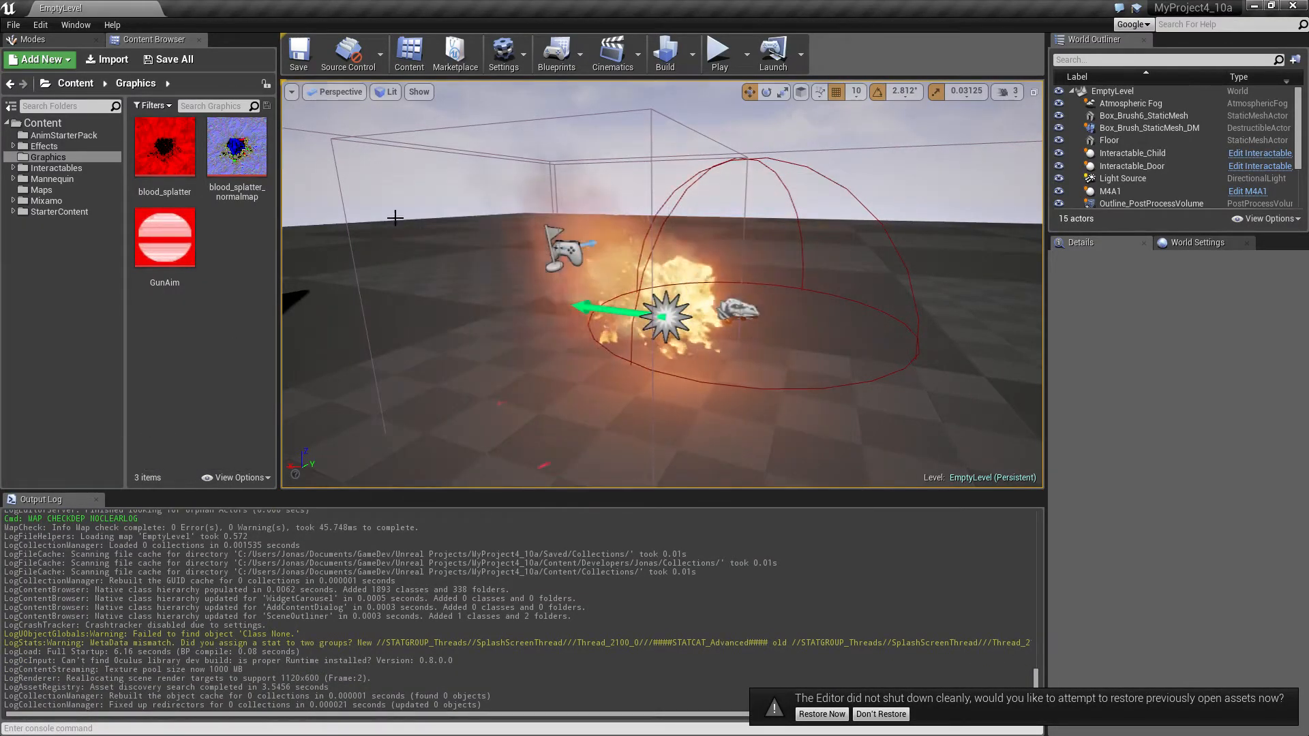
- Select the destructible board asset and apply M_Wood_Pine as its material
left_click(59, 212)
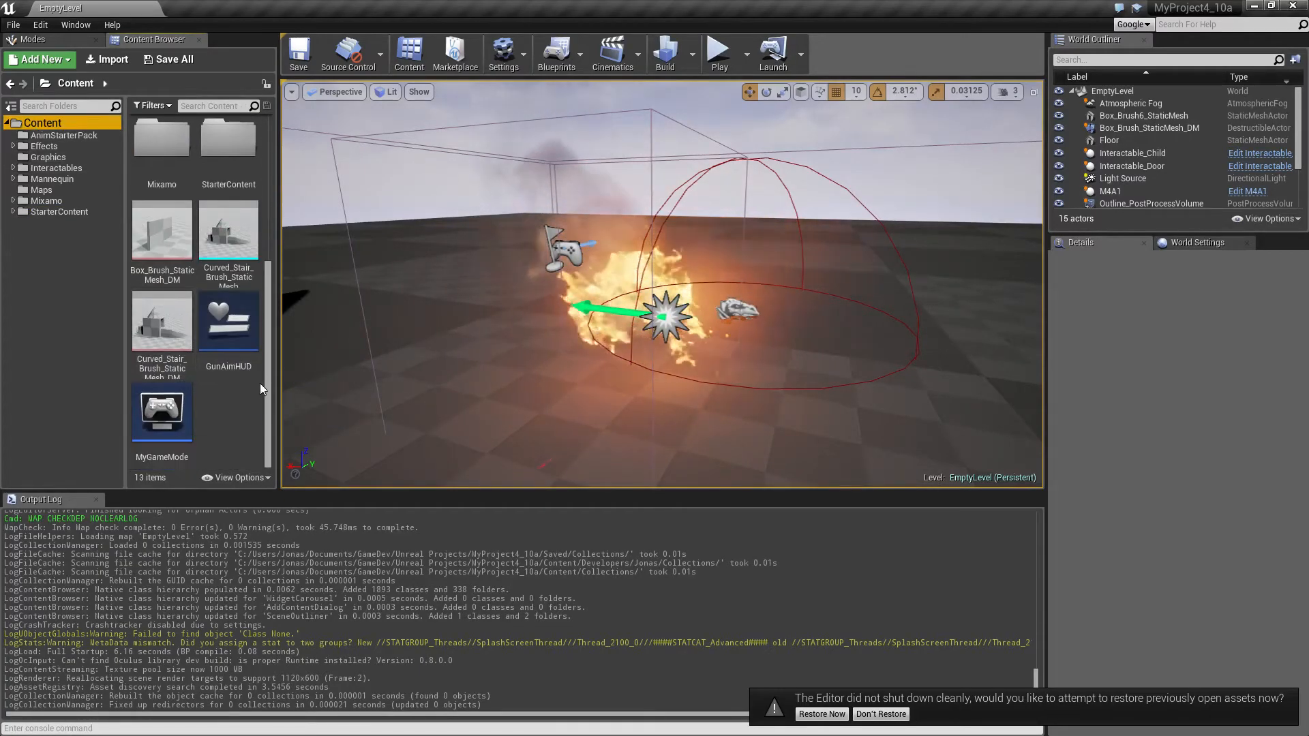
left_click(162, 230)
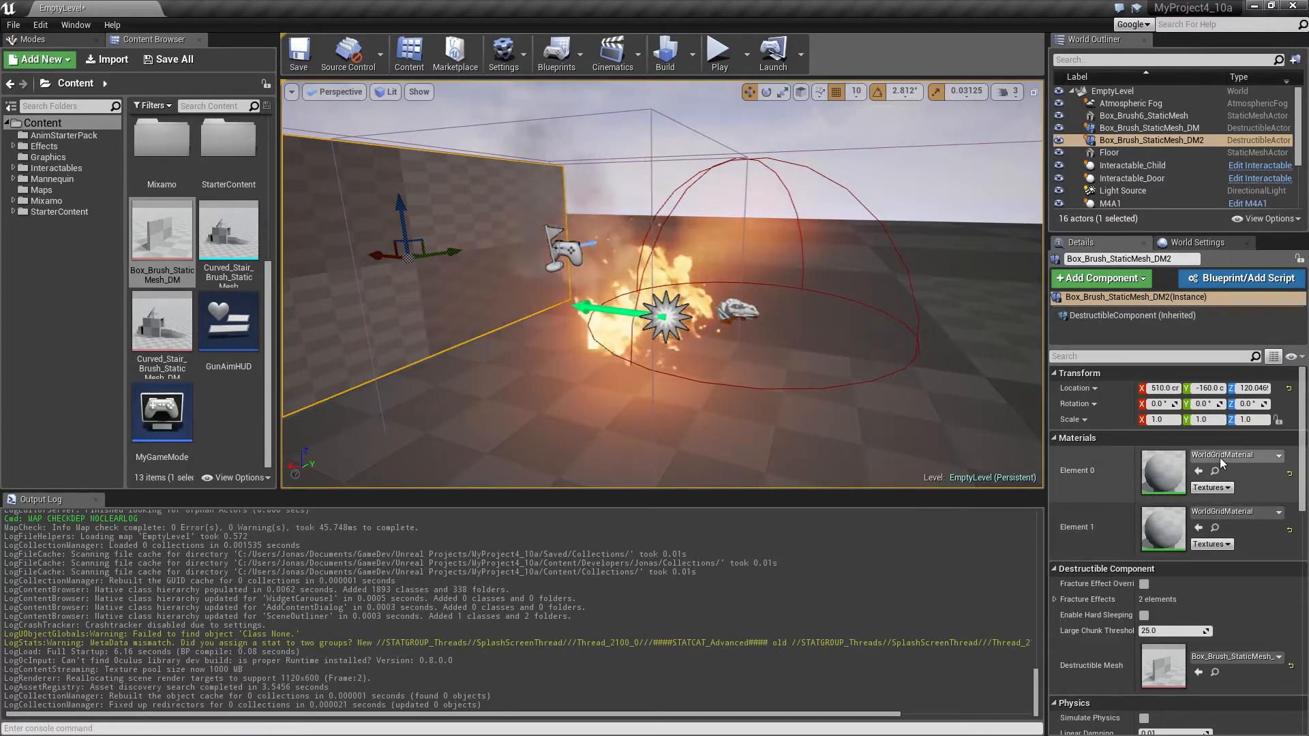
left_click(1284, 454)
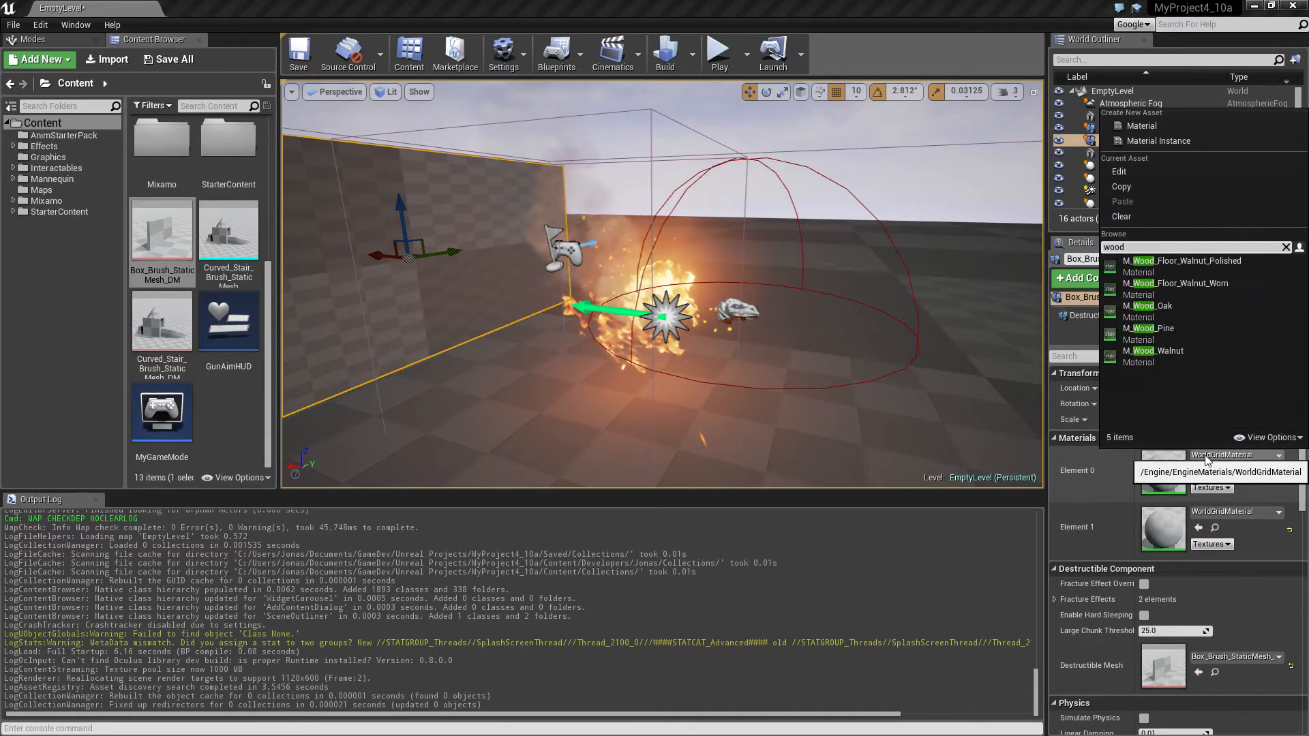
left_click(1150, 328)
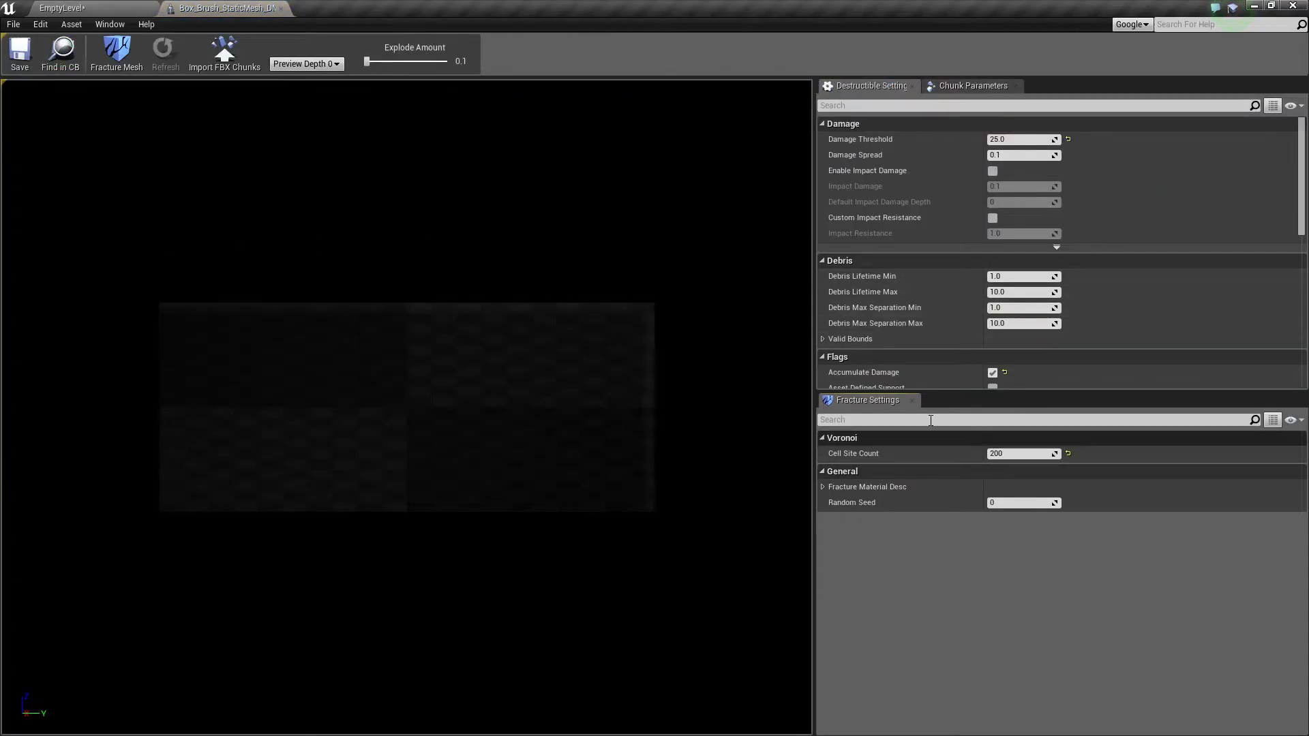
mouse_move(282, 8)
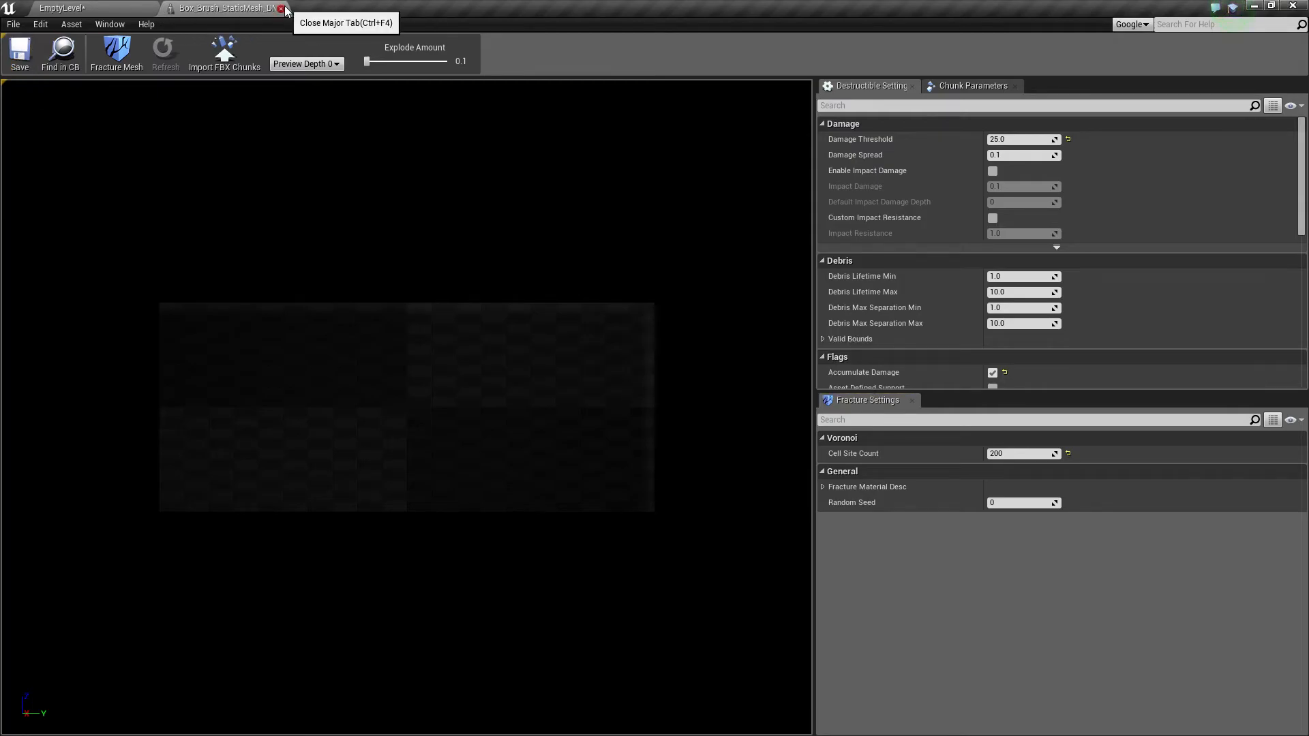
- Close the board asset, play the level, shoot the board apart, then stop
left_click(283, 8)
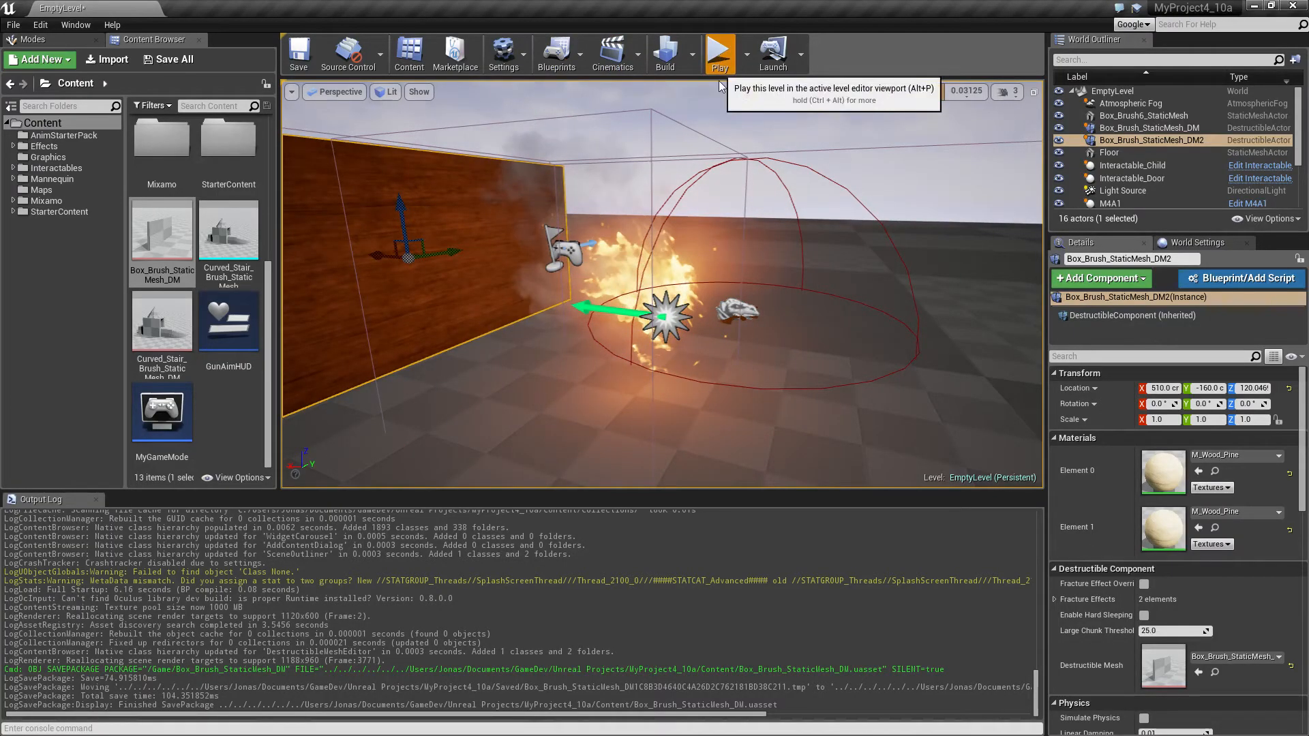
left_click(718, 52)
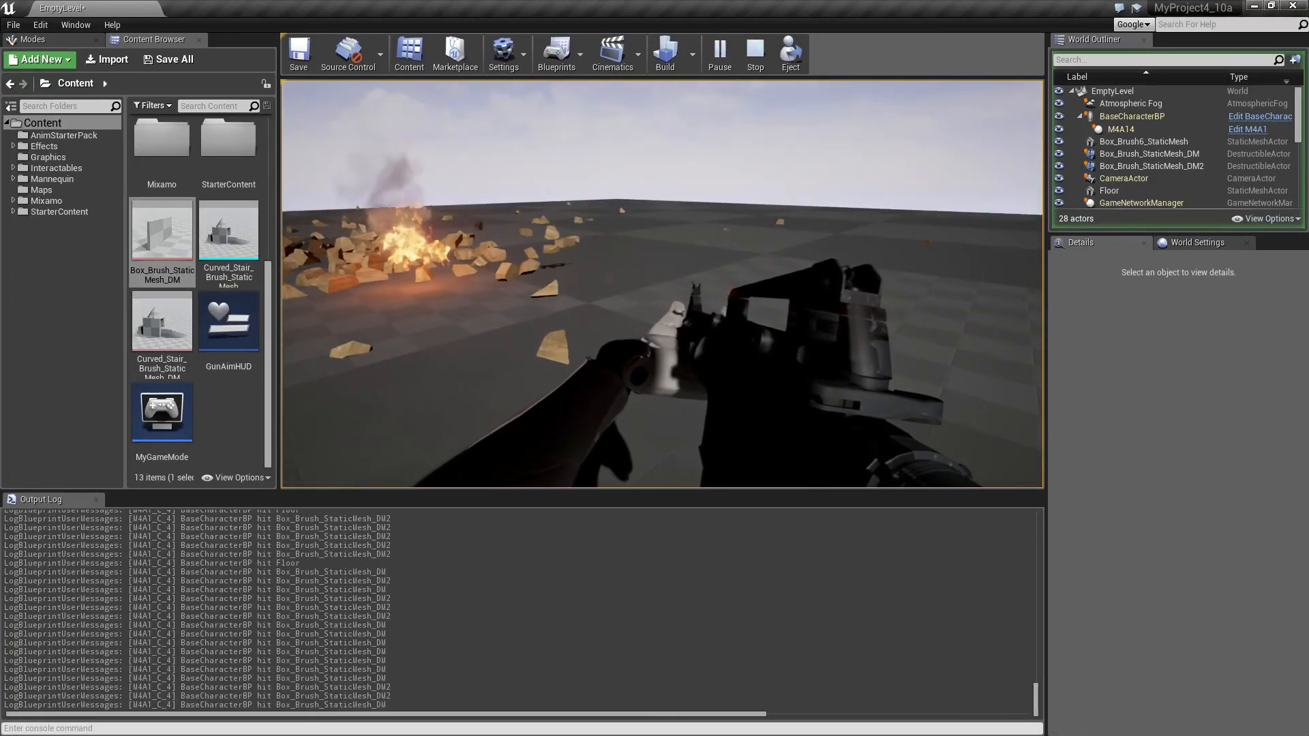
left_click(753, 52)
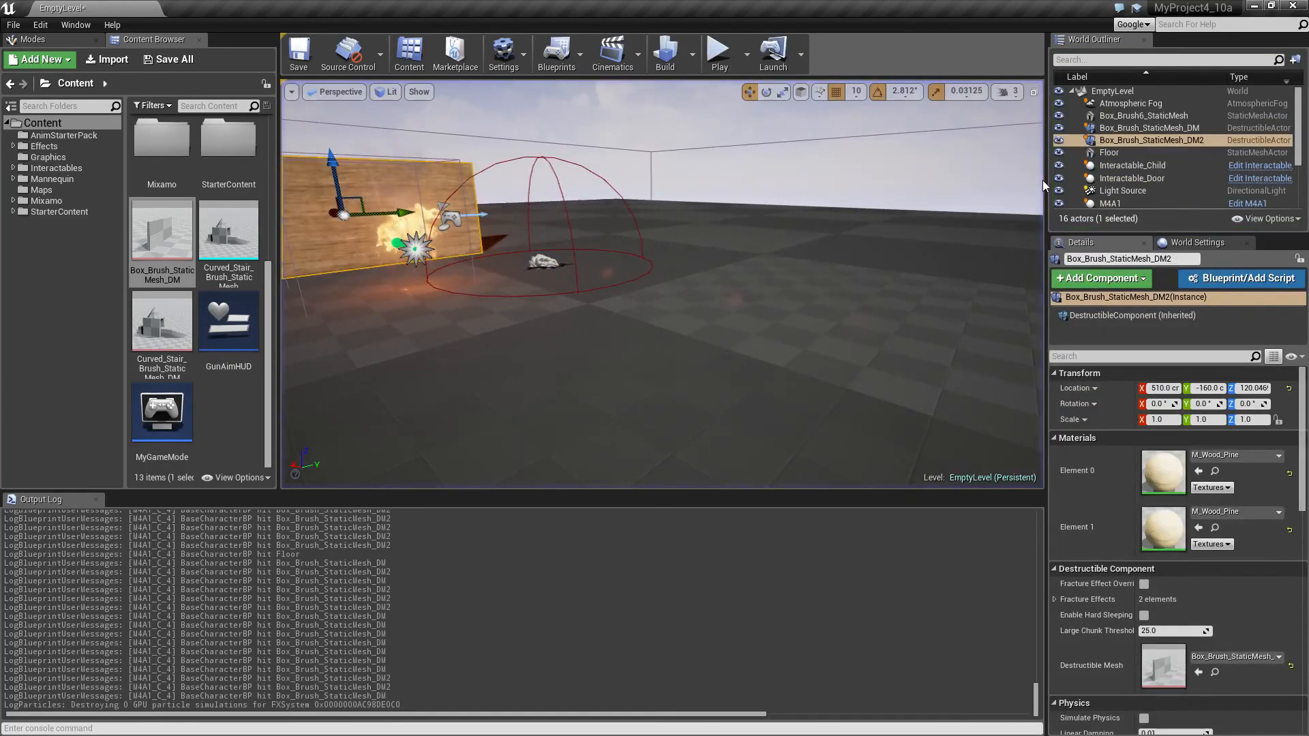